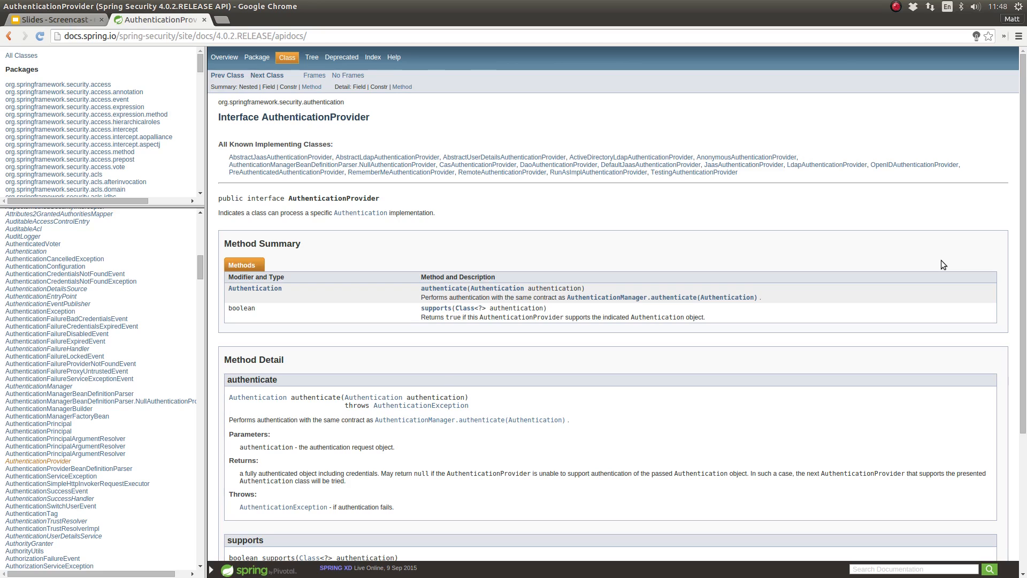
mouse_move(329, 221)
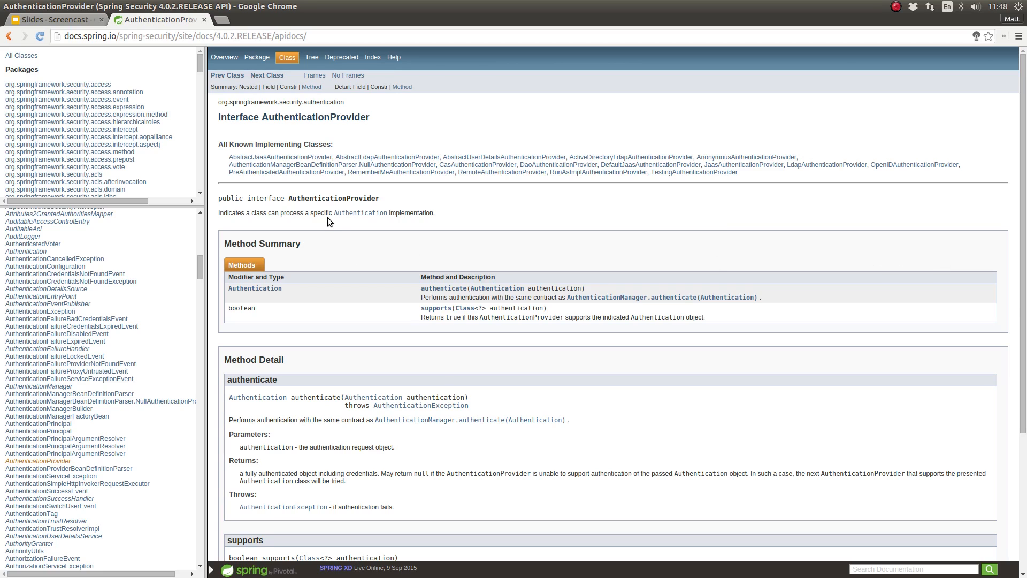
mouse_move(424, 179)
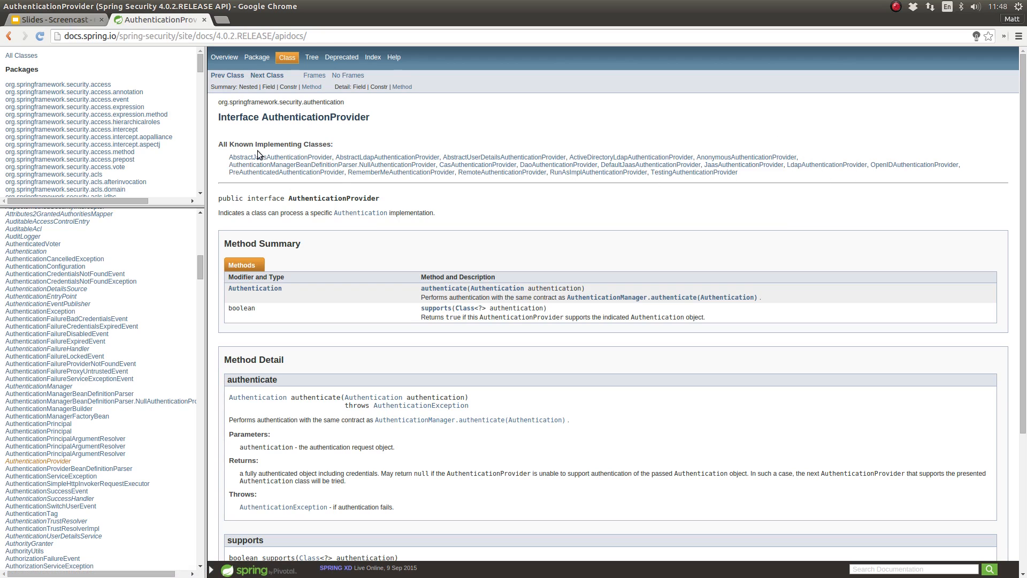
mouse_move(522, 162)
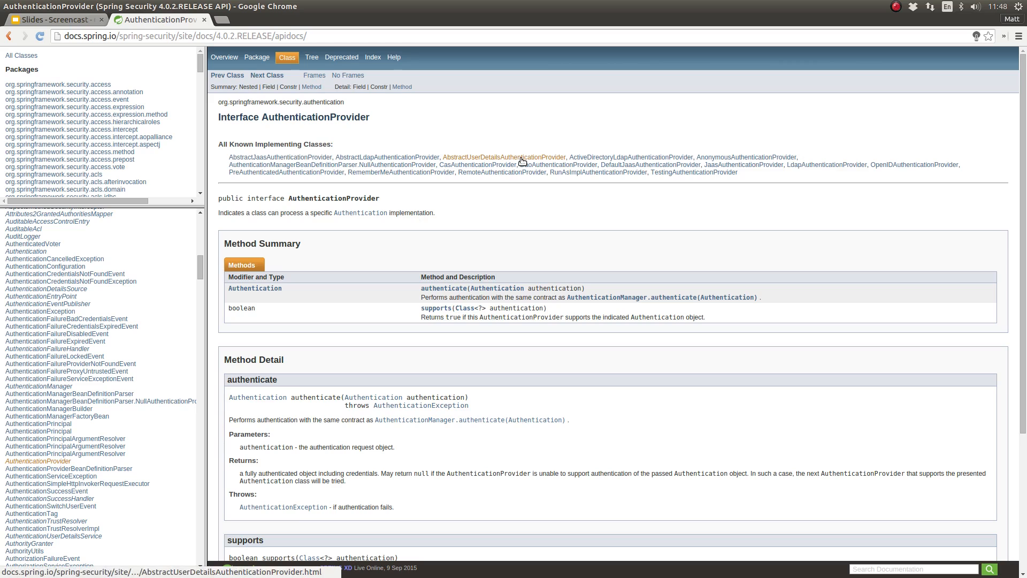
Leave the AuthenticationProvider Javadoc and return to the AccountUserDetailsService code.
click(504, 157)
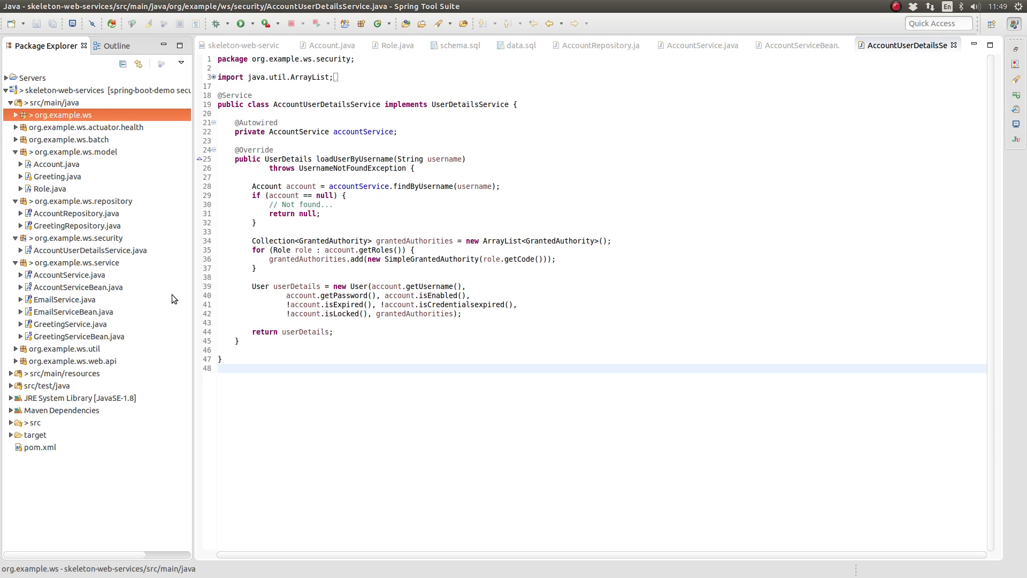
Create class AccountAuthenticationProvider in org.example.ws.security, superclass AbstractUserDetailsAuthenticationProvider.
click(69, 238)
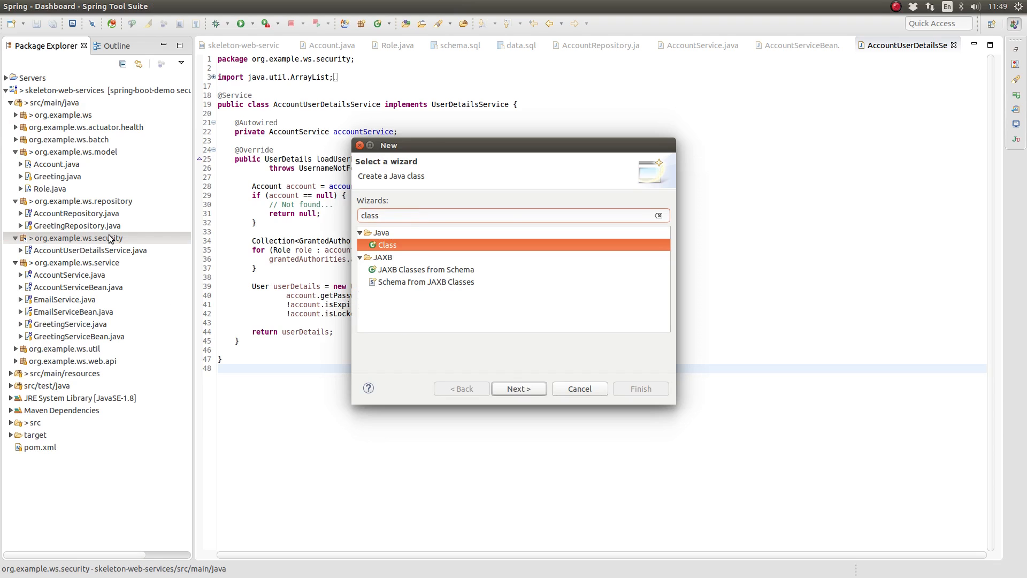
click(519, 389)
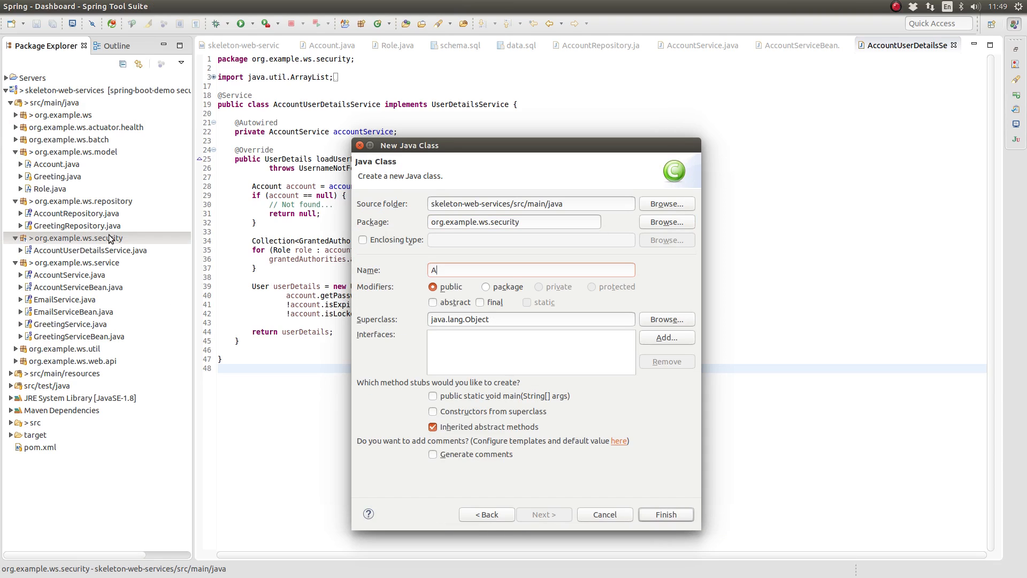
text(ccountAuth)
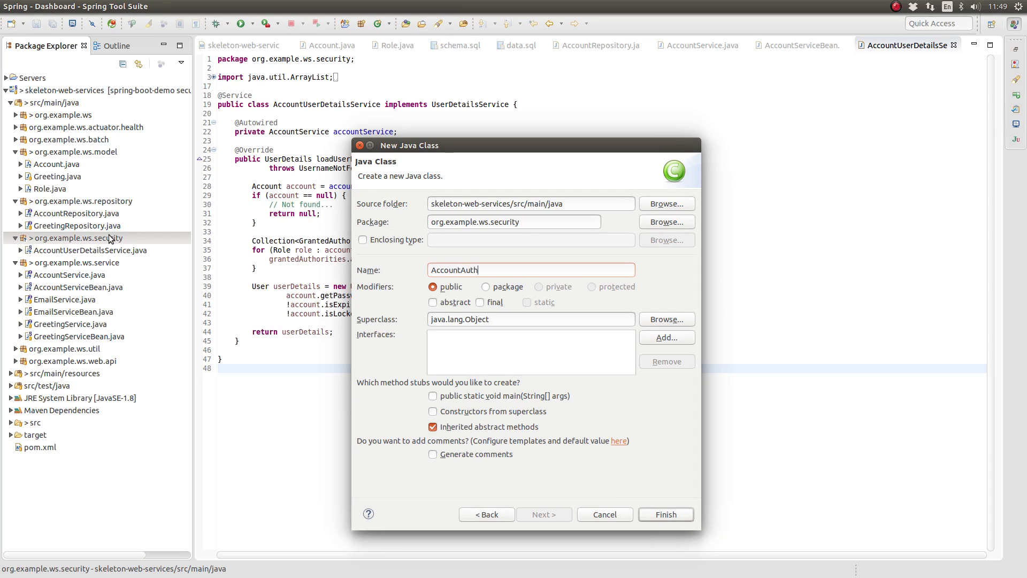
text(entic)
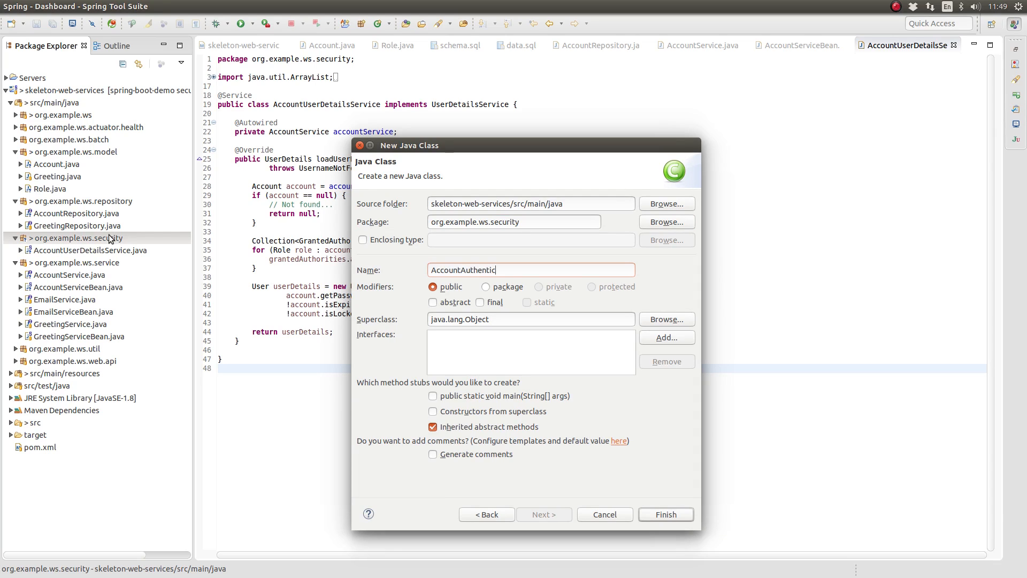
text(ationProvider)
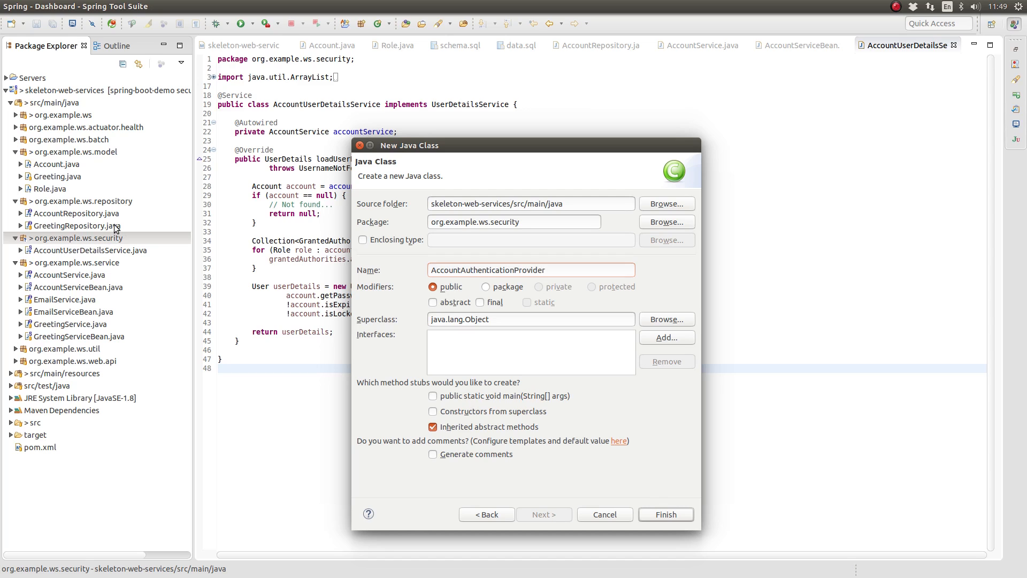
mouse_move(673, 321)
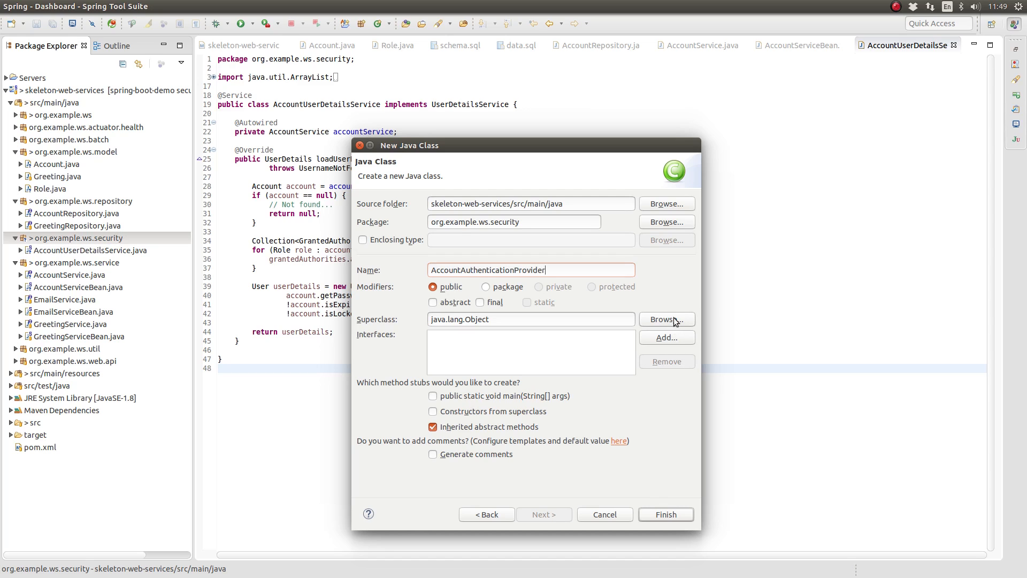
click(666, 319)
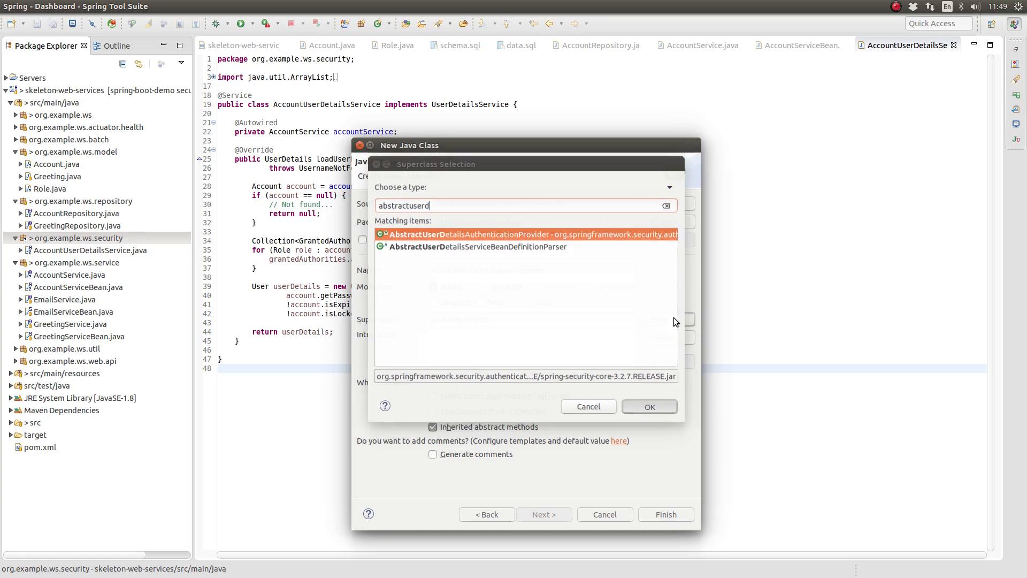
click(650, 407)
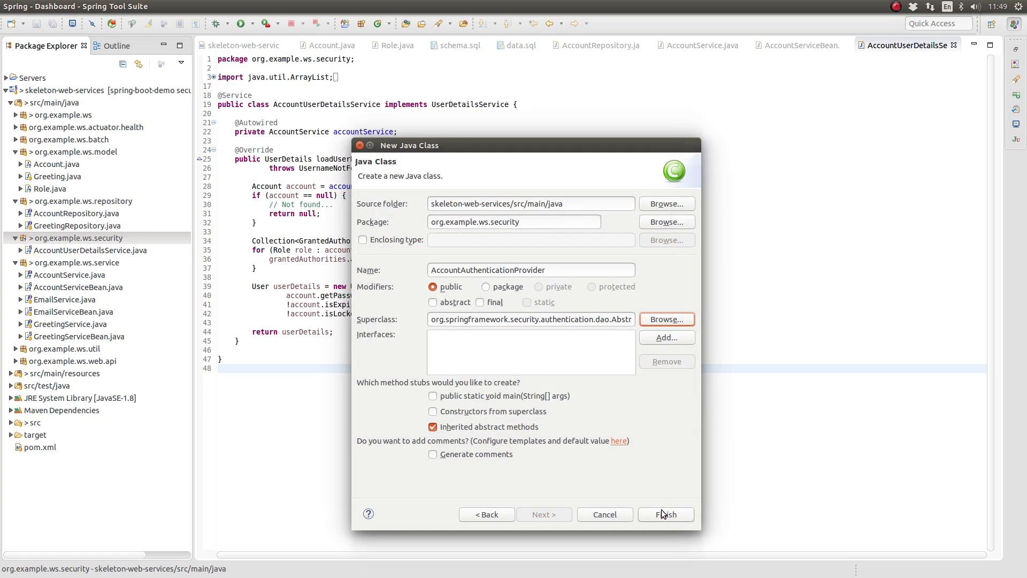
click(666, 514)
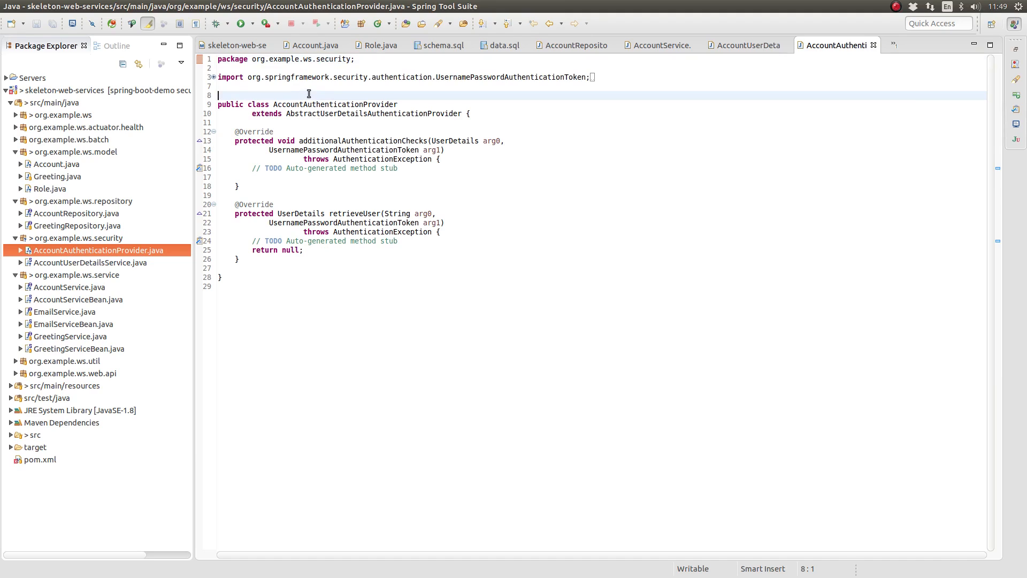
text(@Component)
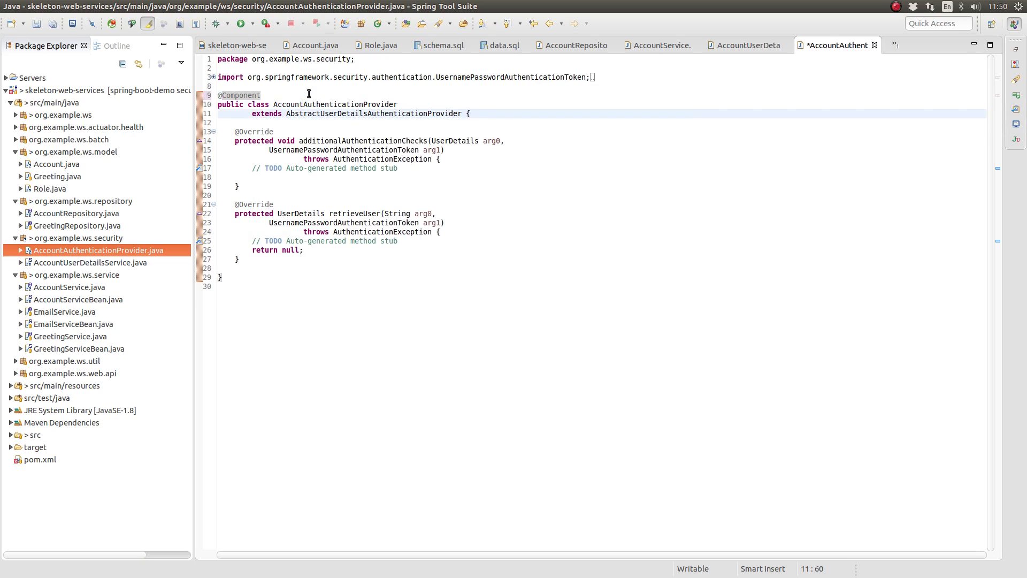
text(@Autowired)
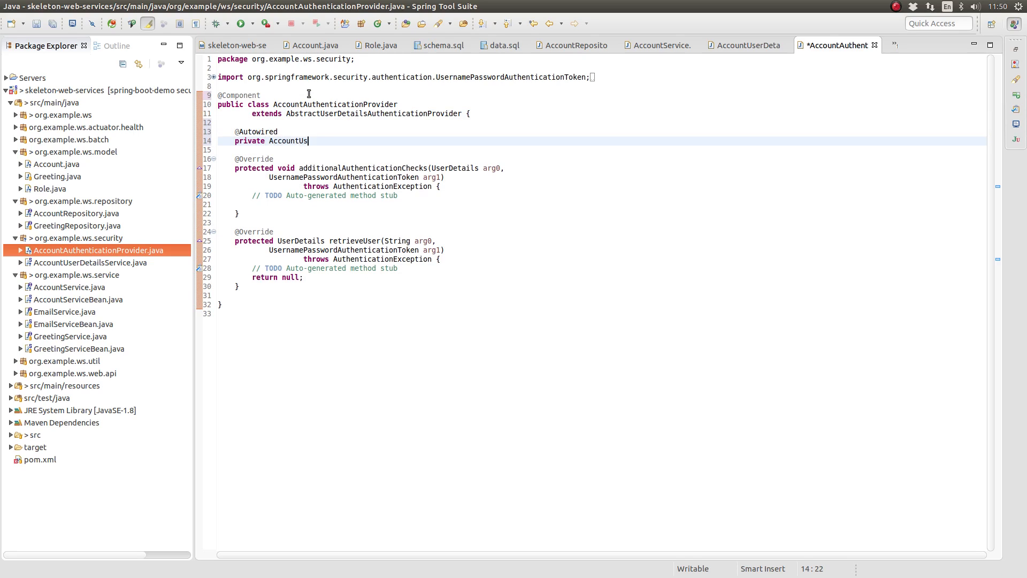
text(erDetailsS)
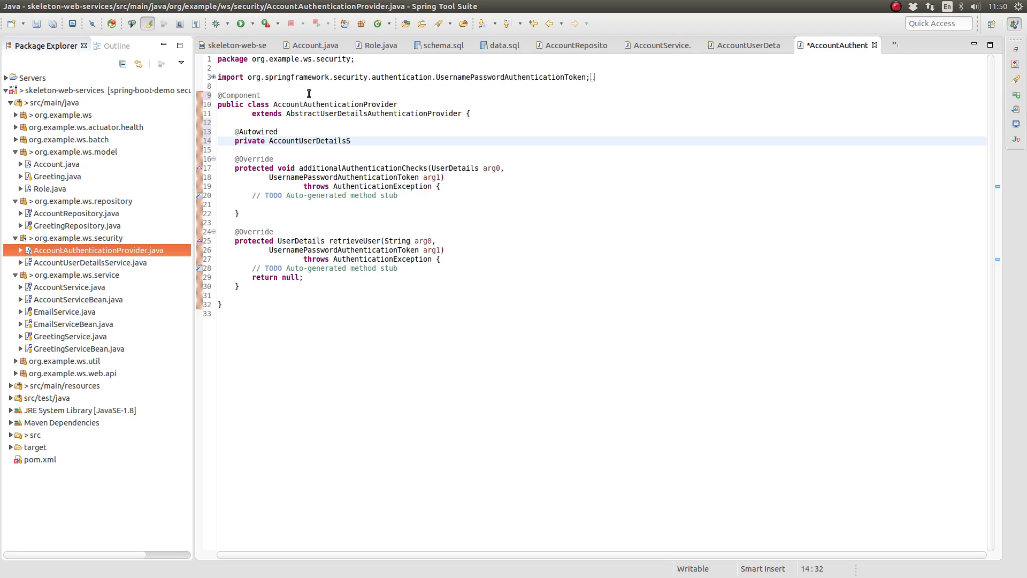
text(ervice accou)
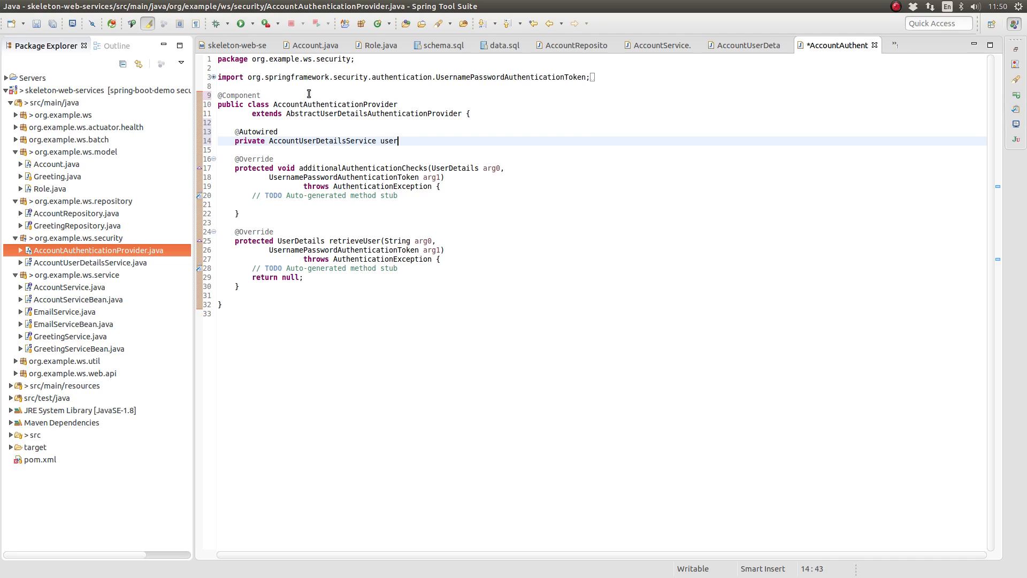
text(DetailsServ)
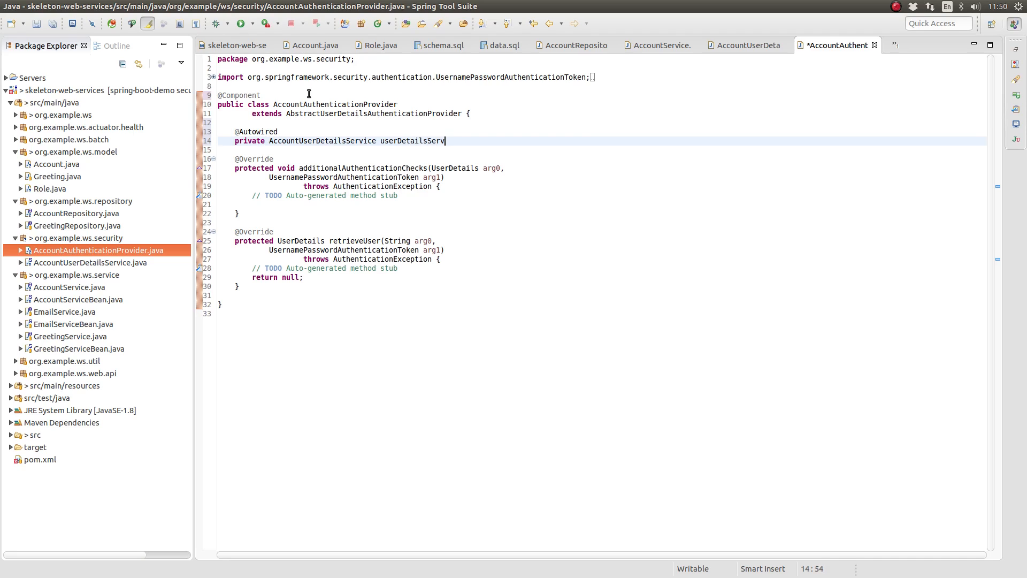
text(ice;)
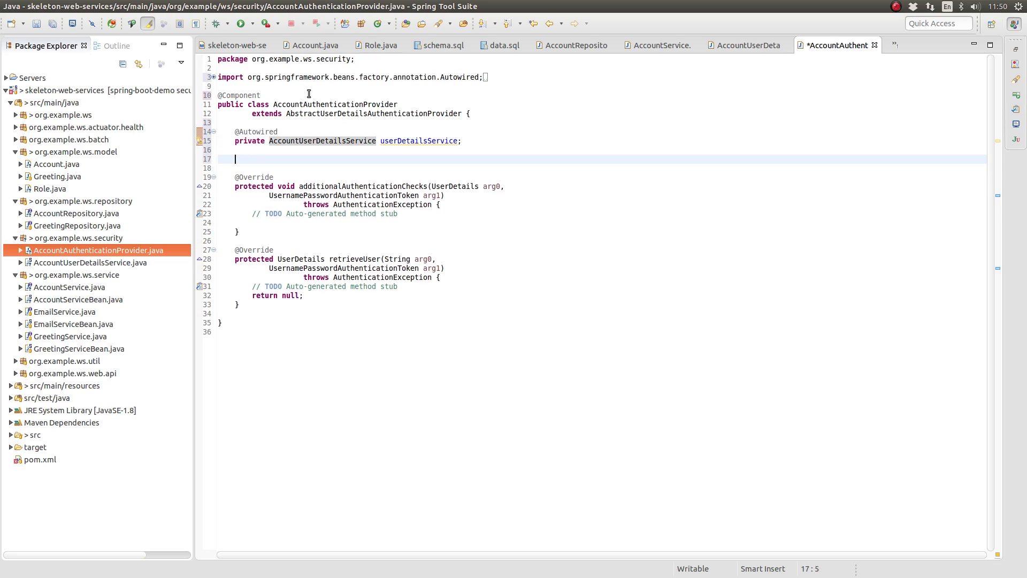
text(@Autowir)
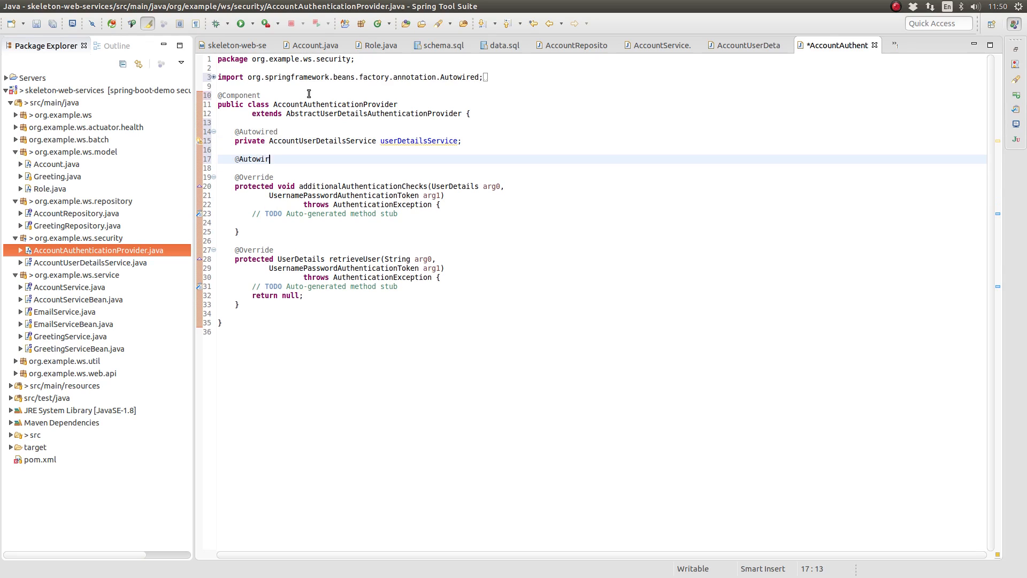
text(ed)
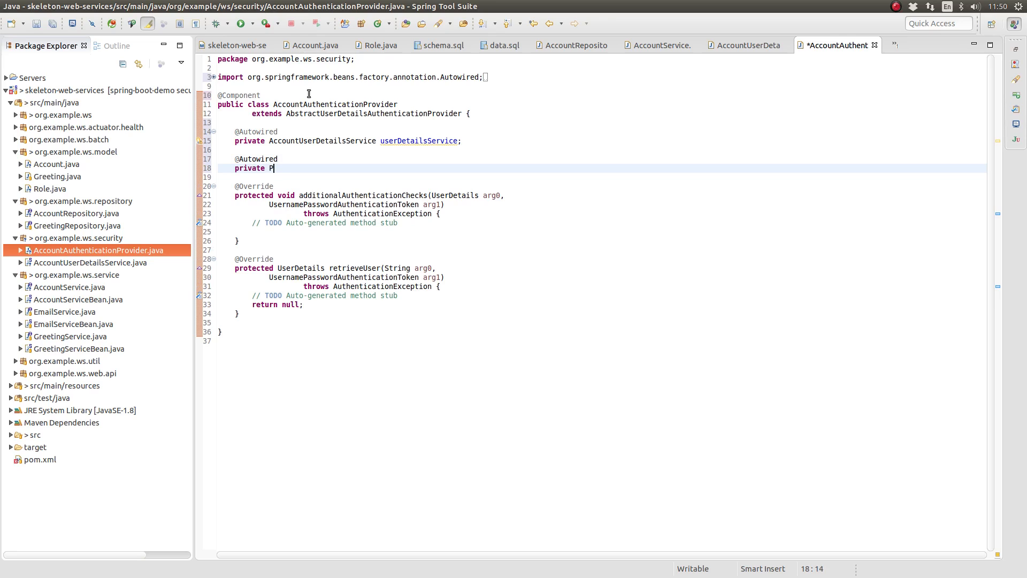
text(asswordEncod)
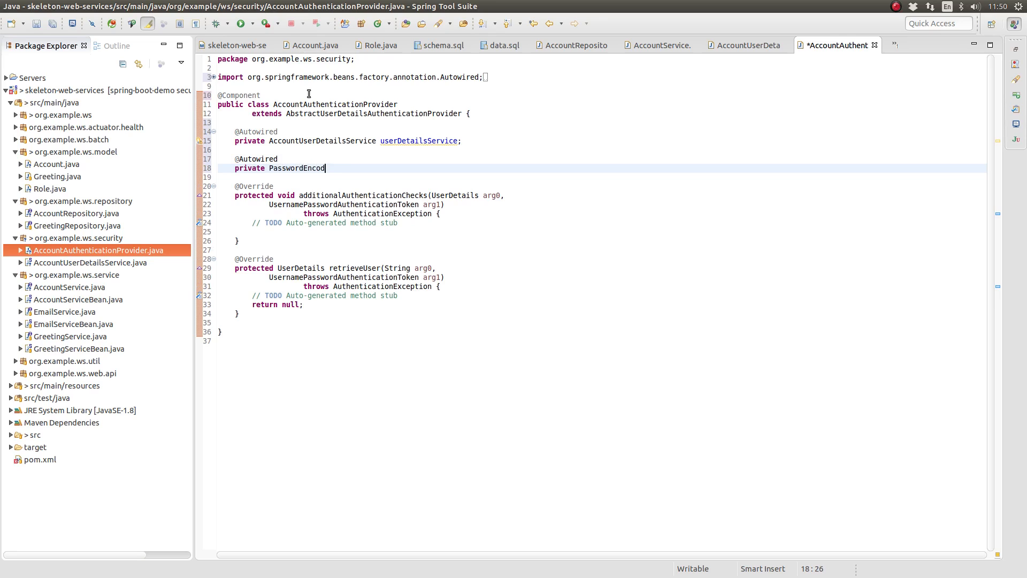
text(er passwordEnc)
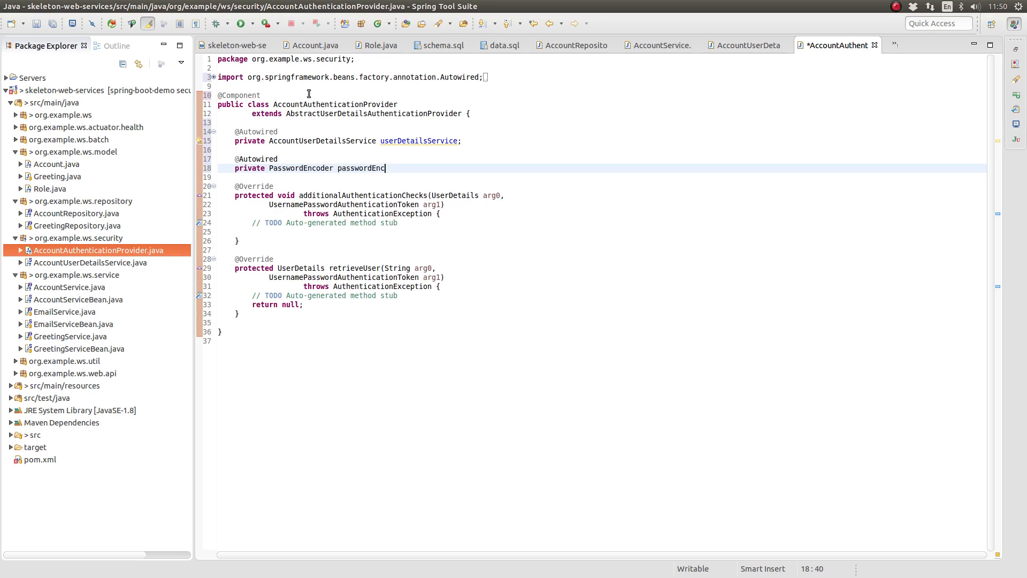
text(oder;)
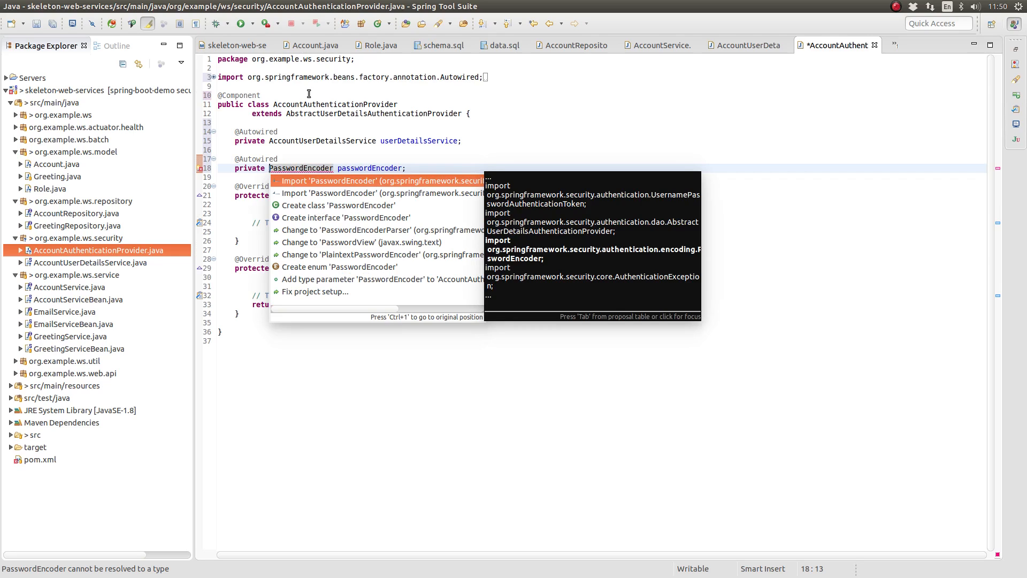
Import PasswordEncoder from org.springframework.security.crypto.password.
key(Down)
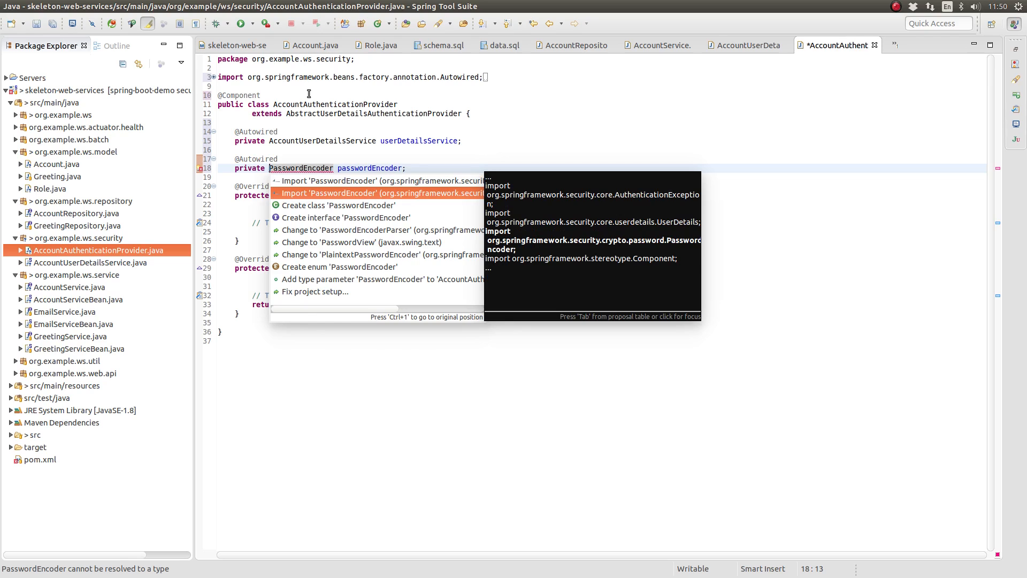
click(378, 193)
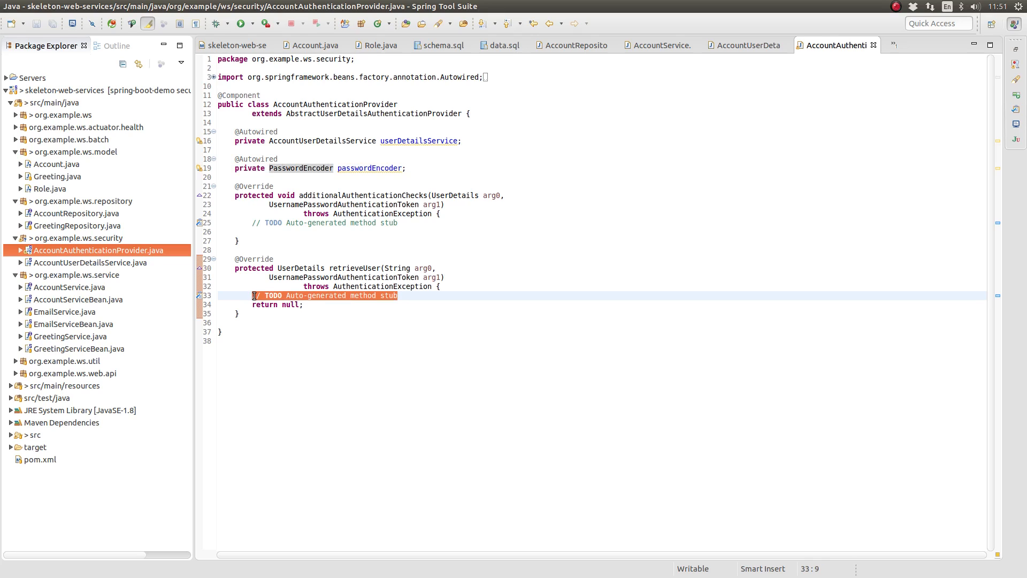
Replace retrieveUser's TODO with a userDetailsService.loadUserByUsername call.
key(Delete)
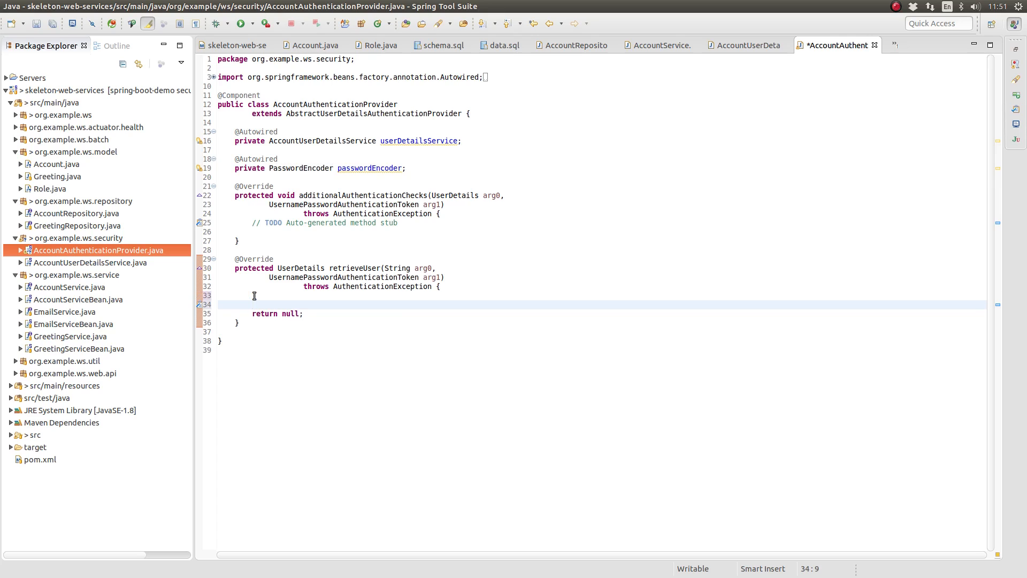
text(UserDetails userDetails = us)
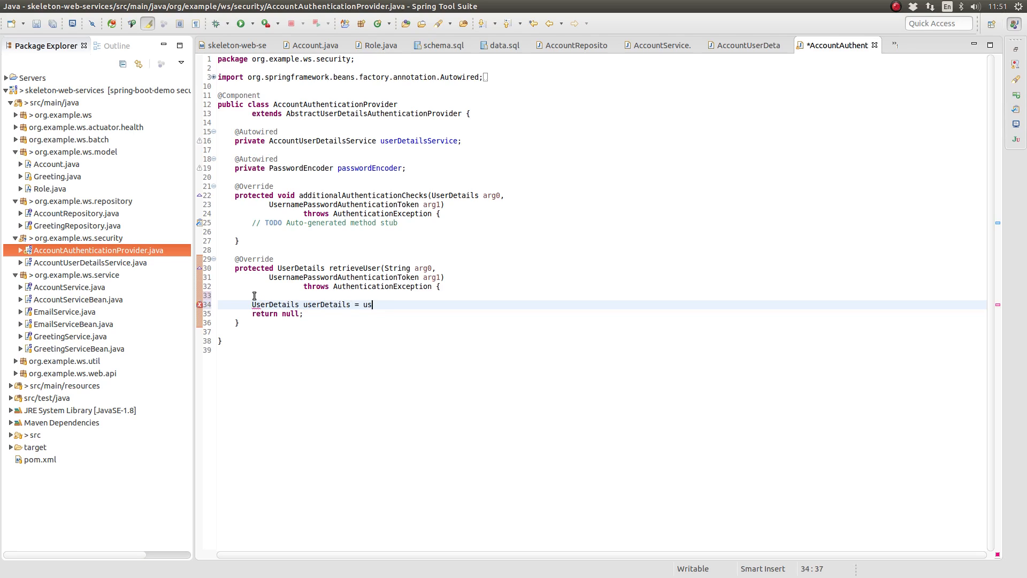
text(erDetailsService.)
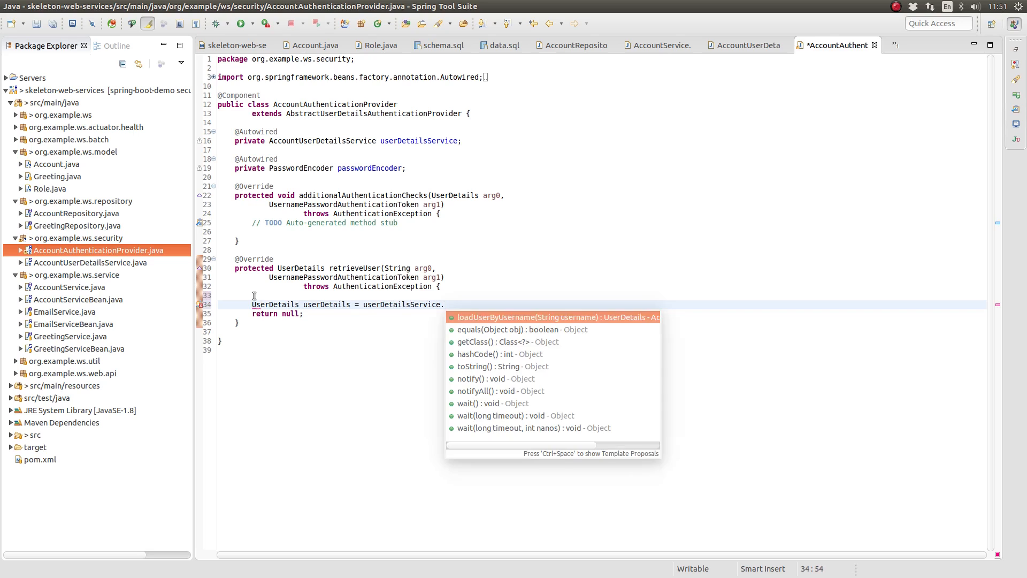
click(553, 317)
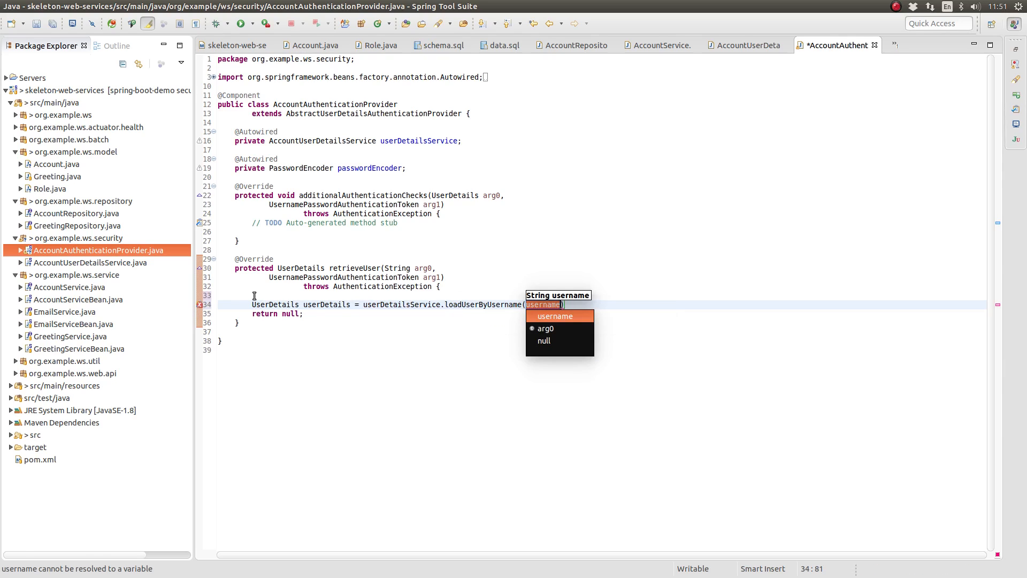
Rename the parameters to username and token and return the loaded userDetails.
text(use)
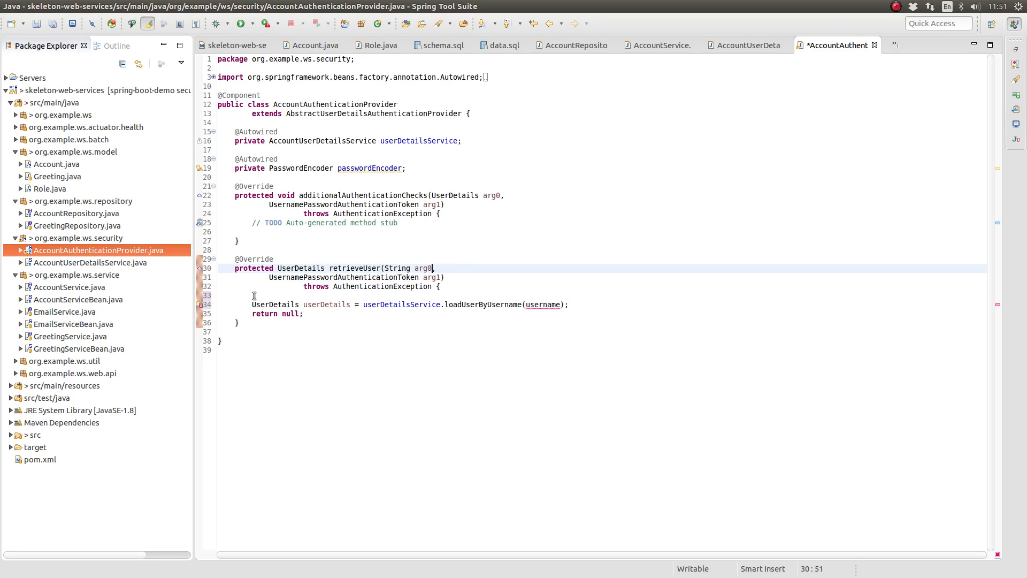
key(BackSpace)
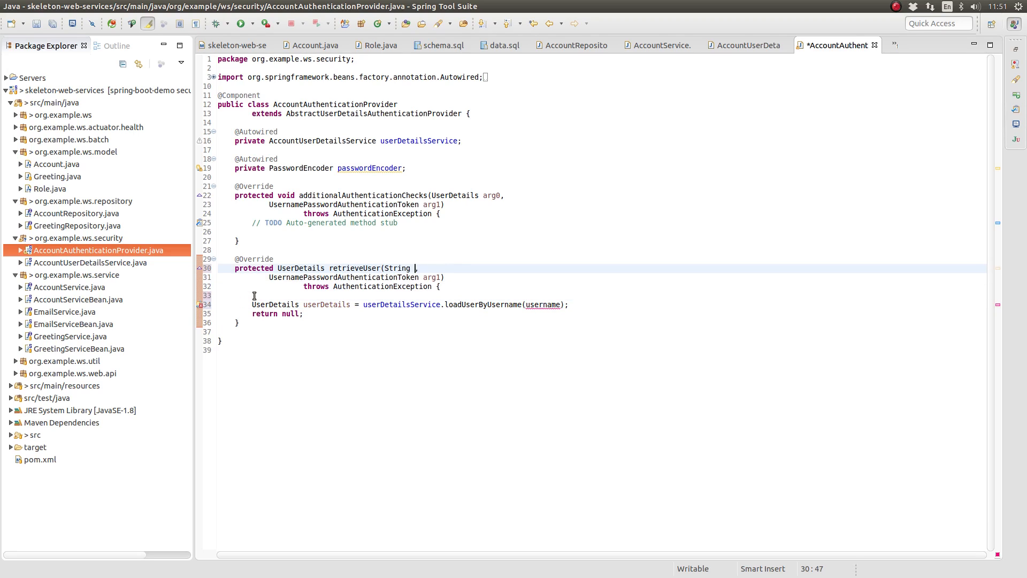
text(username)
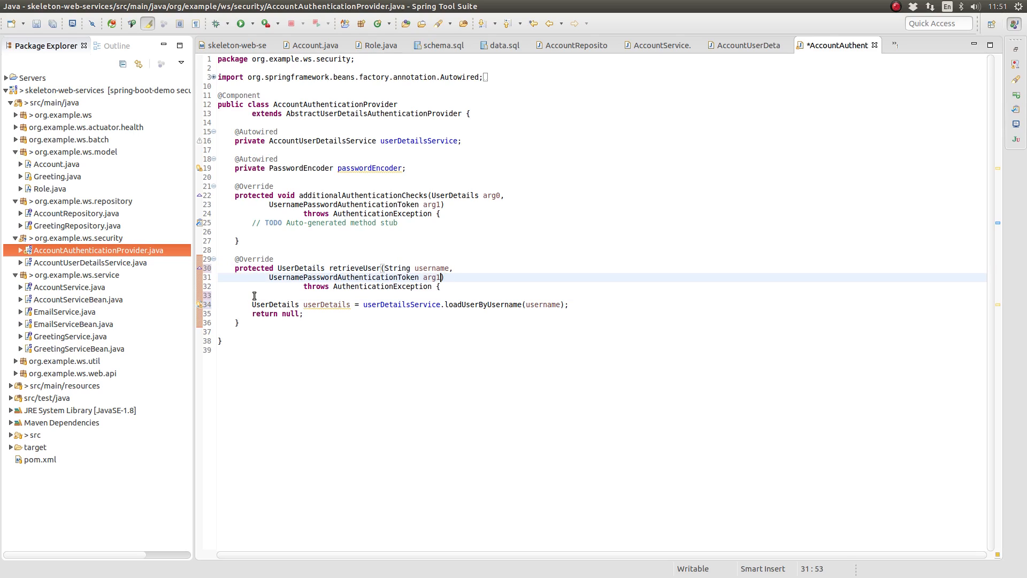
text(token)
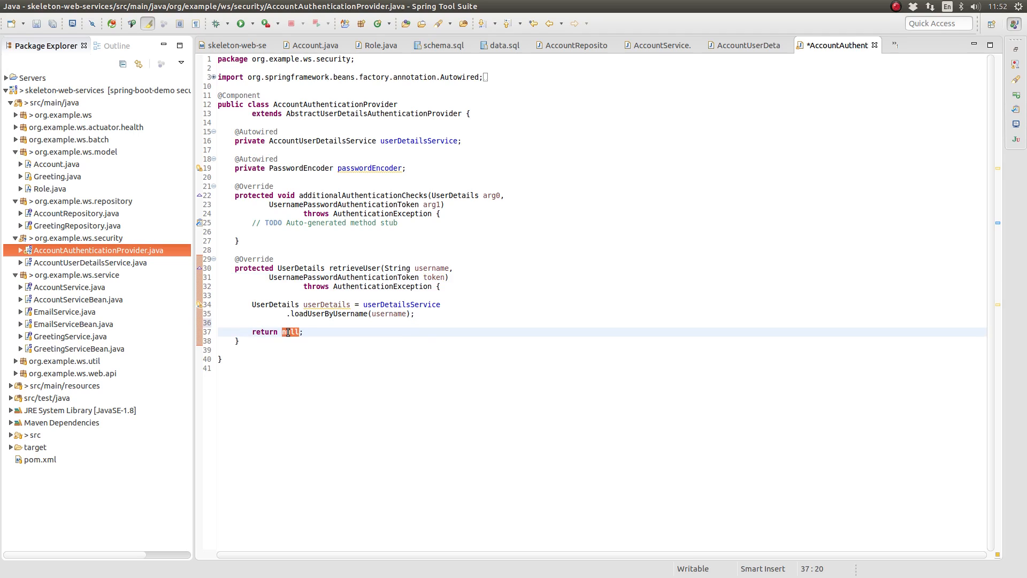
text(userna)
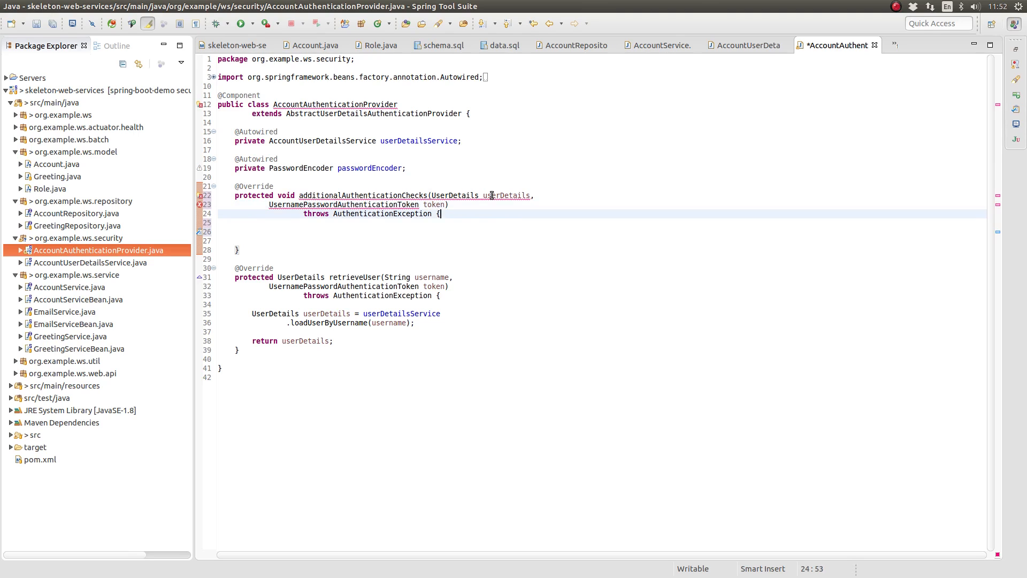
Write an if check for null token credentials or null userDetails password.
text(if()
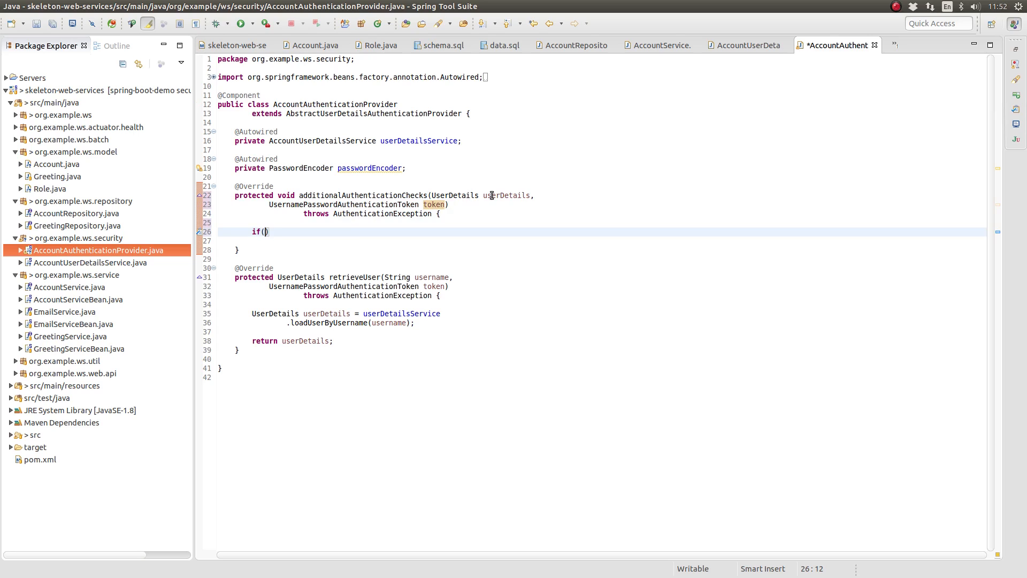
text(token.getc)
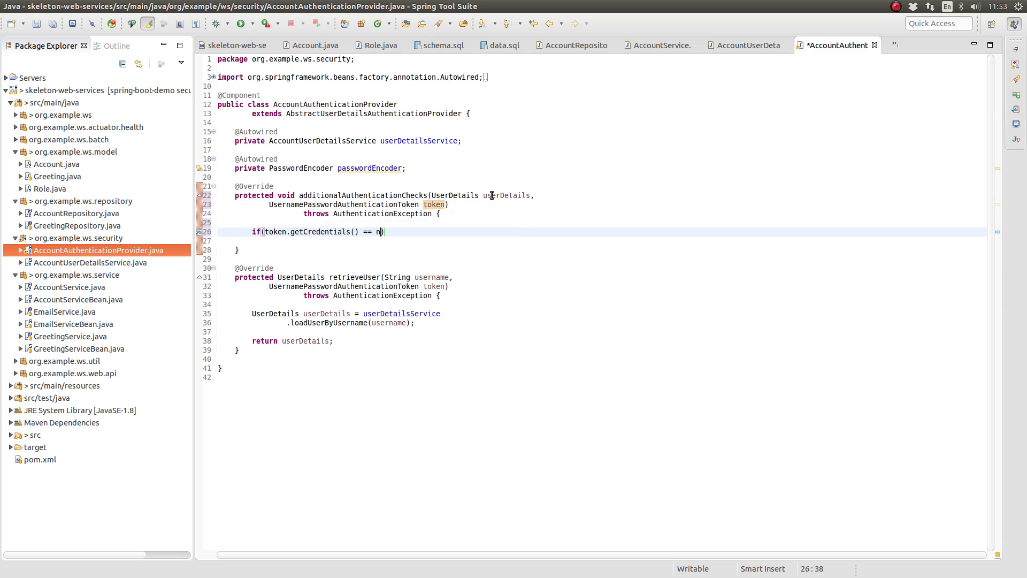
text(ull ||)
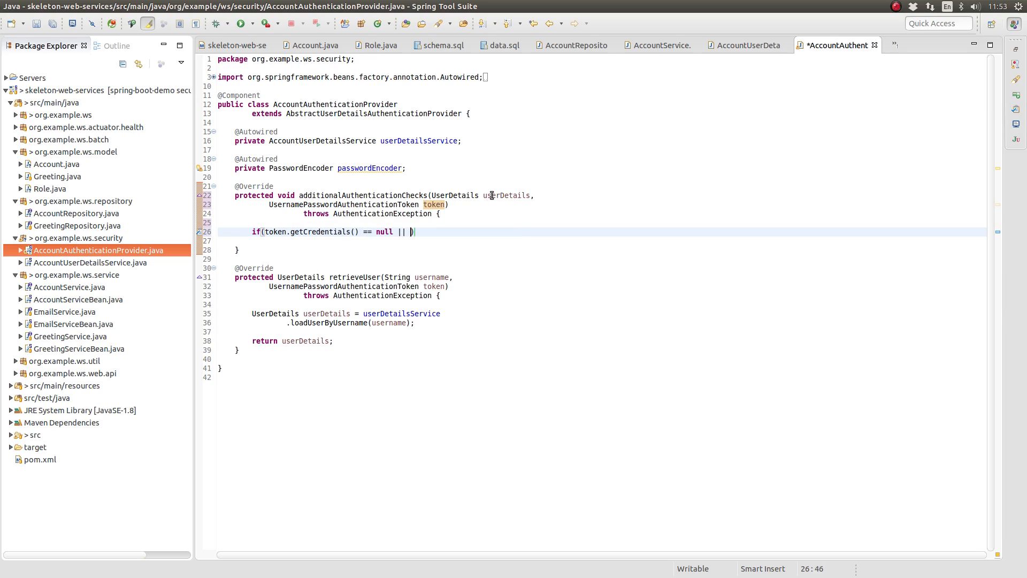
text(userDt)
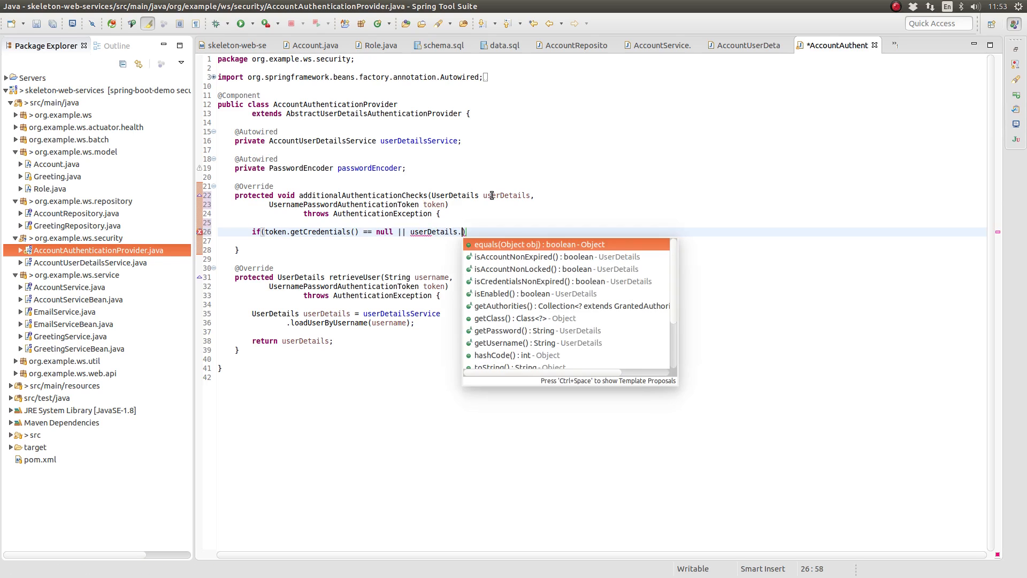
text(getPassword()
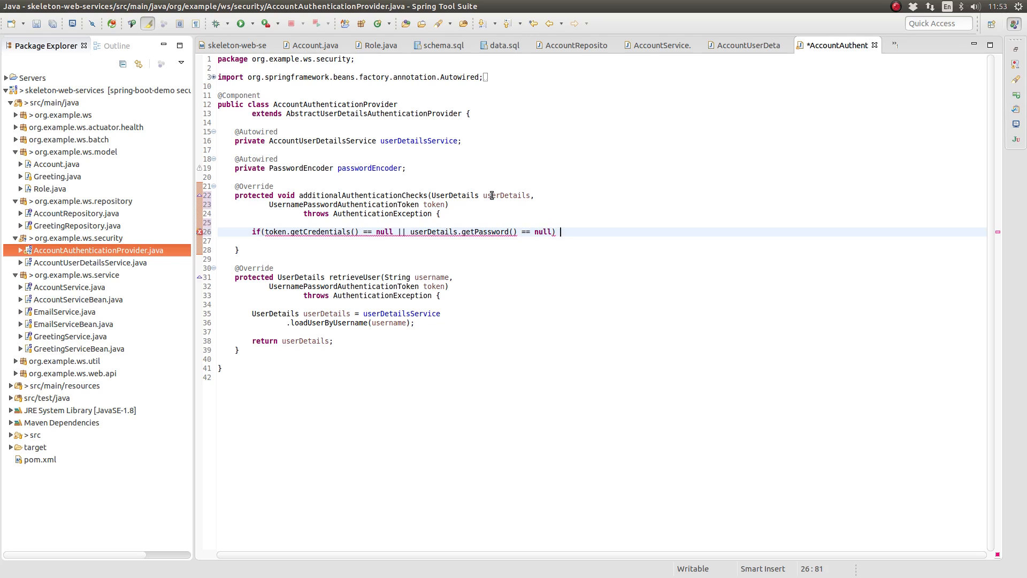
text({)
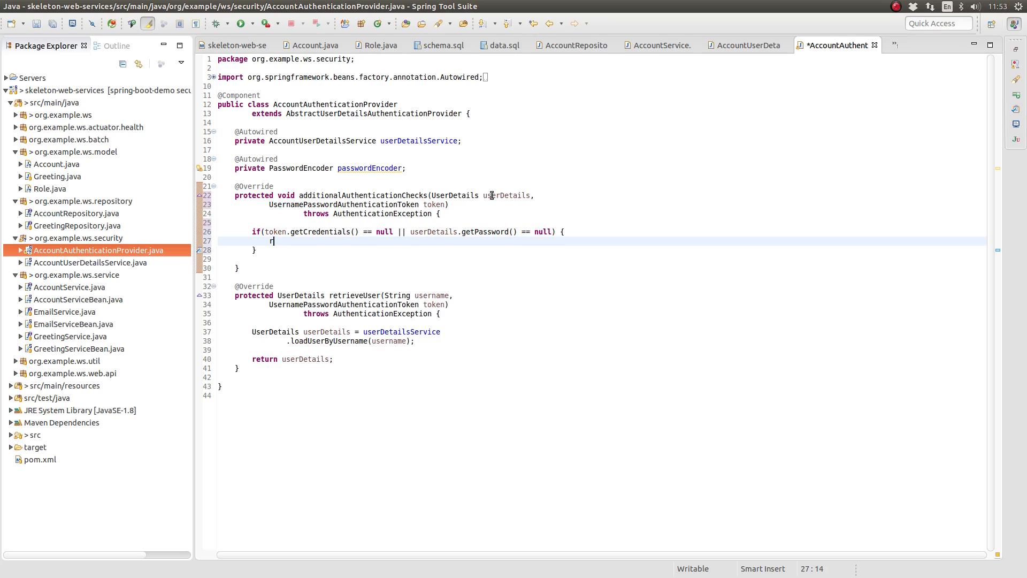
Throw new BadCredentialsException("Credentials may not be null.") inside the check.
text(hrow n)
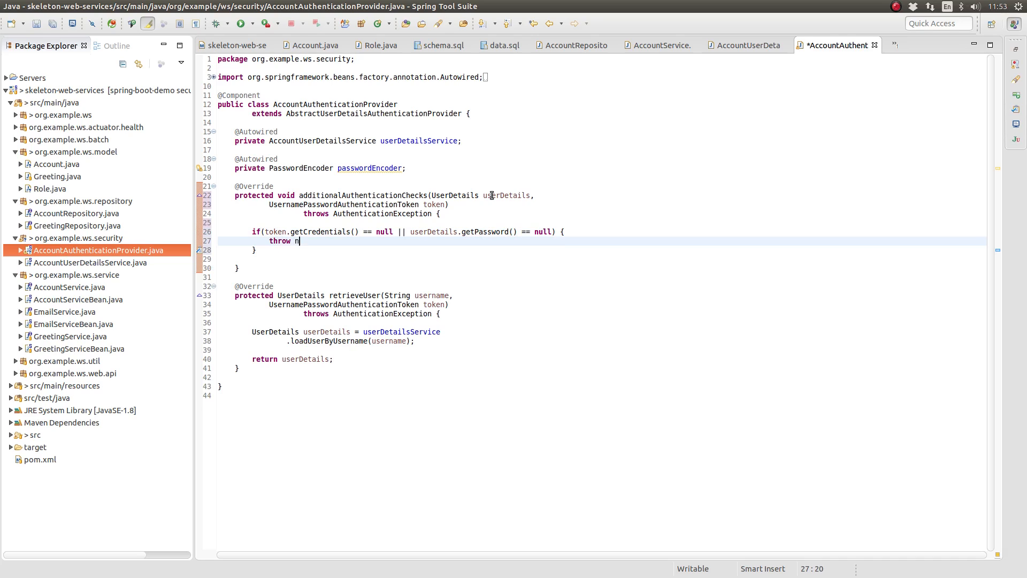
text(ew BadCre)
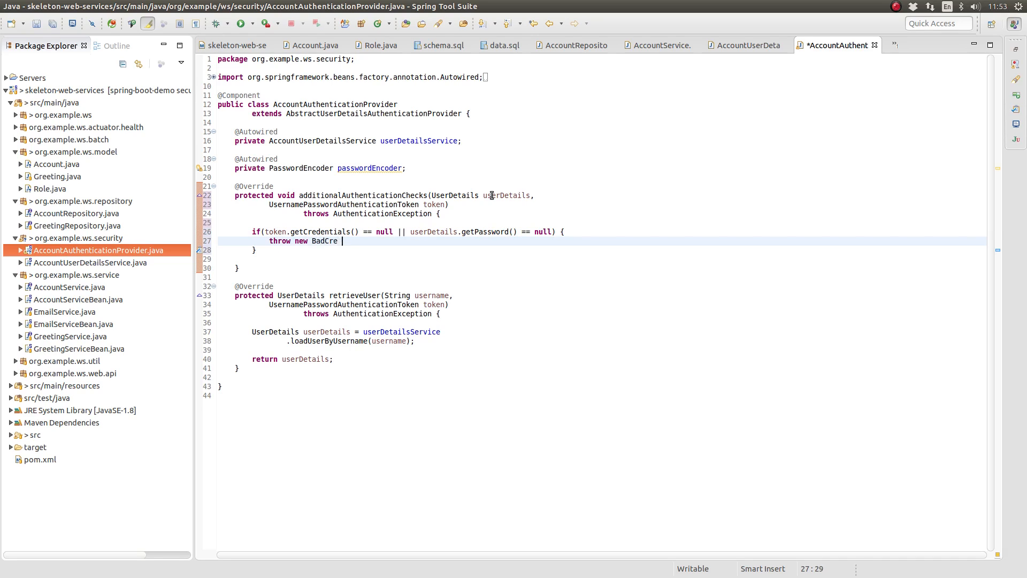
text(ential)
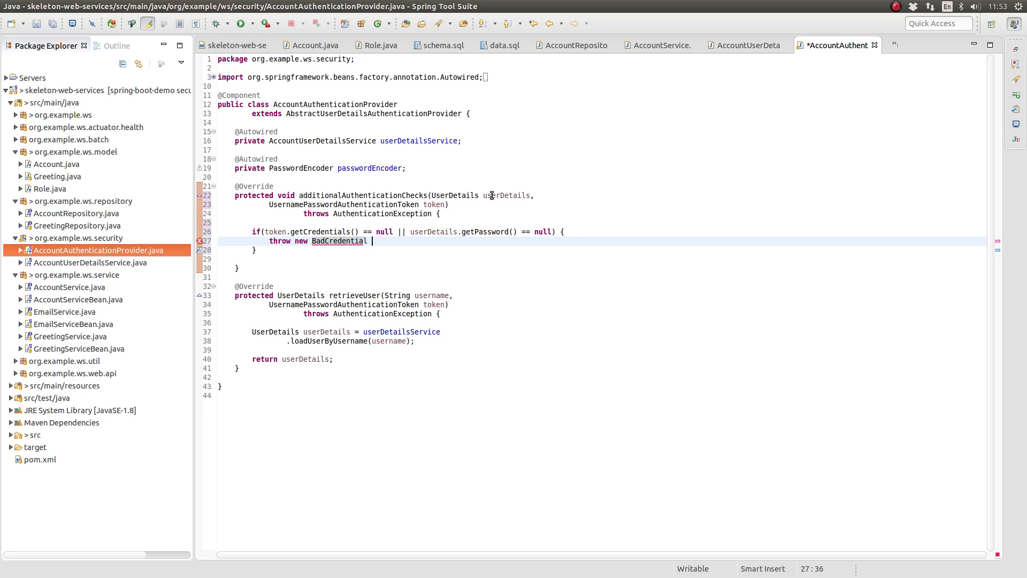
text(sException())
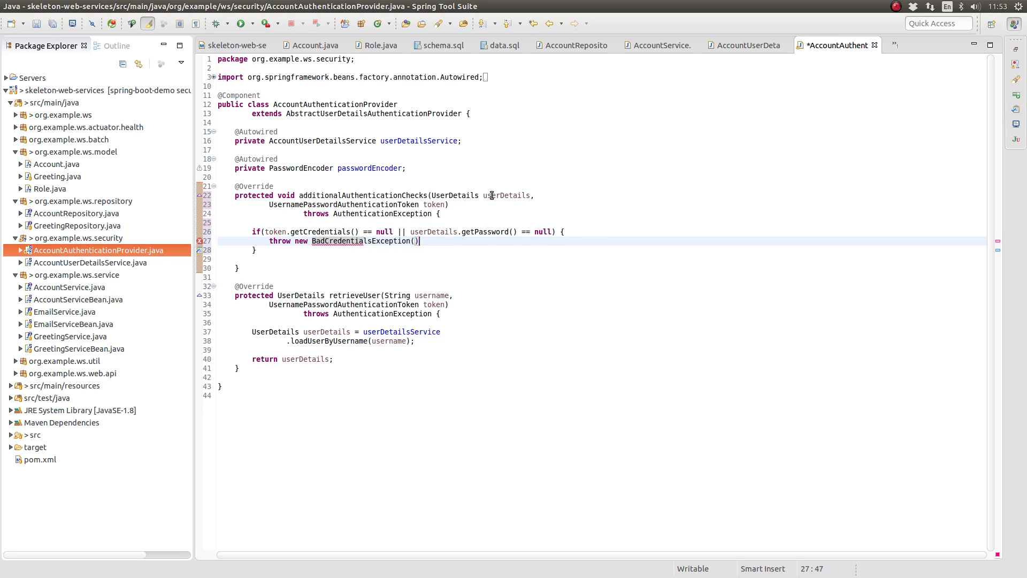
text("Credentials ")
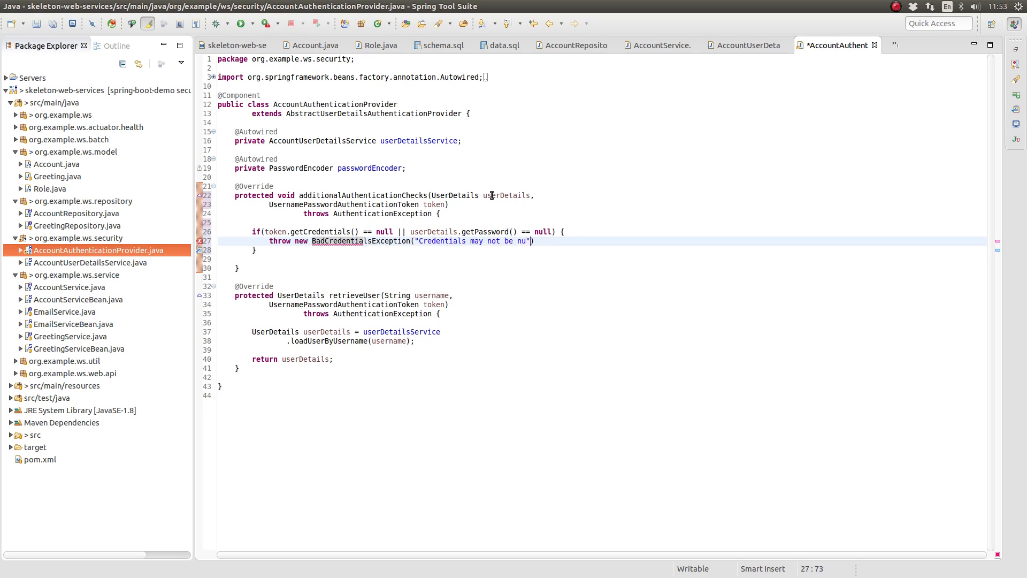
text(ll.");)
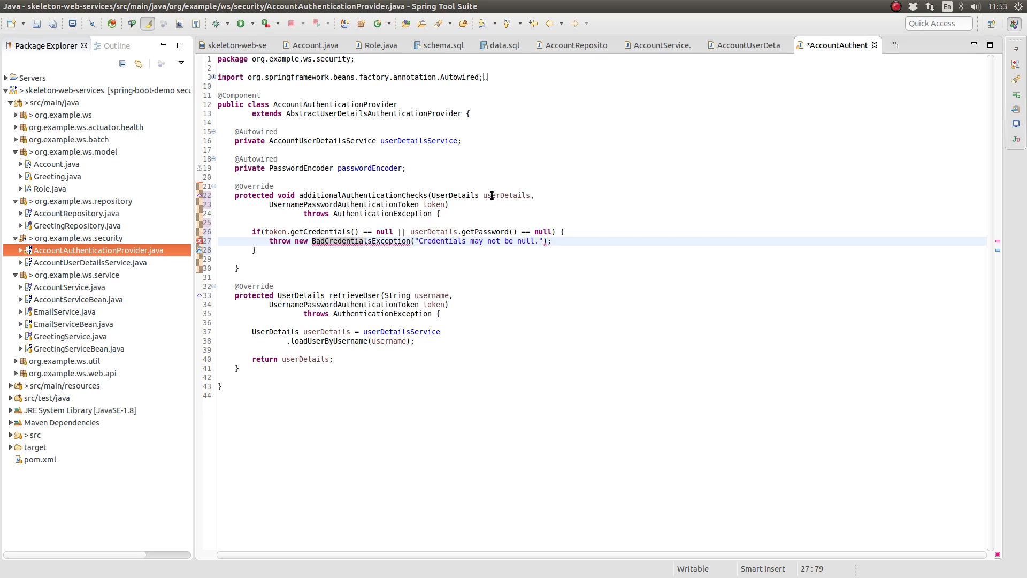
click(362, 240)
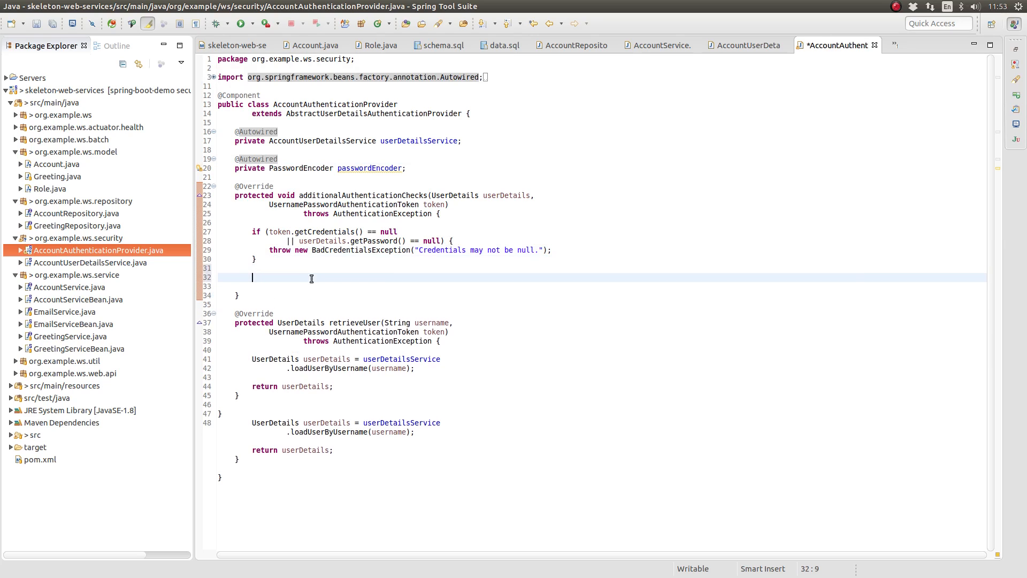
Add if(!passwordEncoder.matches(token credentials, userDetails.getPassword())) throwing BadCredentialsException for invalid credentials.
text(if(!passwordEncod)
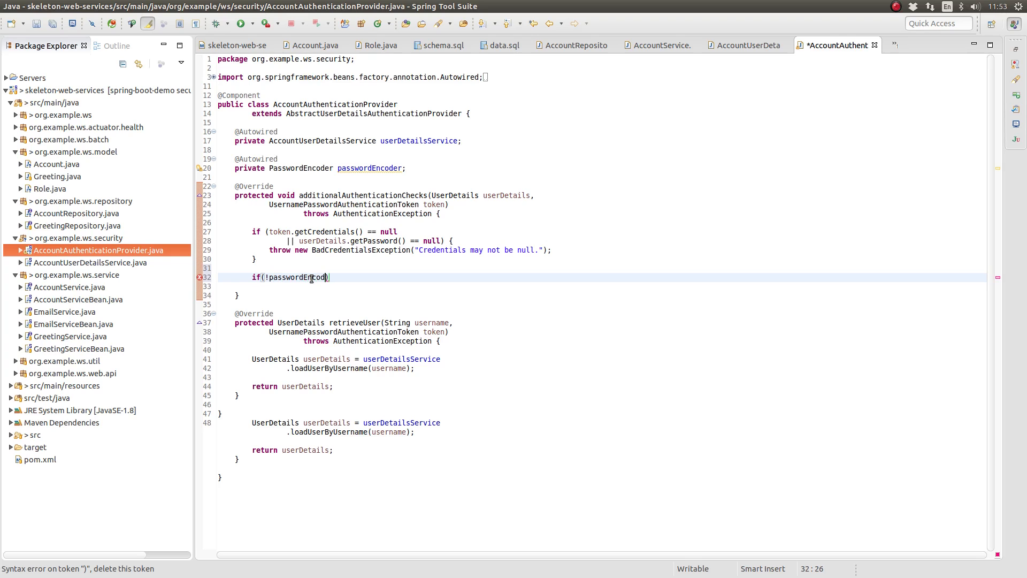
text(.matches((s, arg1)
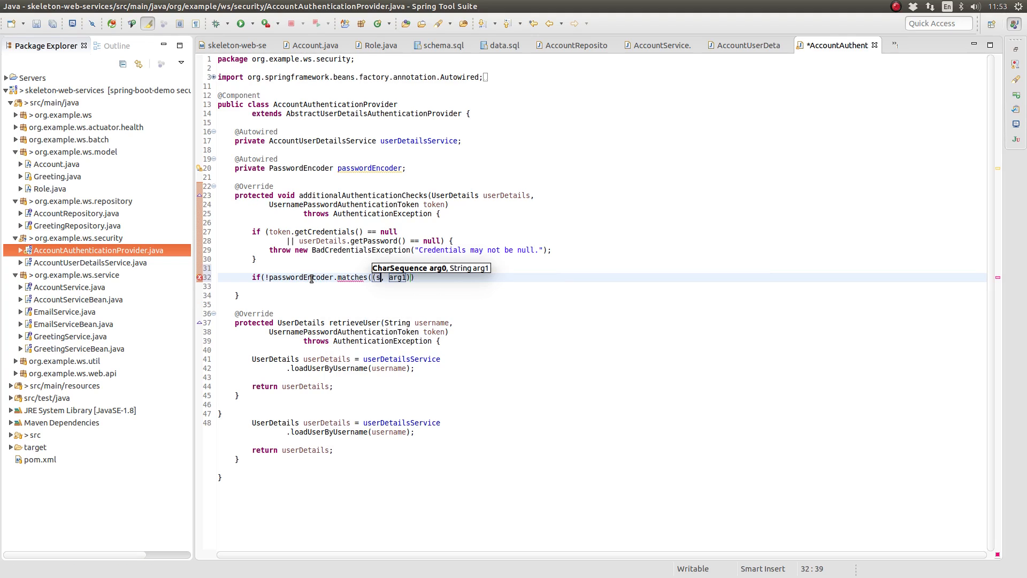
text(String)
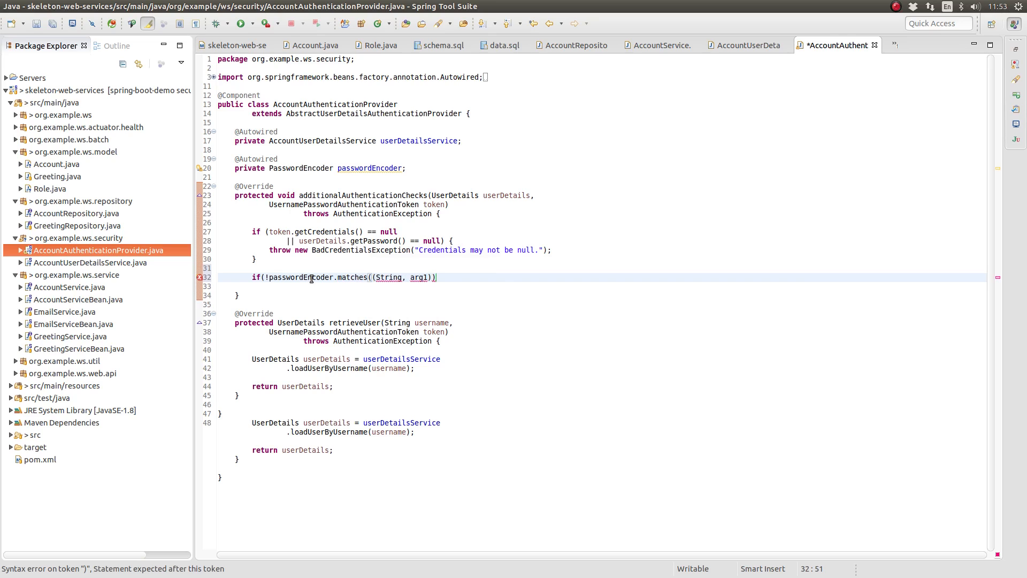
key(BackSpace)
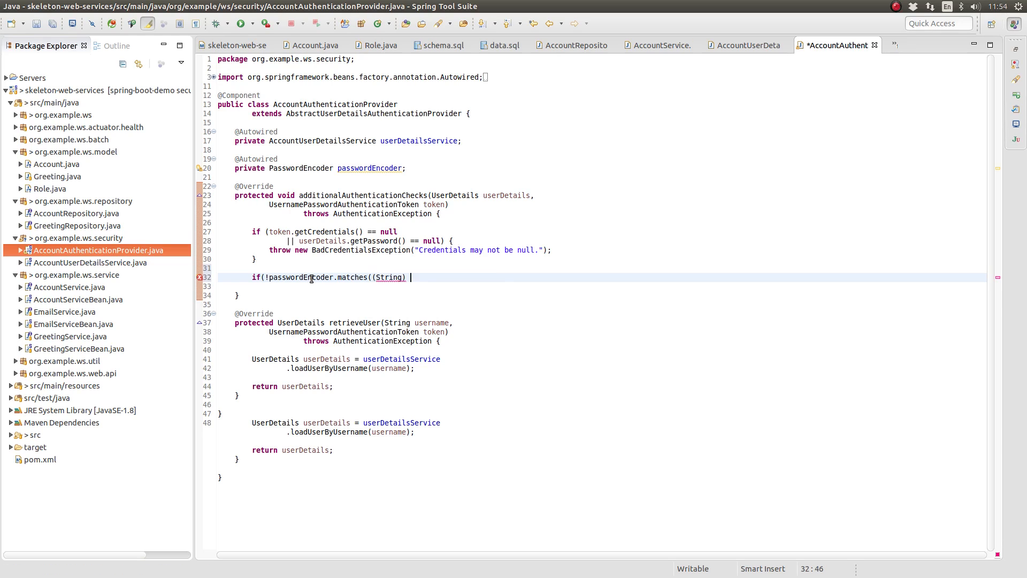
text(token.getCredentials()
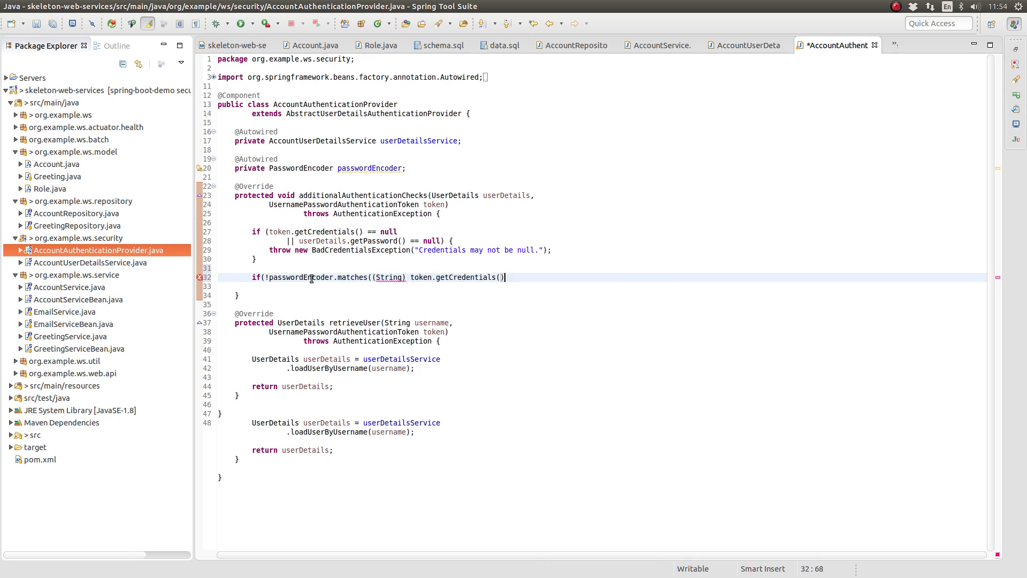
text(, userDetai)
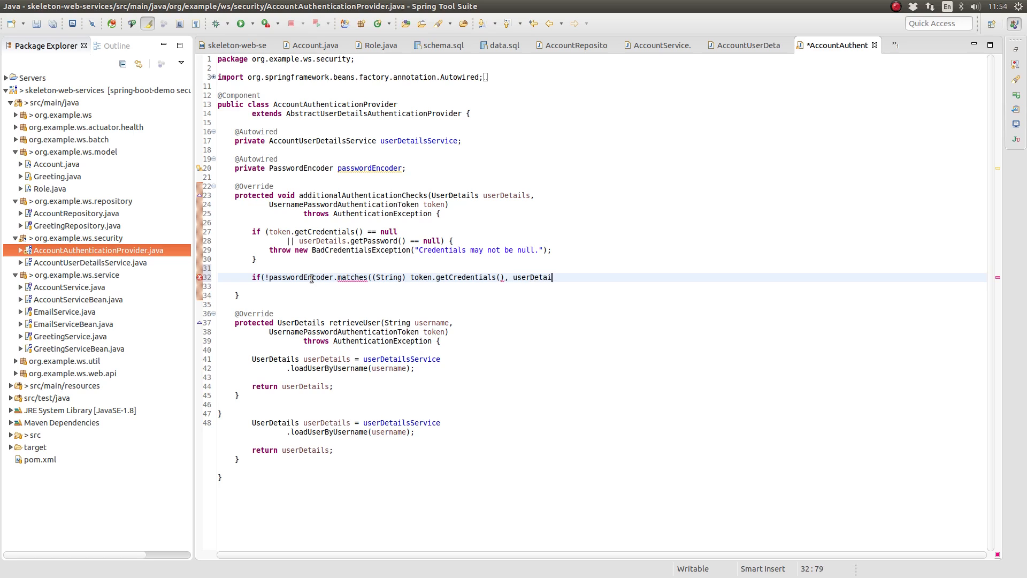
text(.getPassword())
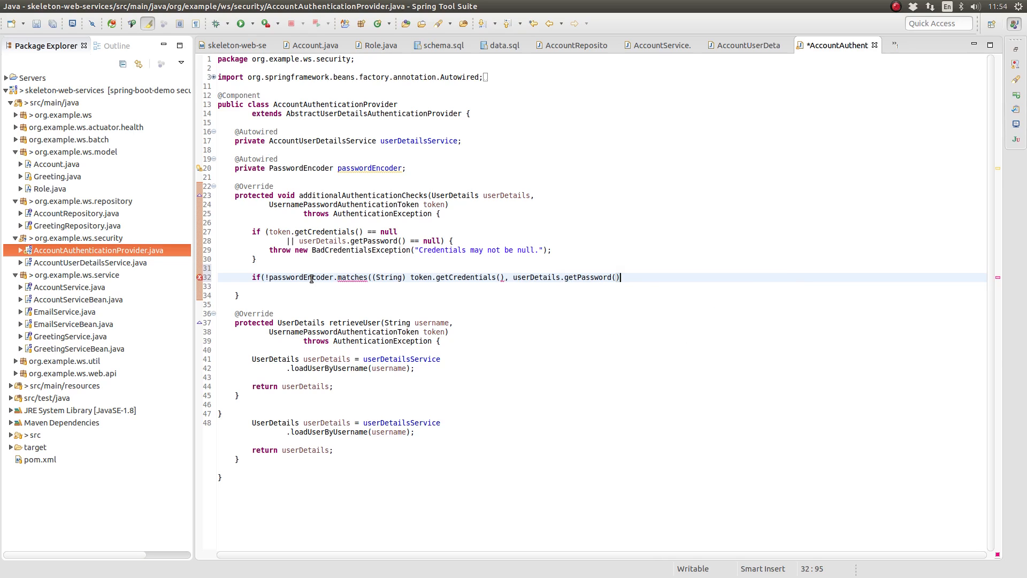
text(;)
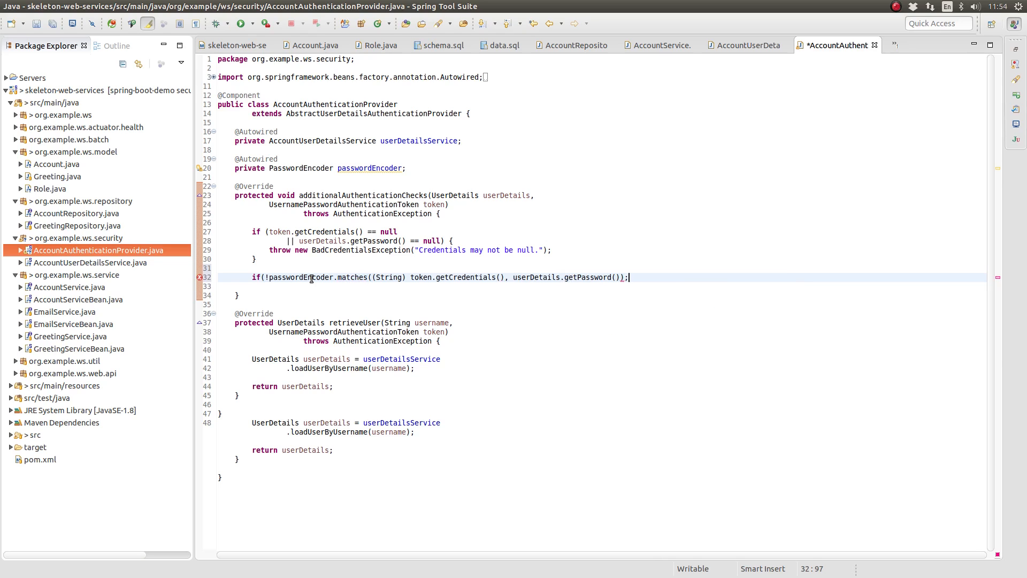
key(BackSpace)
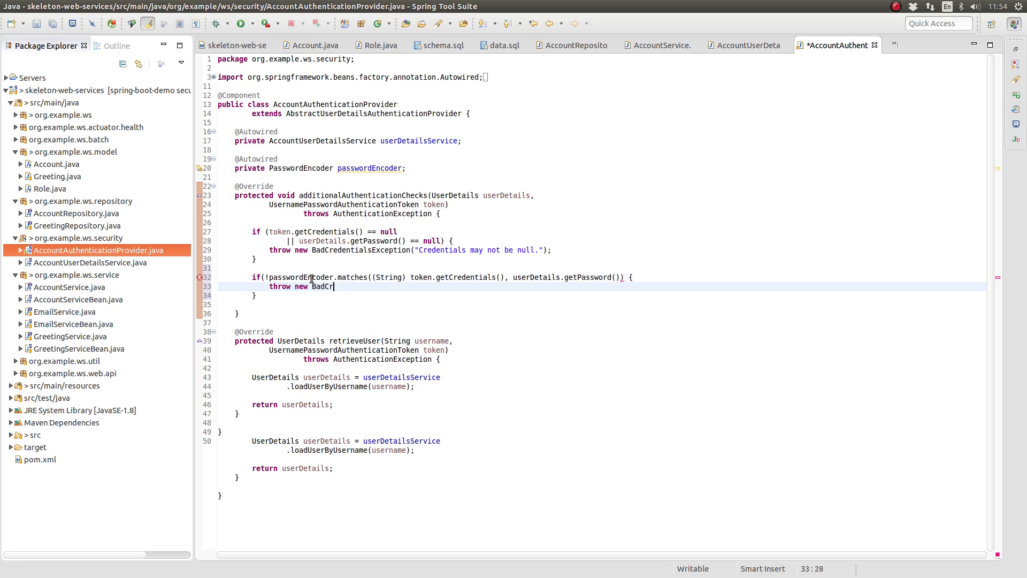
text(edentialsException("I)
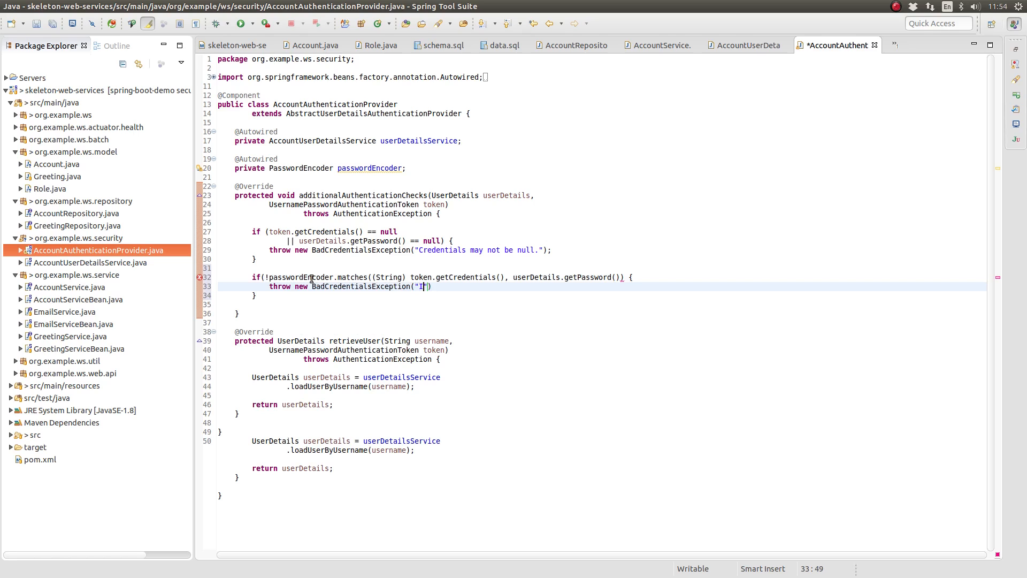
text(nvalid cre)
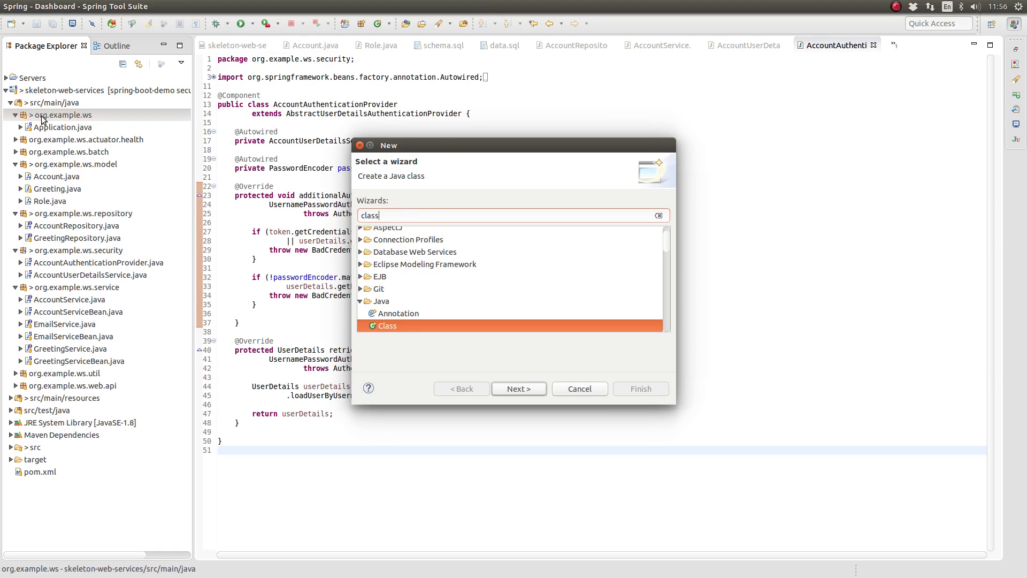
Complete the New Class wizard to create SecurityConfiguration in org.example.ws.
click(519, 388)
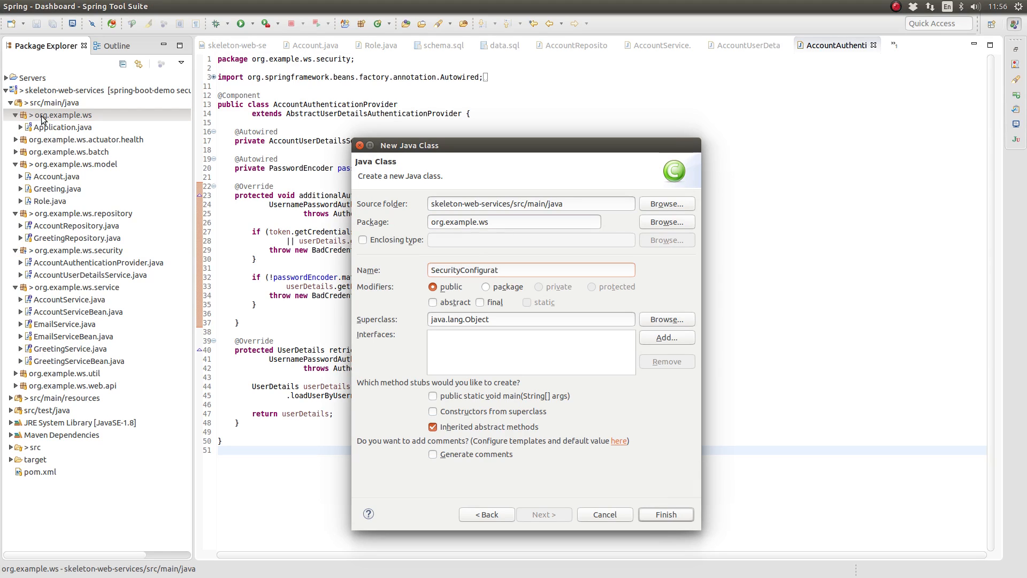
click(666, 514)
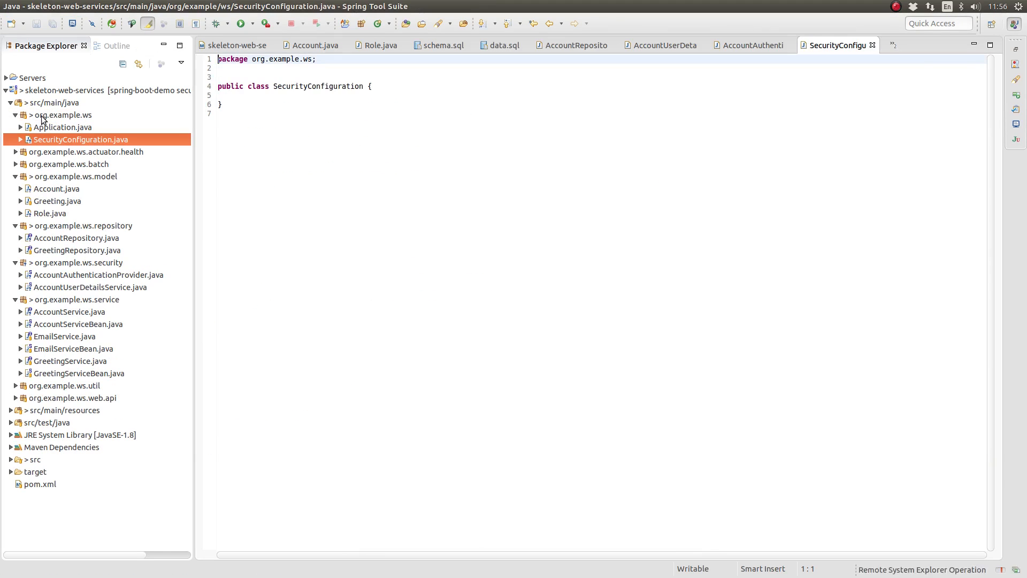
click(314, 76)
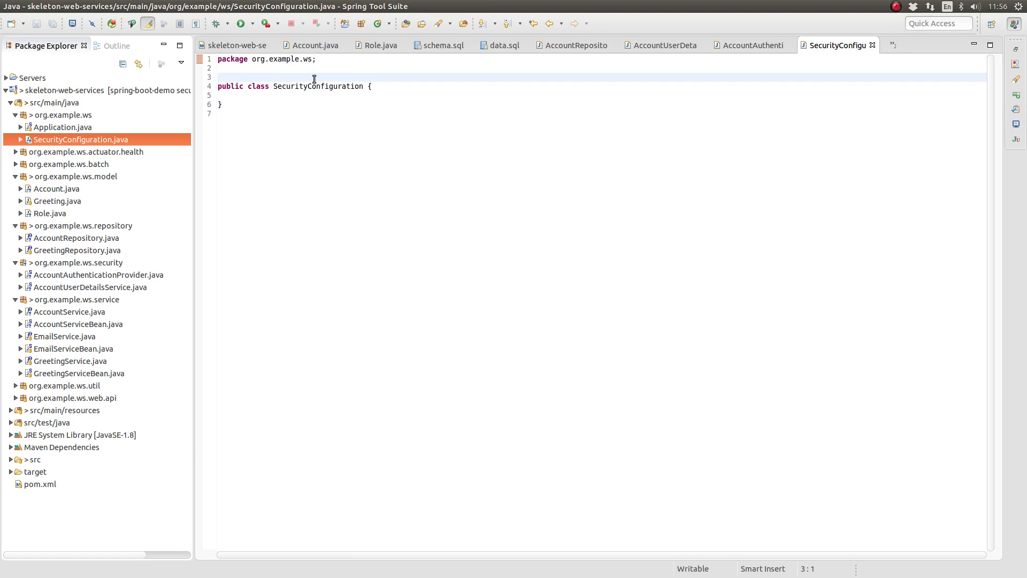
text(@C)
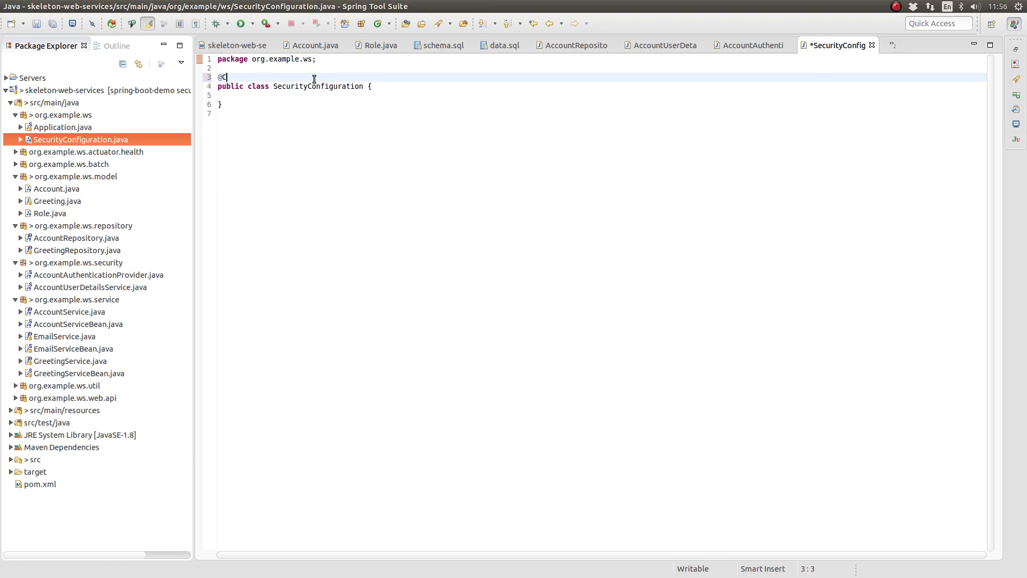
text(onfiguration)
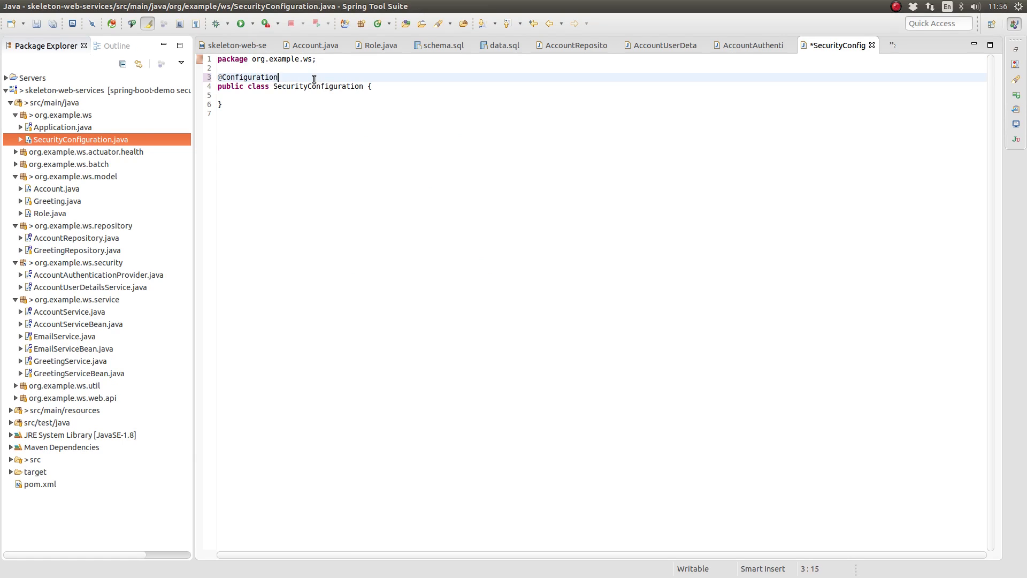
key(ctrl+1)
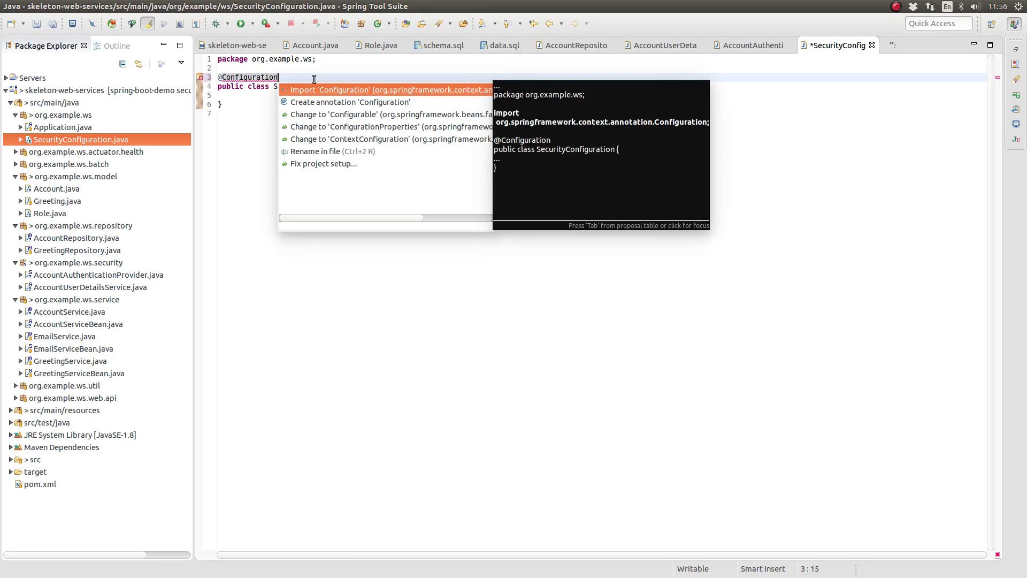
click(371, 89)
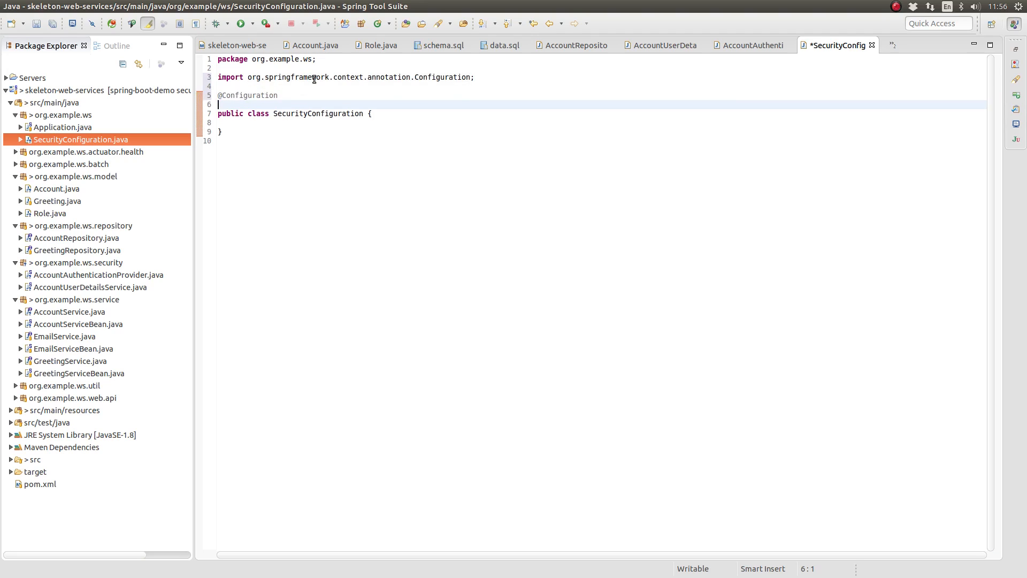
text(@EnableWe)
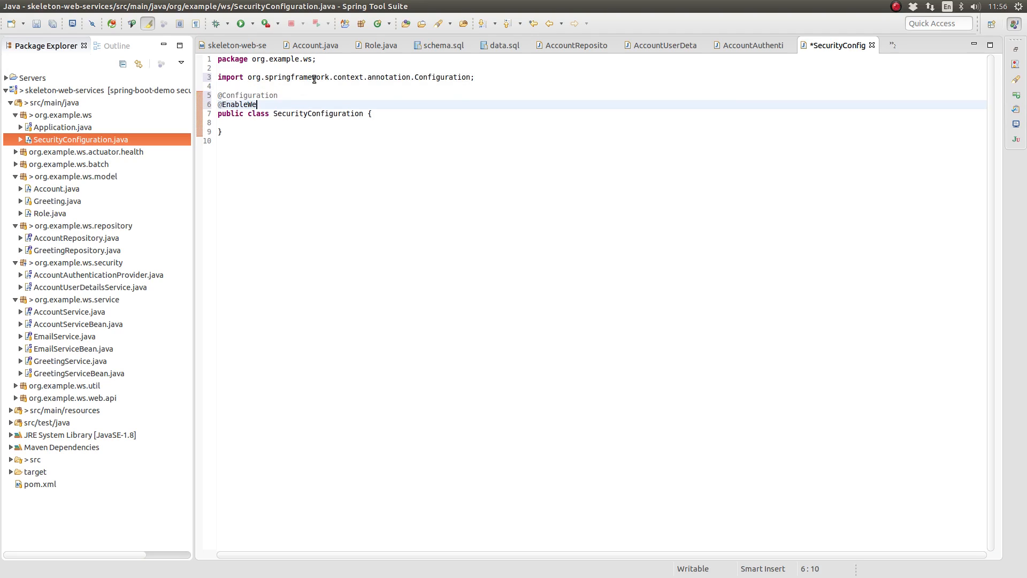
text(bSecurity)
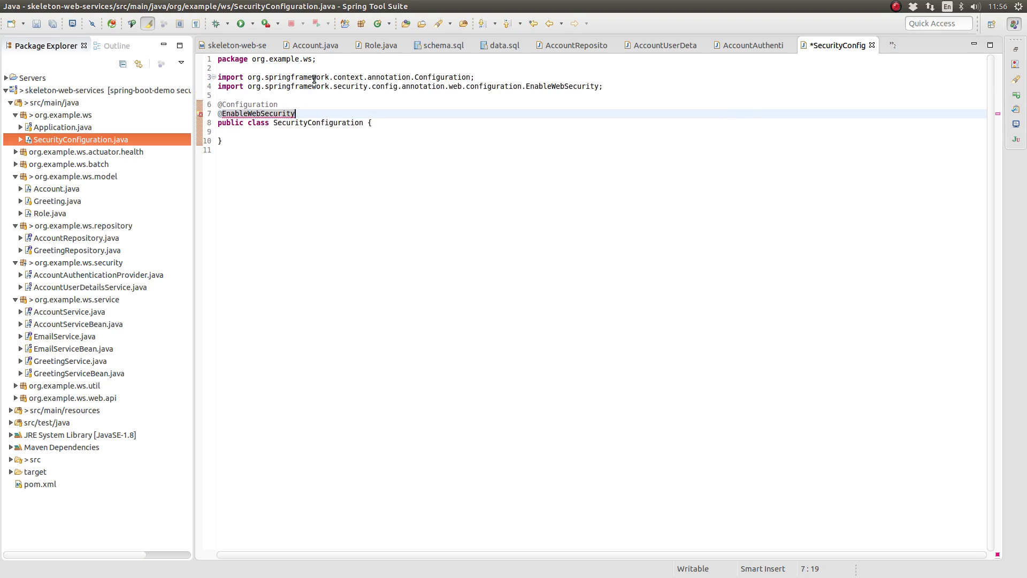
key(ctrl+s)
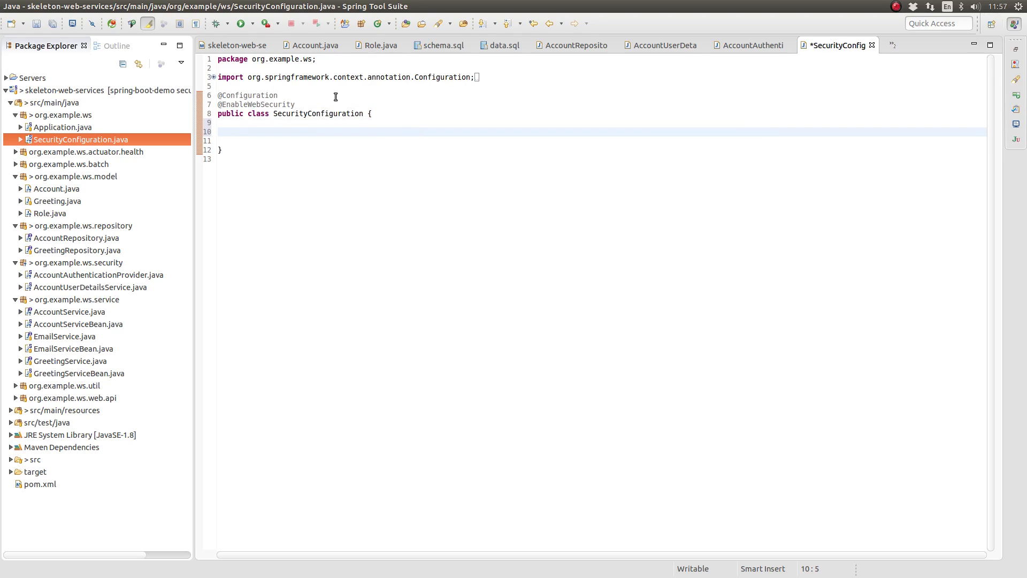
text(@Autowired)
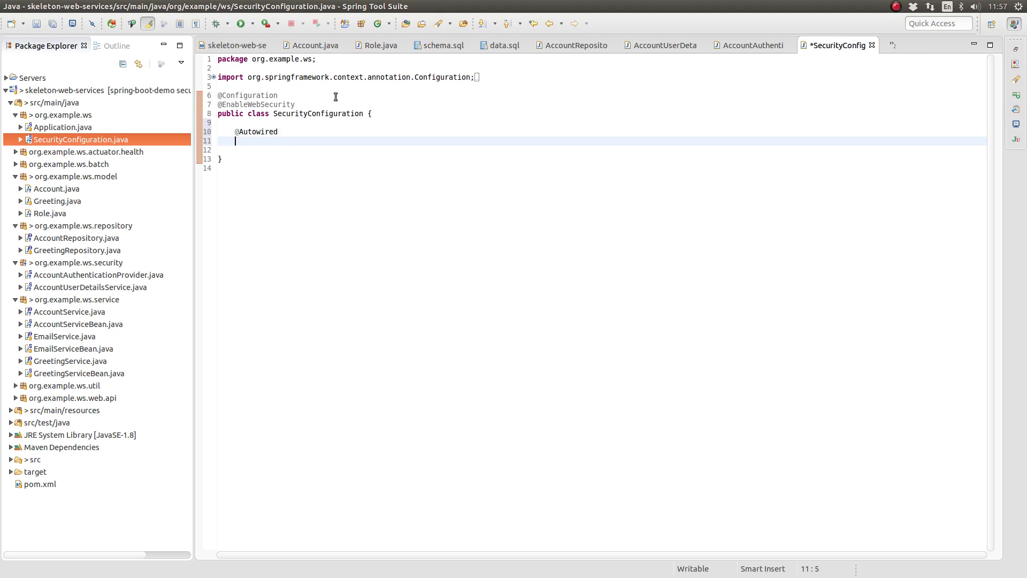
text(private AccountAuthenticat)
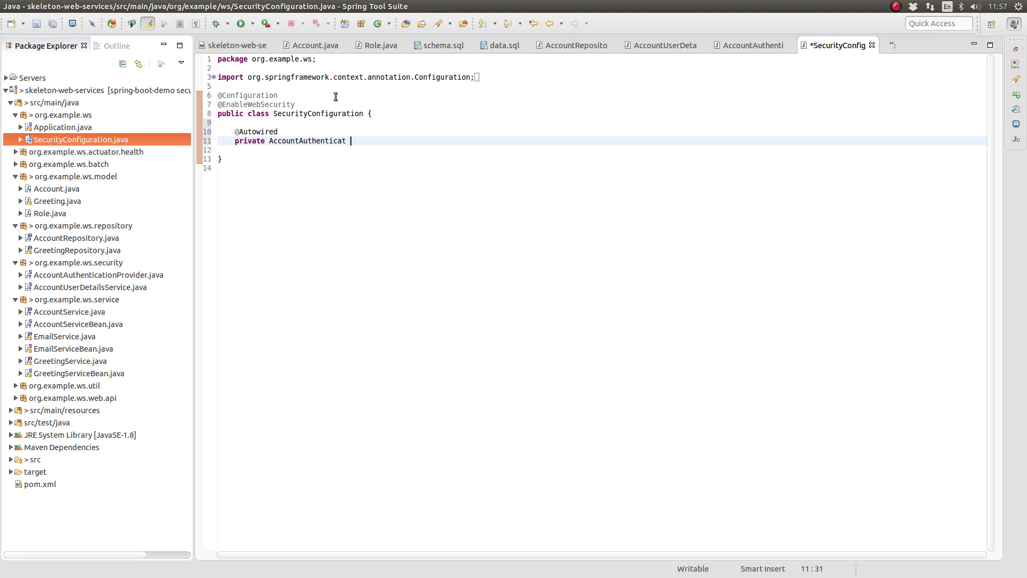
text(ionProvider)
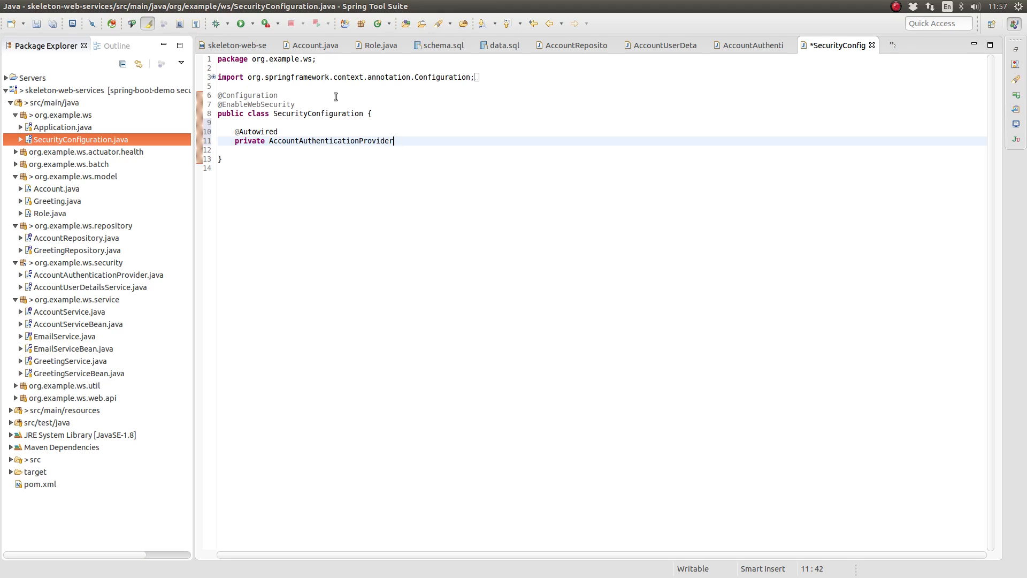
text(accountA)
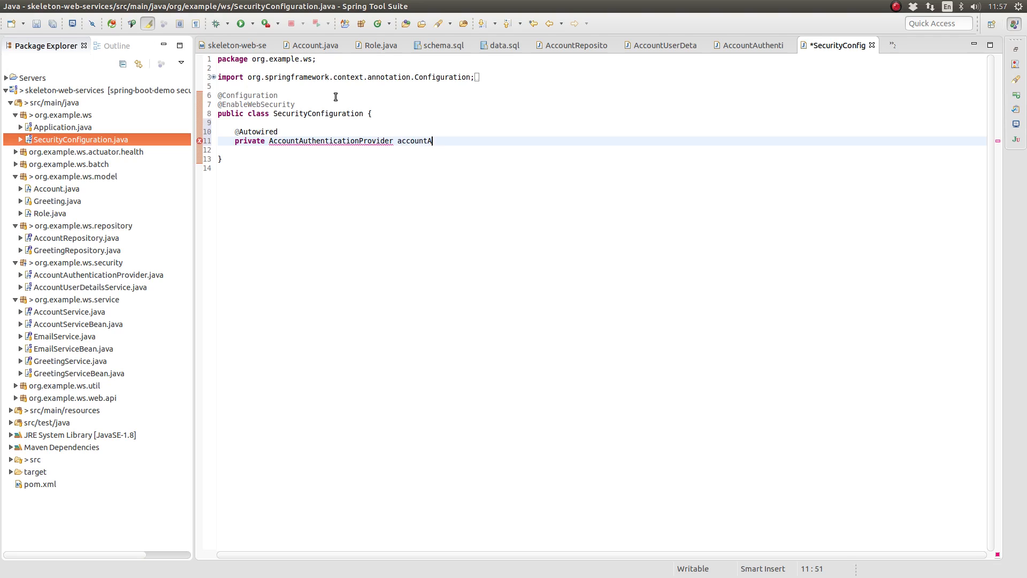
text(uthenticationPro)
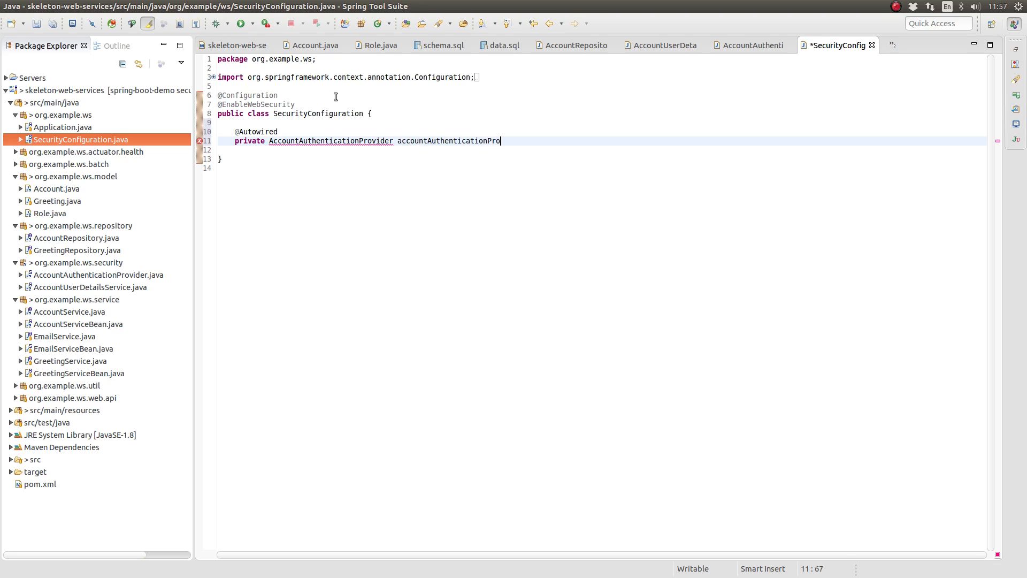
text(vider;)
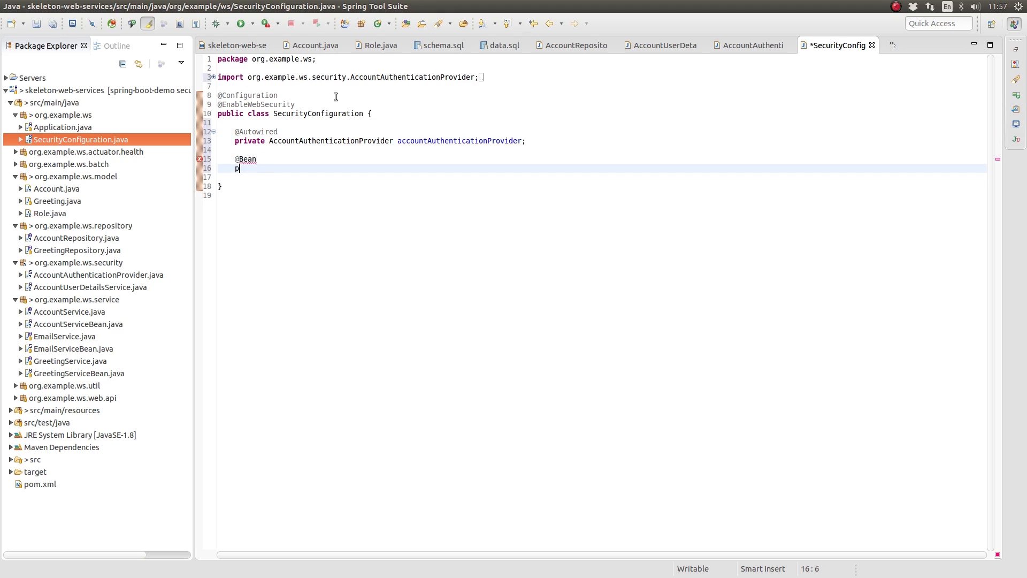
Write the public PasswordEncoder passwordEncoder() bean returning new BCryptPasswordEncoder().
text(ublic Passwor)
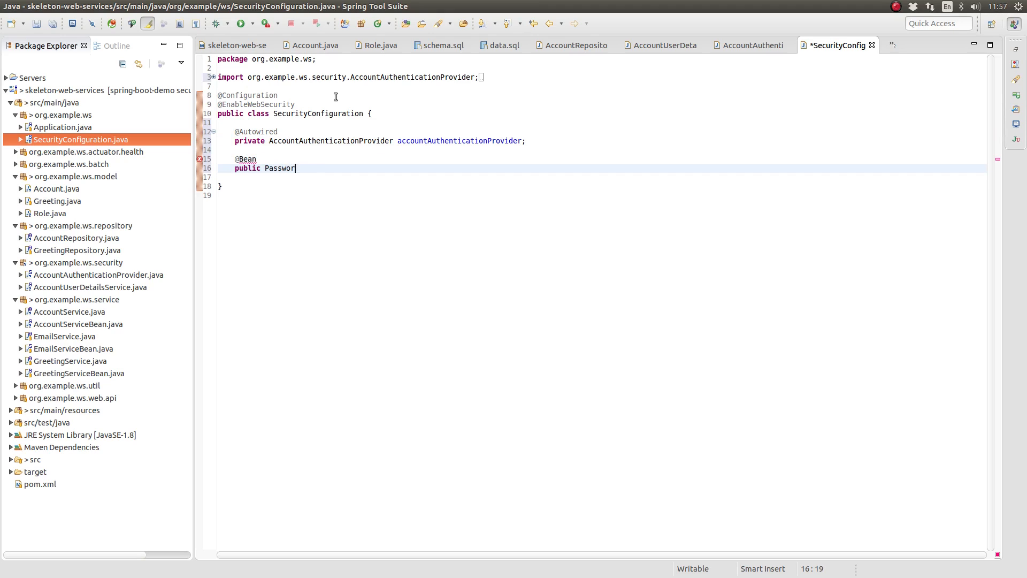
text(dEncoder)
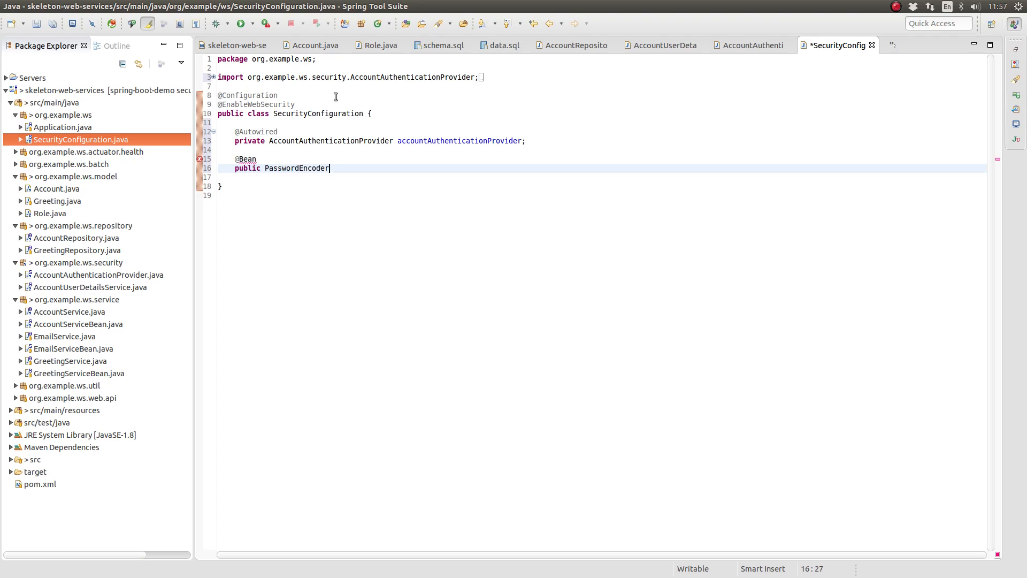
text(password)
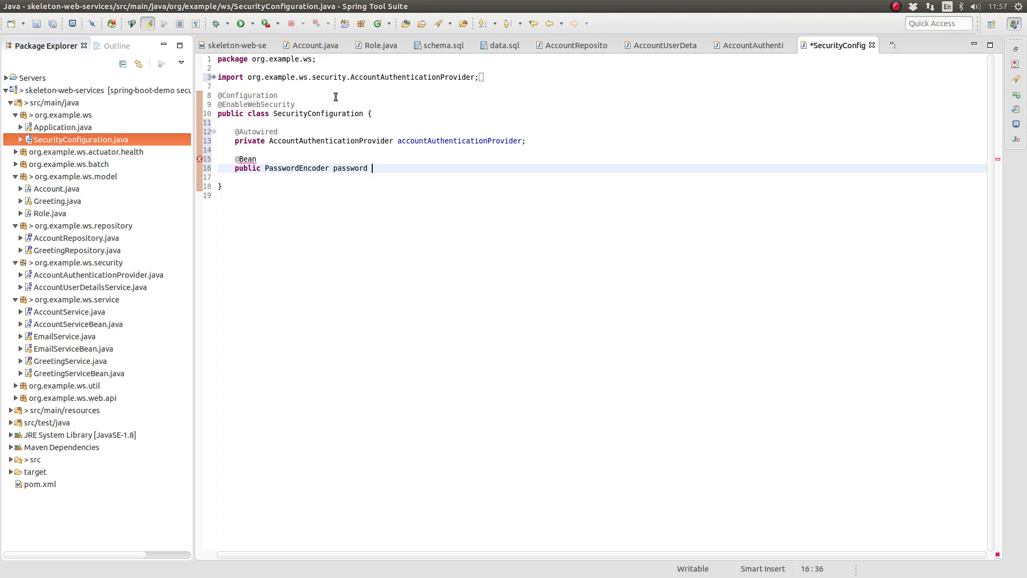
text(Encoder() {)
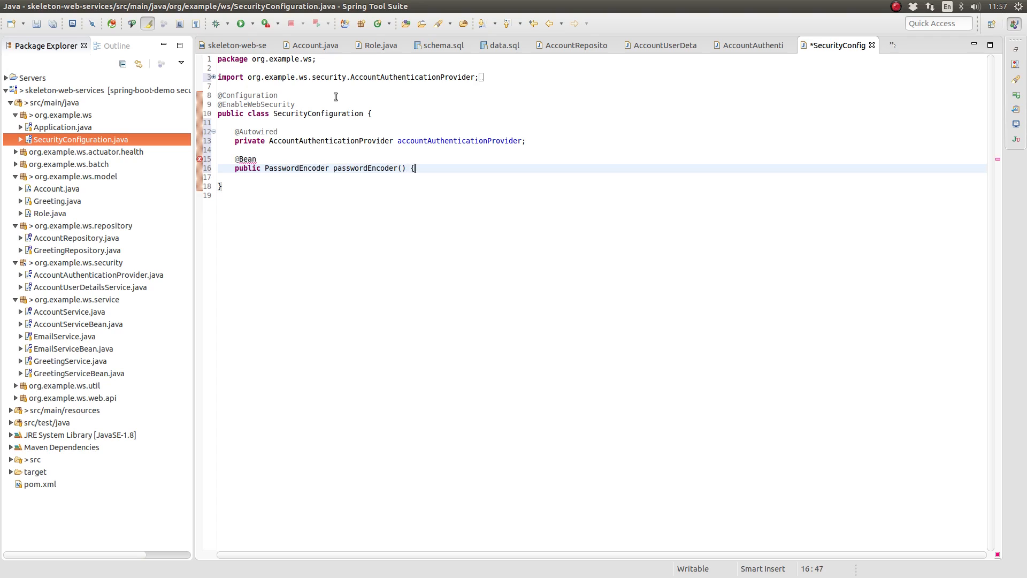
text(return new B)
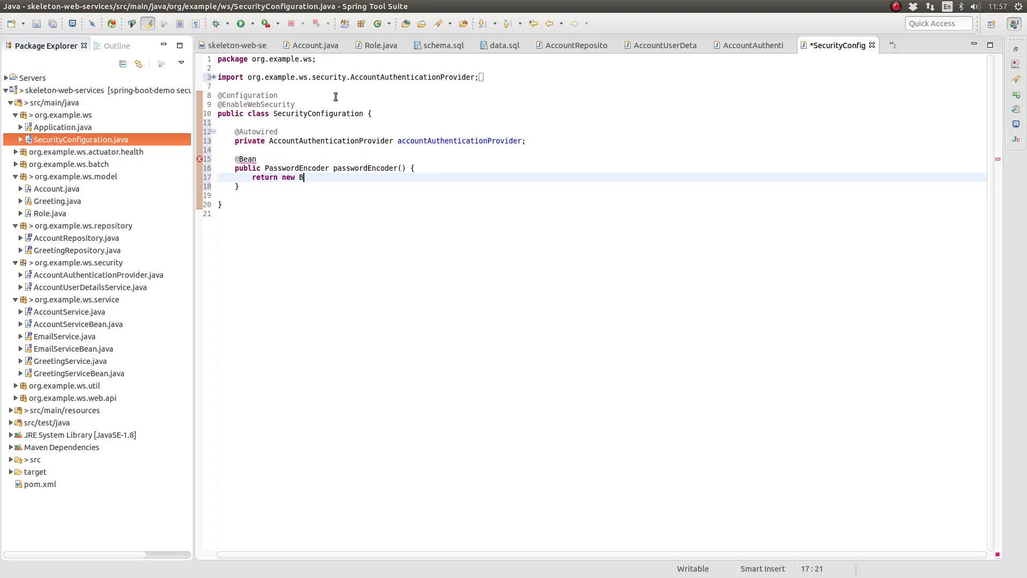
text(CryptPass)
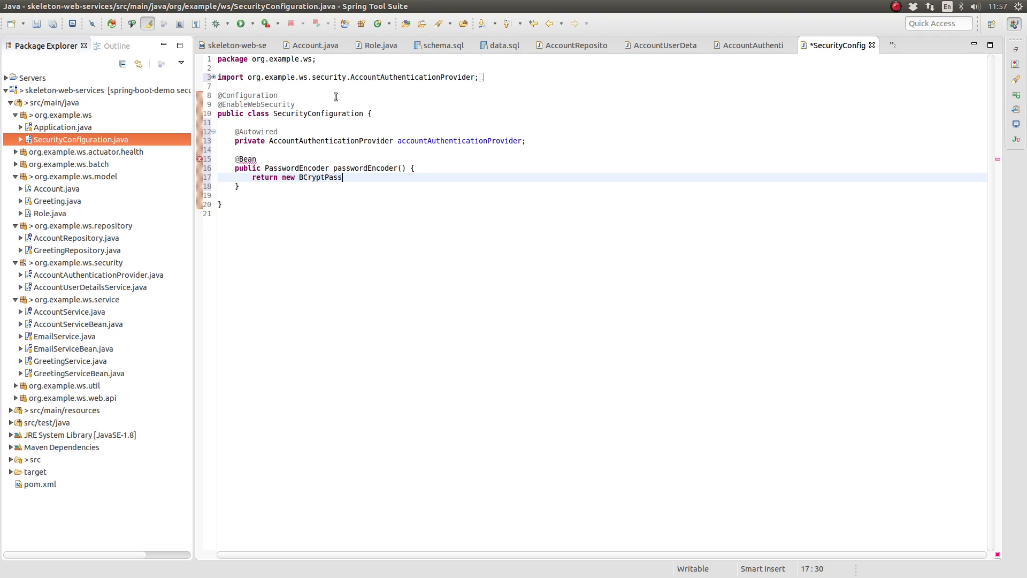
text(wordEncodere())
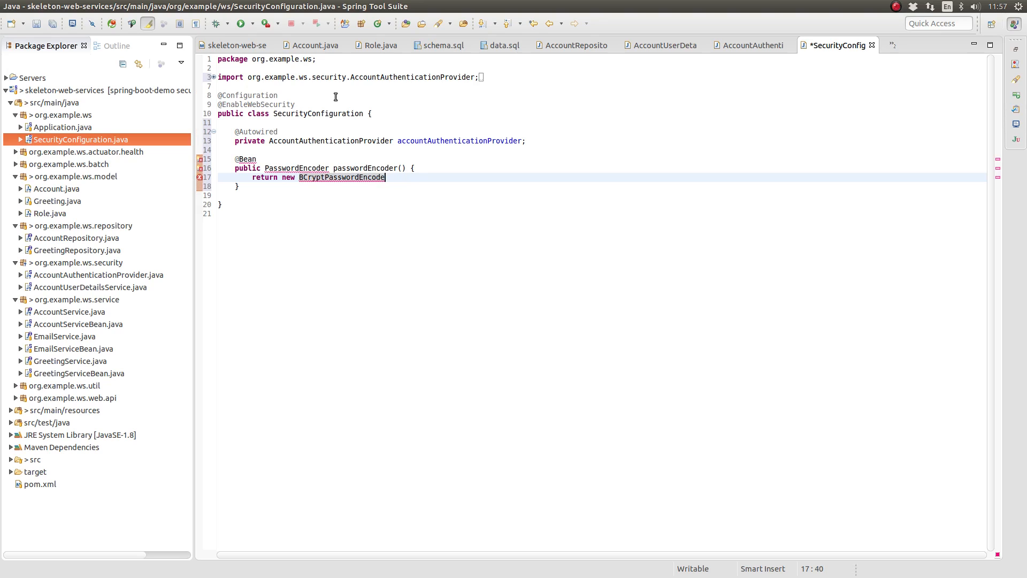
text(();)
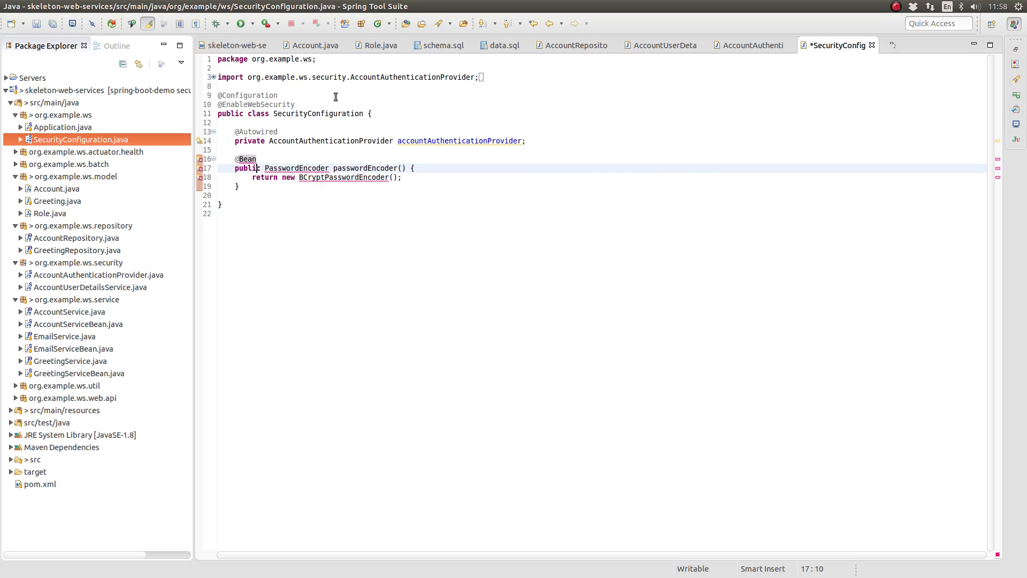
click(296, 168)
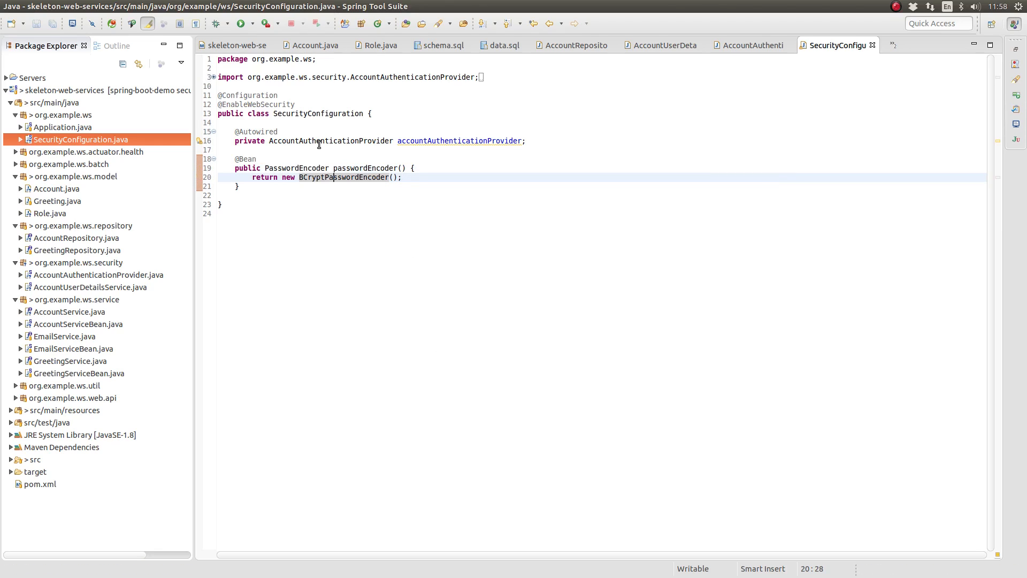
click(292, 187)
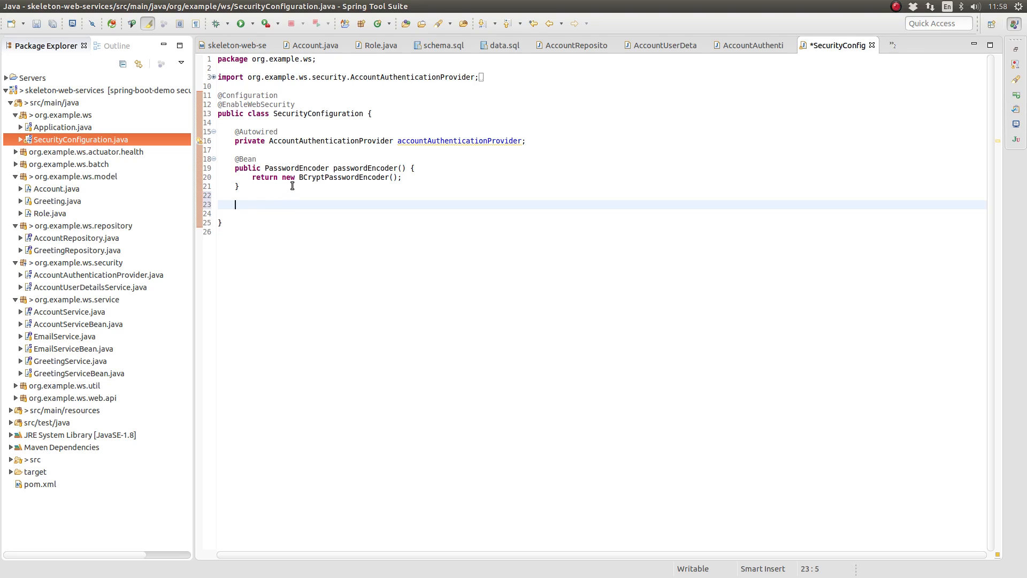
text(@Autowired)
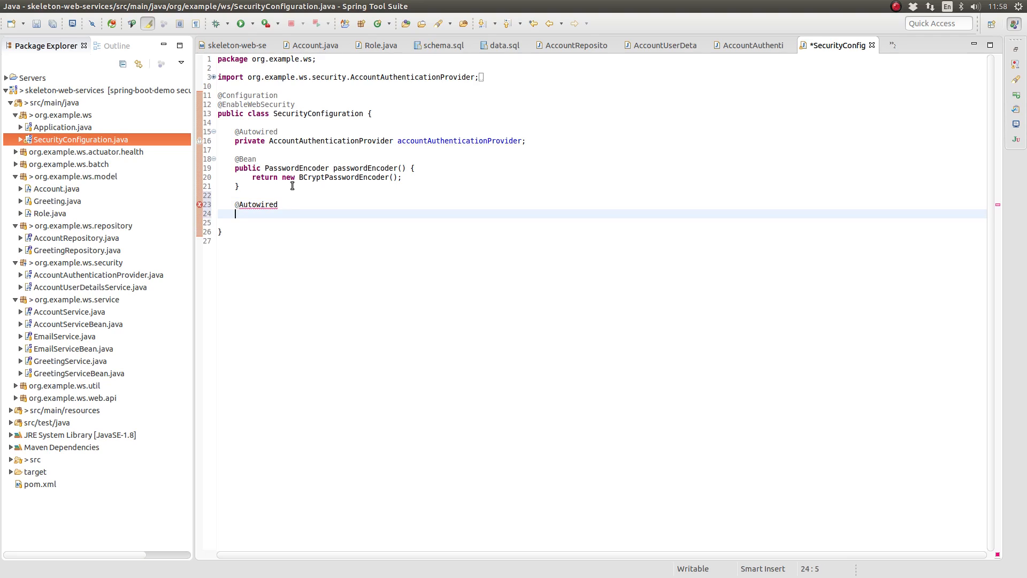
text(public void co)
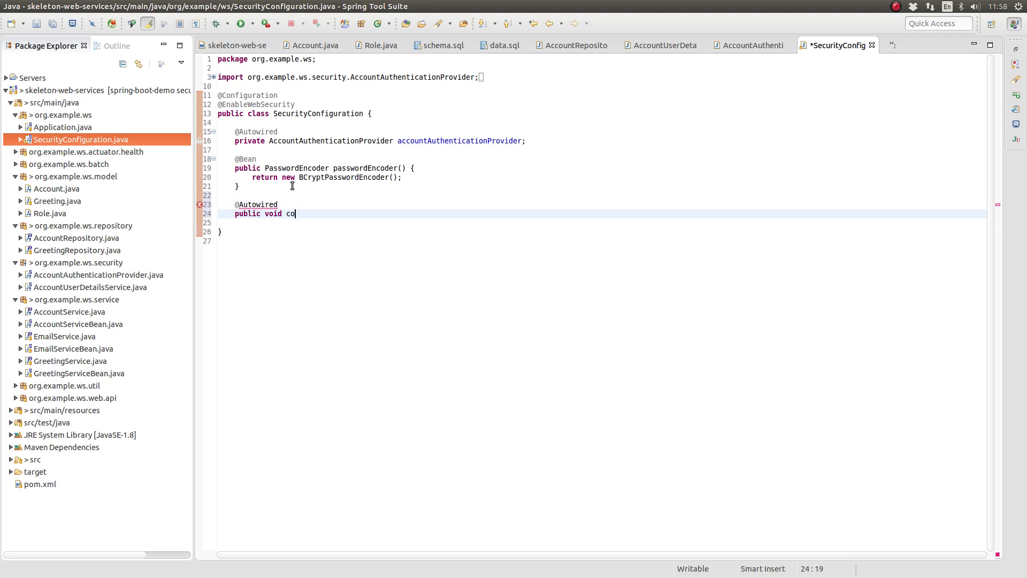
text(nfigureGl)
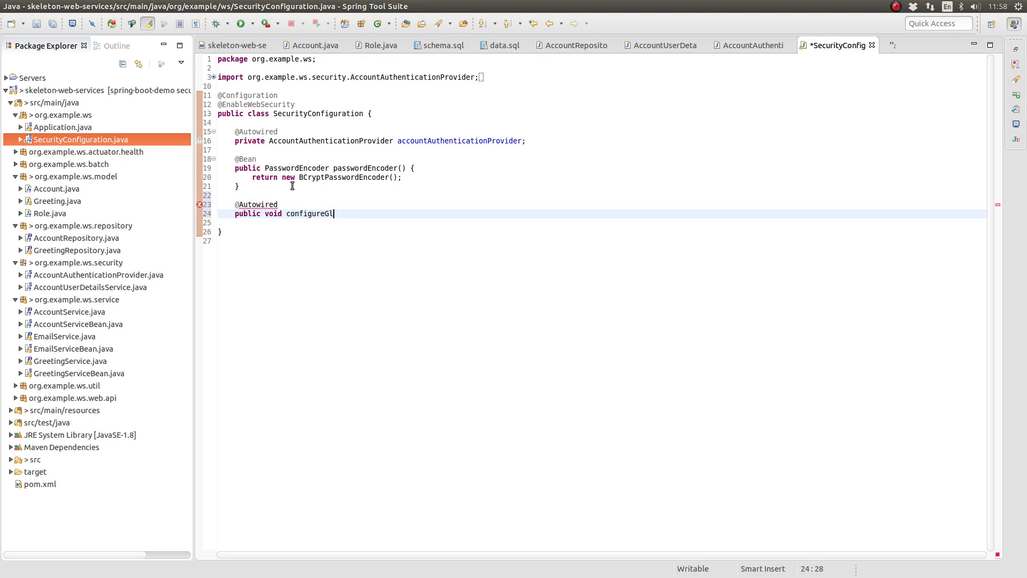
text(obal()
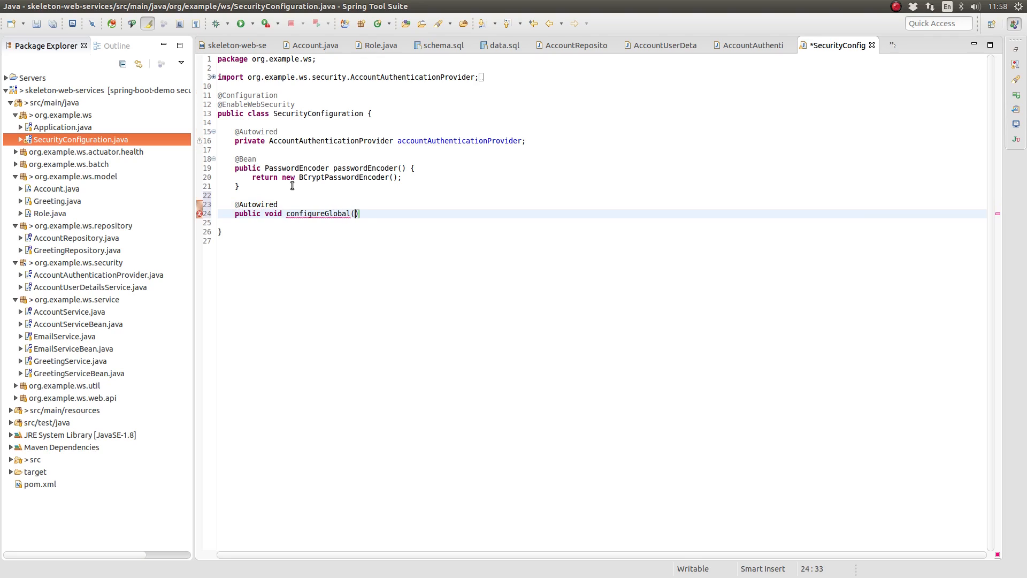
text(AuthenticationManagerBuilder)
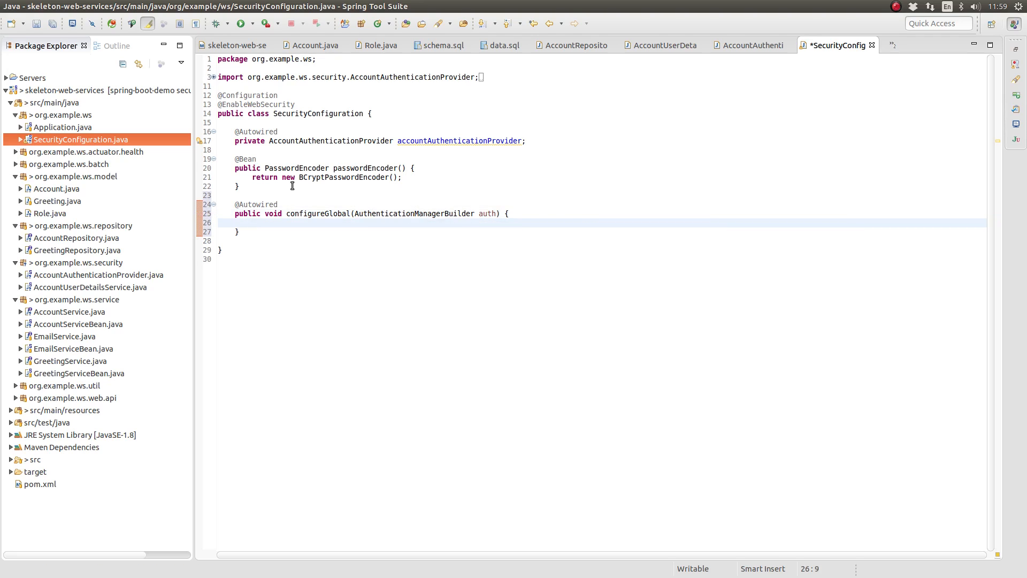
Call auth.authenticationProvider(accountAuthenticationProvider) in the method body using content assist.
text(auth.)
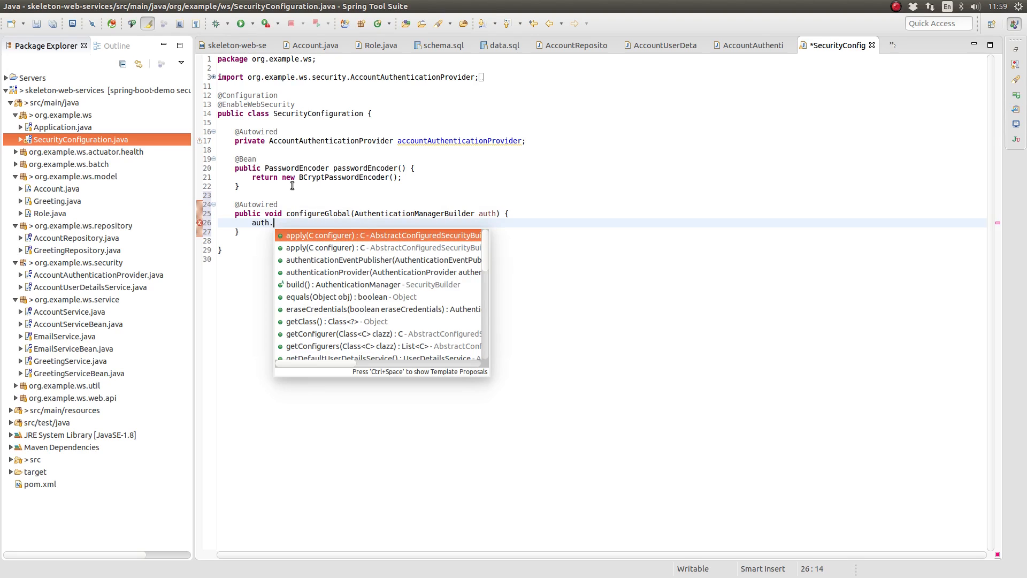
text(authe)
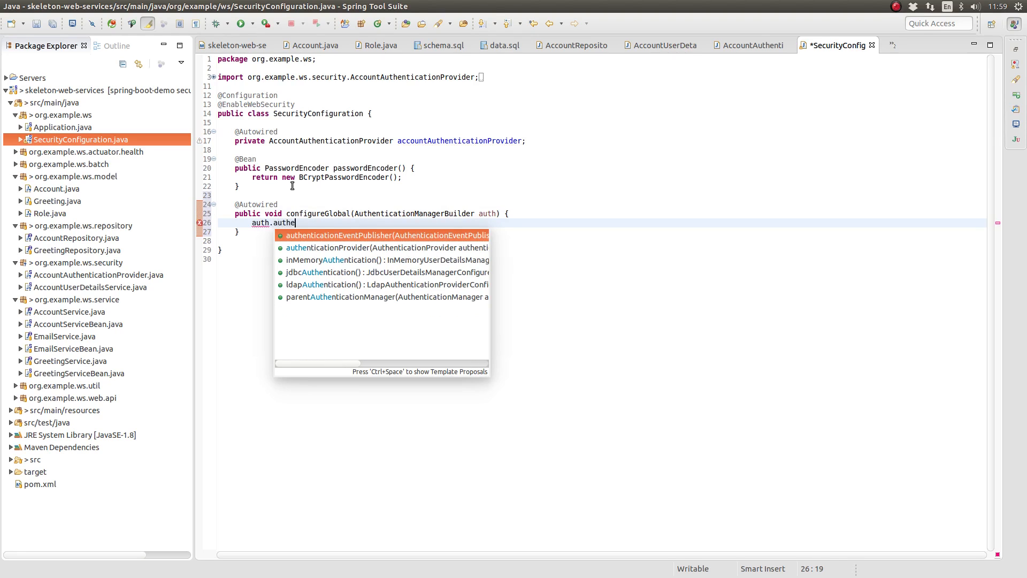
key(Down)
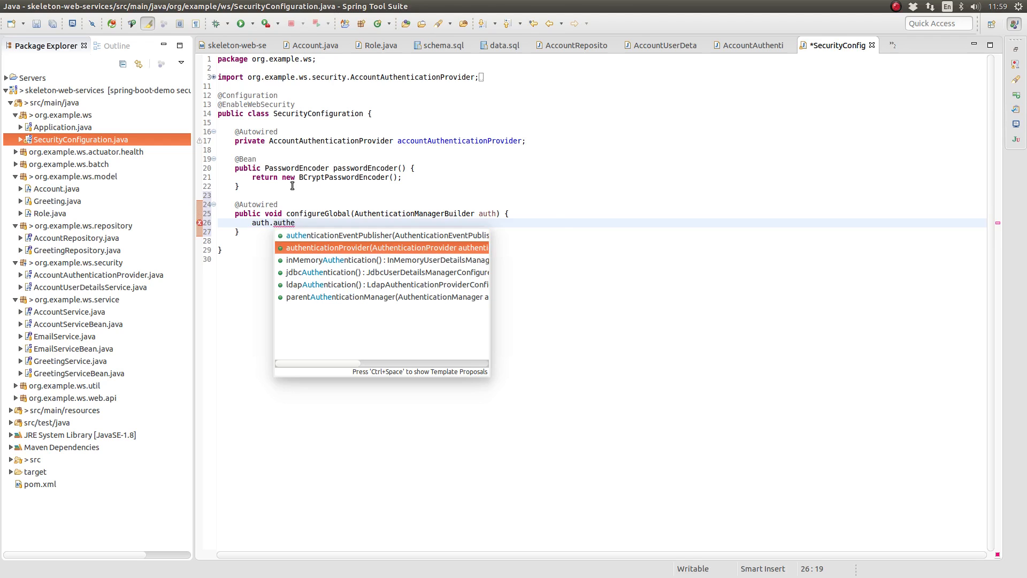
click(386, 247)
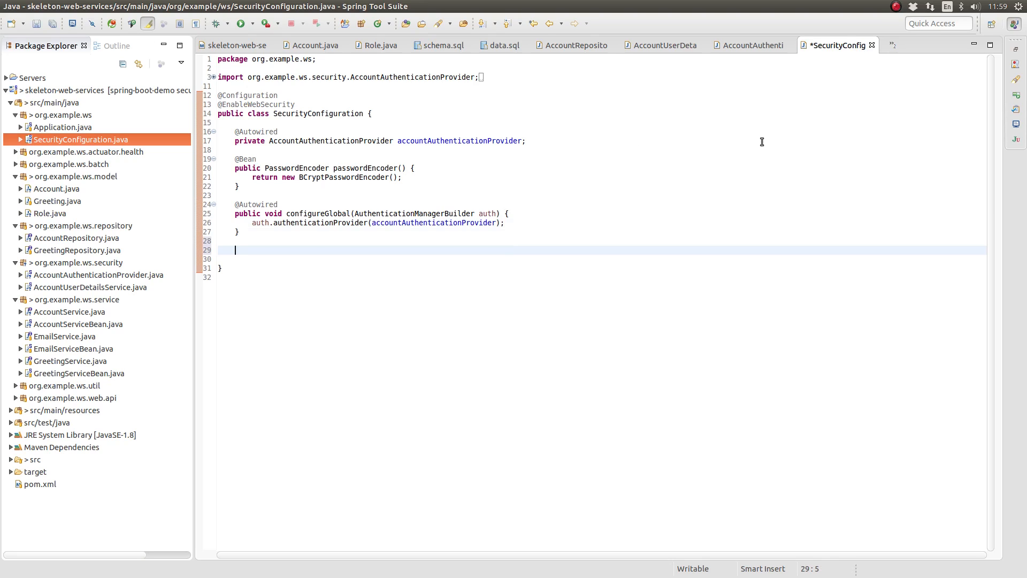
mouse_move(816, 152)
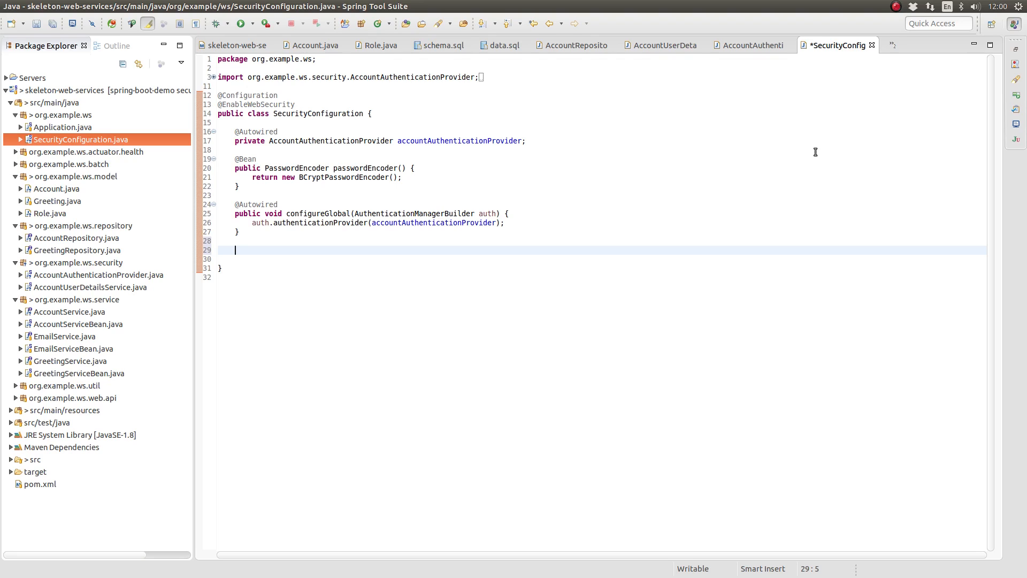
text(@)
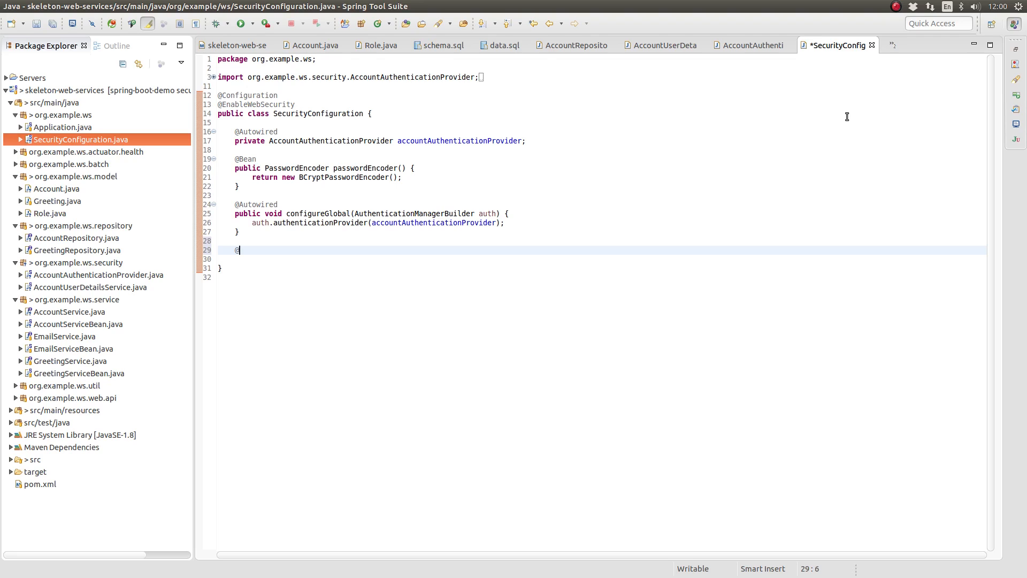
text(Configuration)
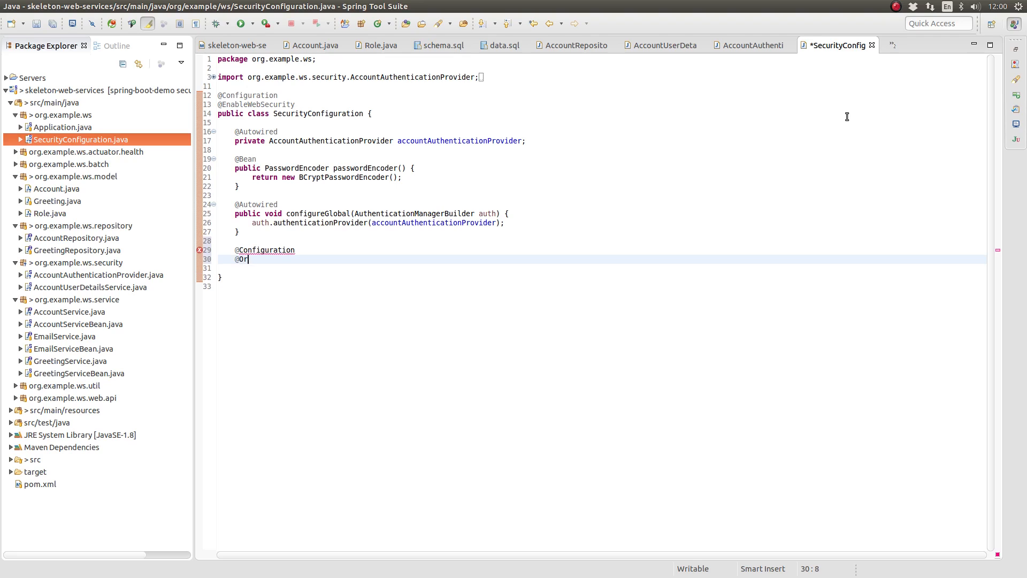
text(der(1))
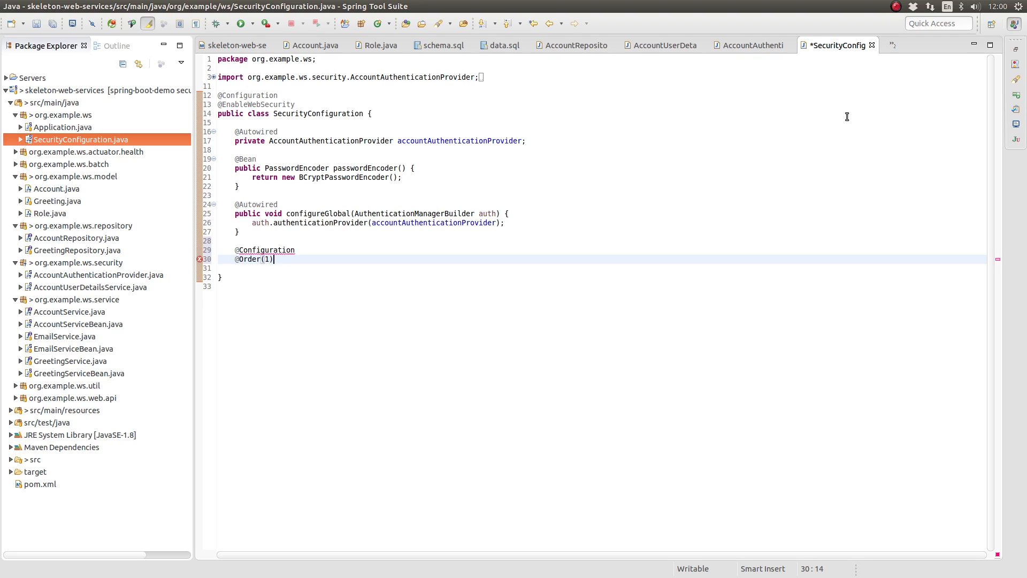
text(public static class Ap)
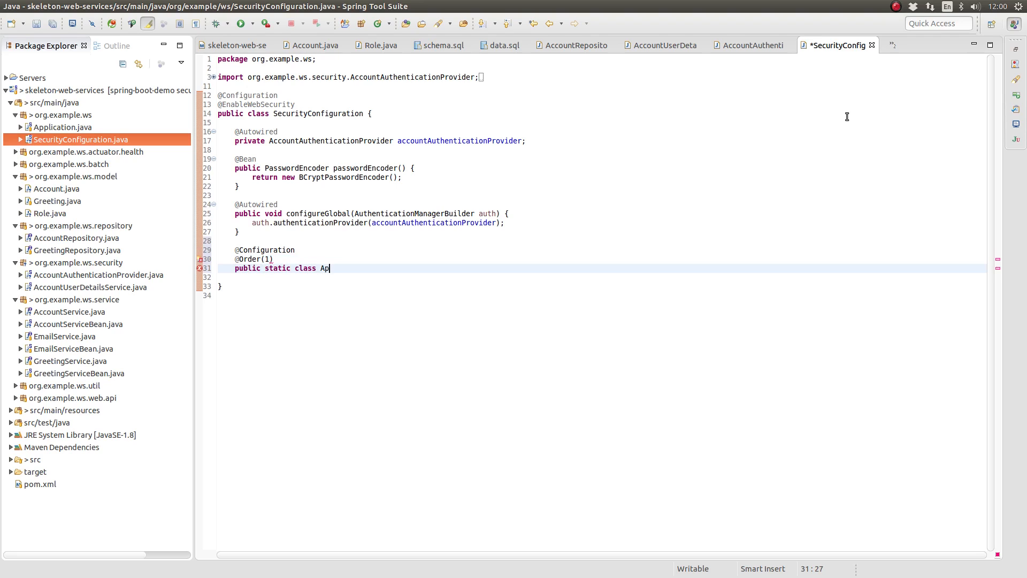
text(iWebSecurityConfigure)
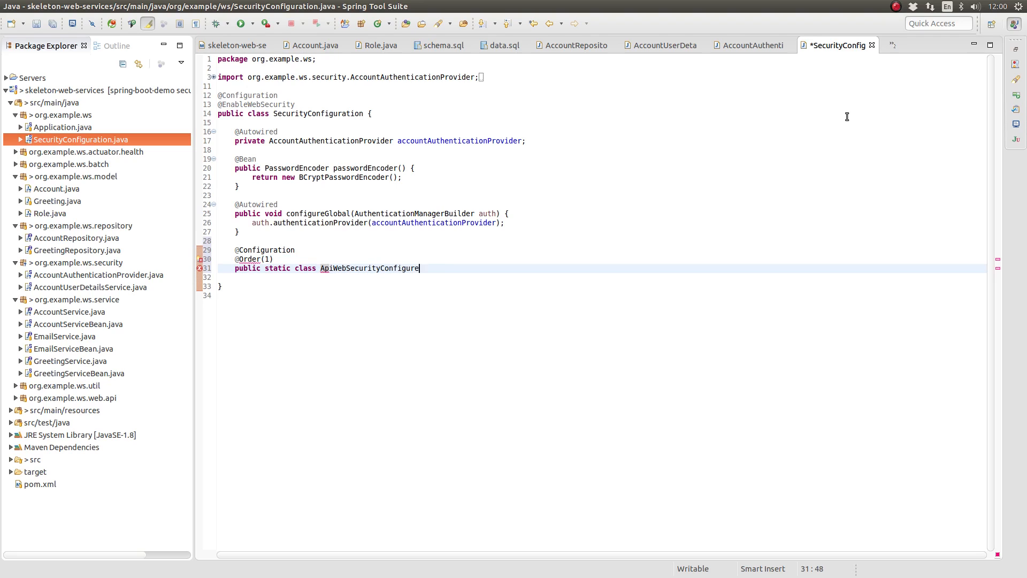
text(rAdapter extends We)
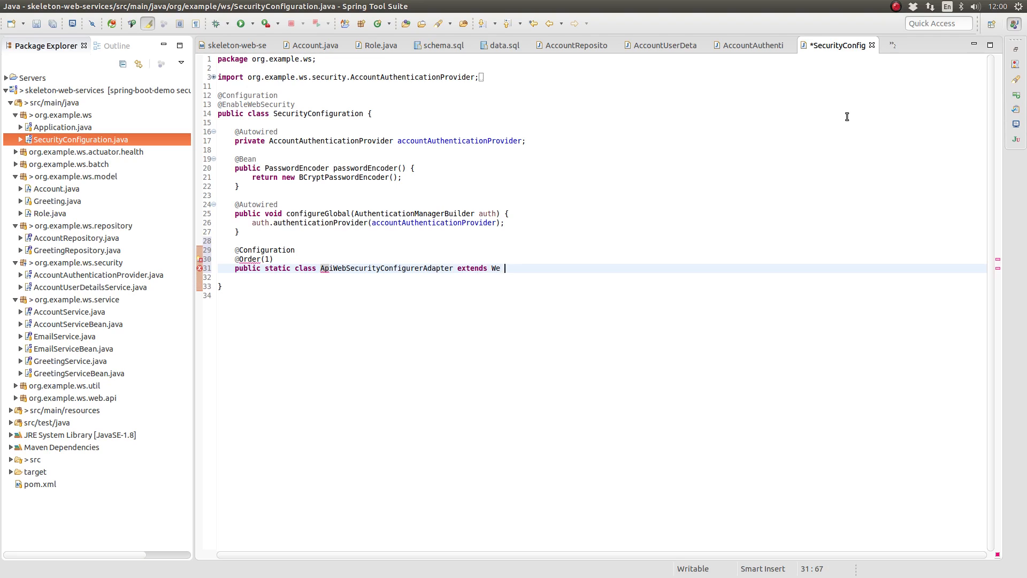
text(bSecurityConfi)
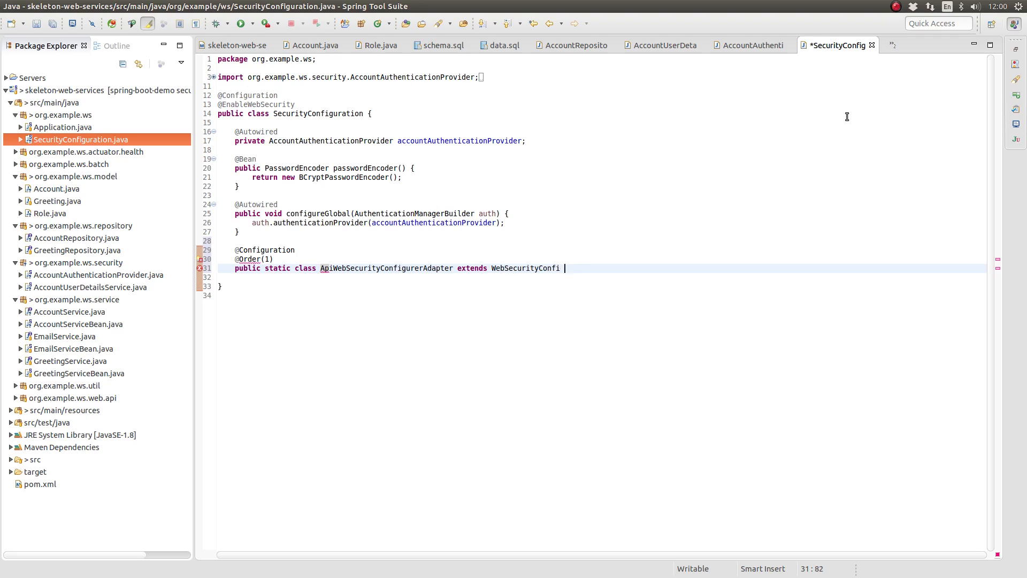
text(gurerAdapter)
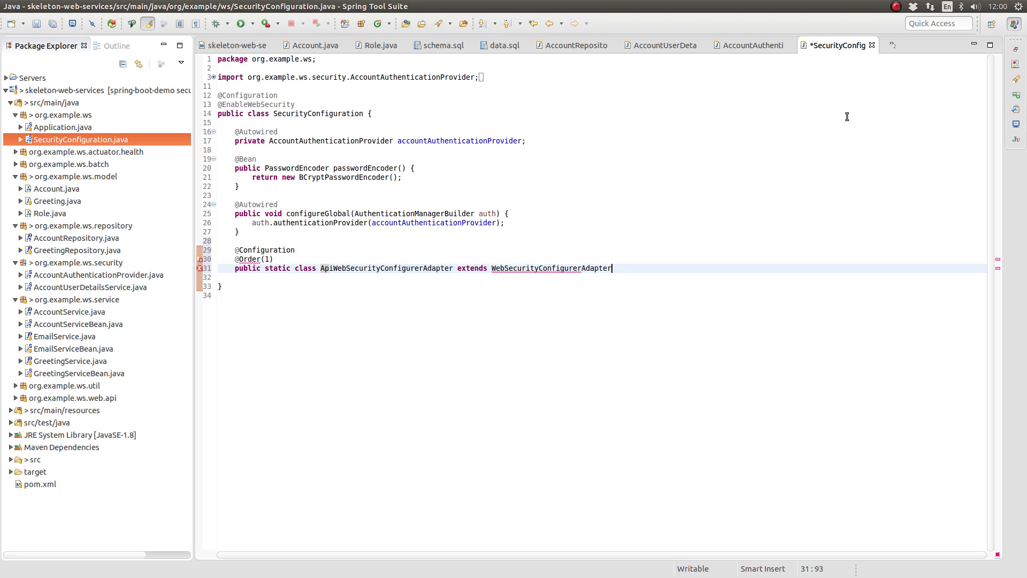
text({)
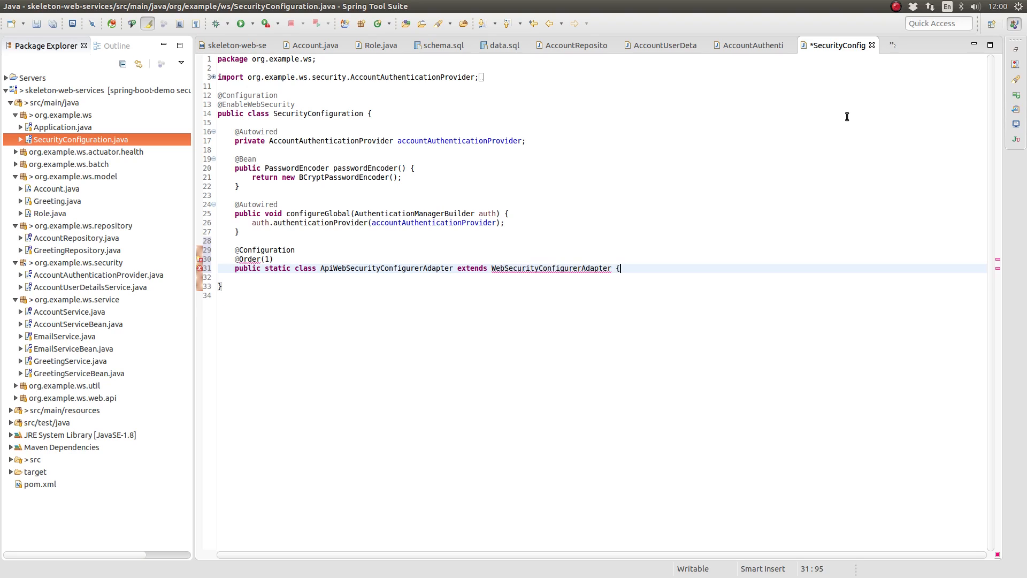
click(251, 259)
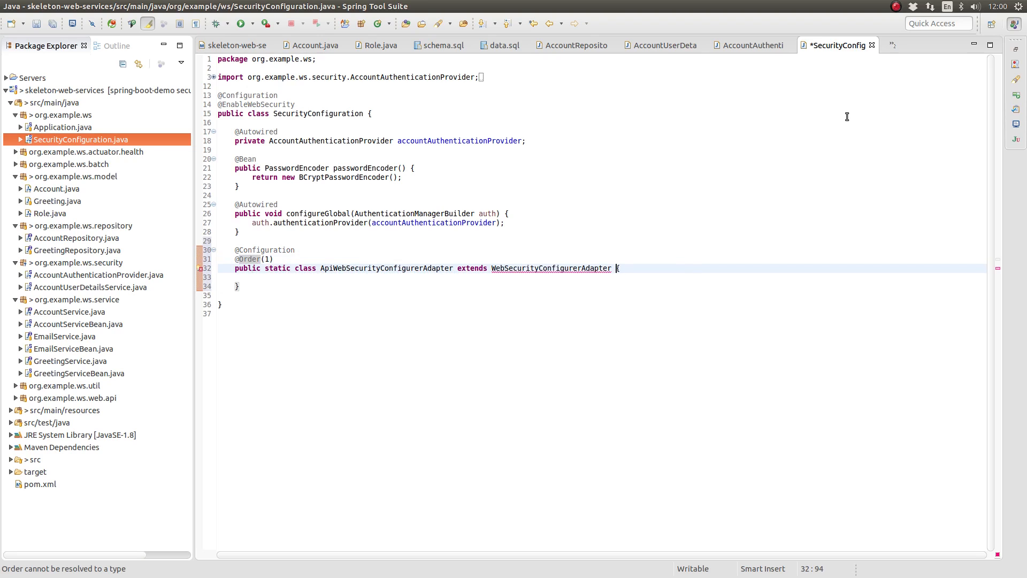
mouse_move(585, 268)
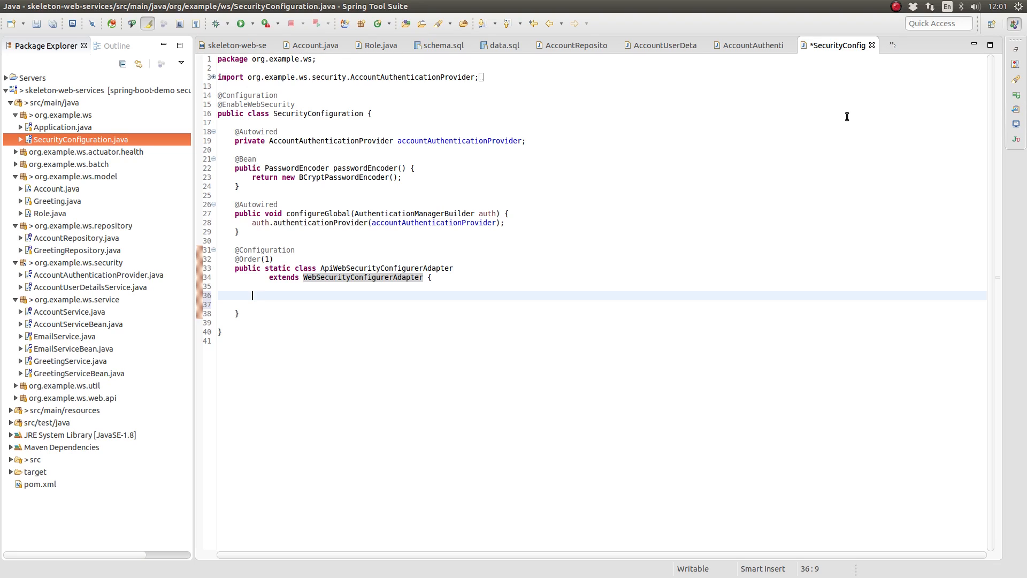
Generate a configure(HttpSecurity) override stub via Source > Override/Implement Methods.
right_click(253, 296)
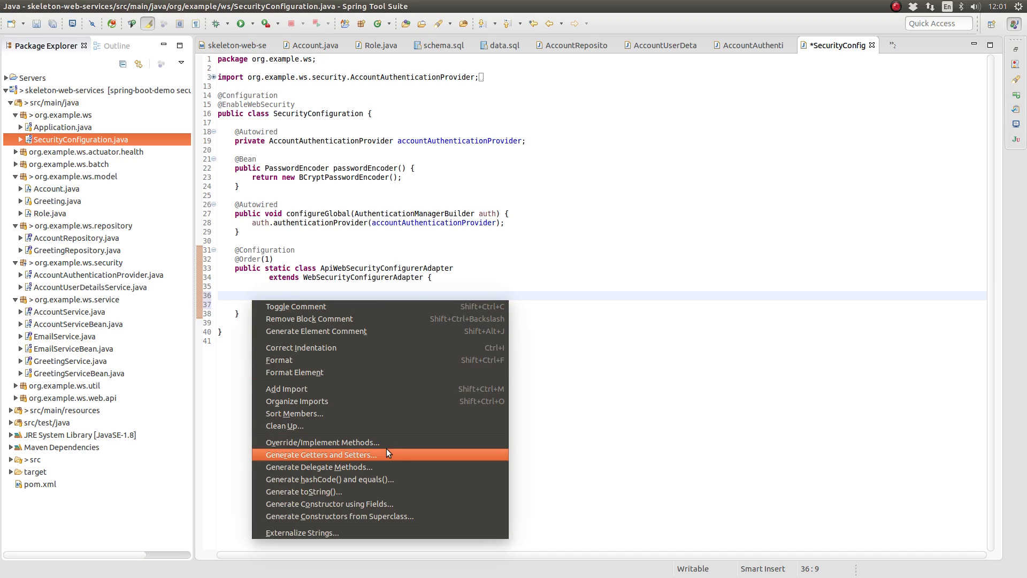
click(322, 442)
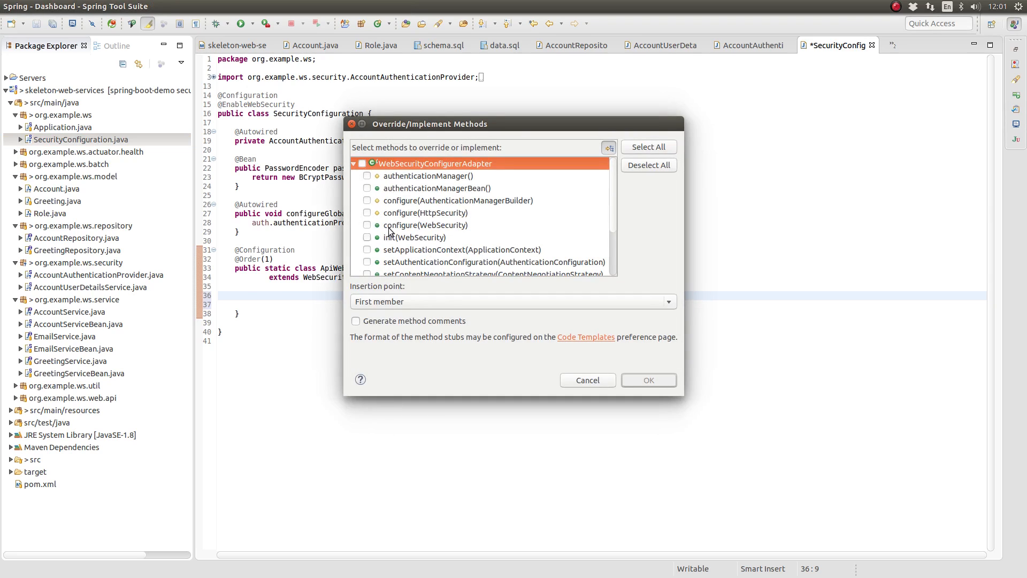
mouse_move(386, 206)
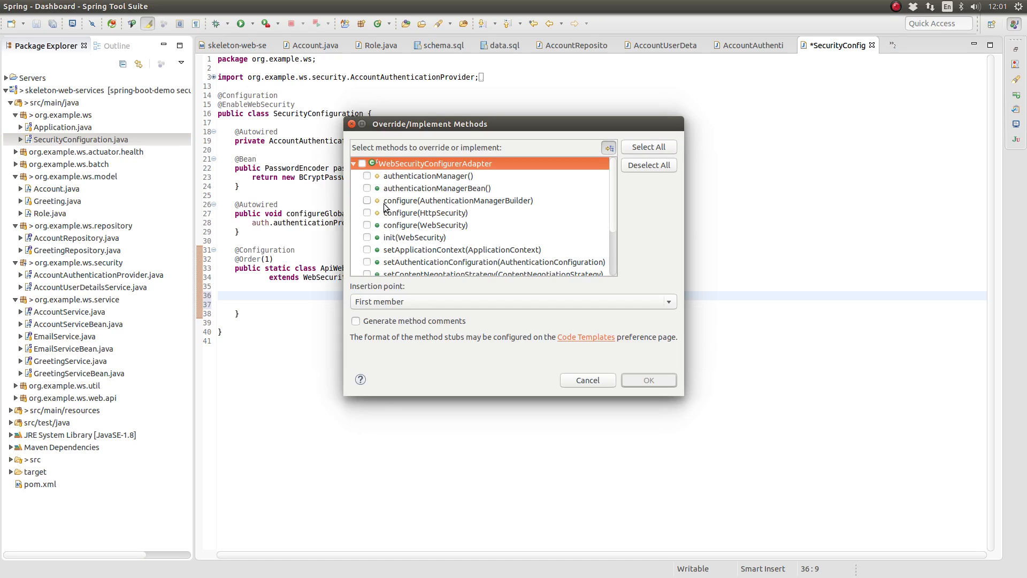
click(367, 212)
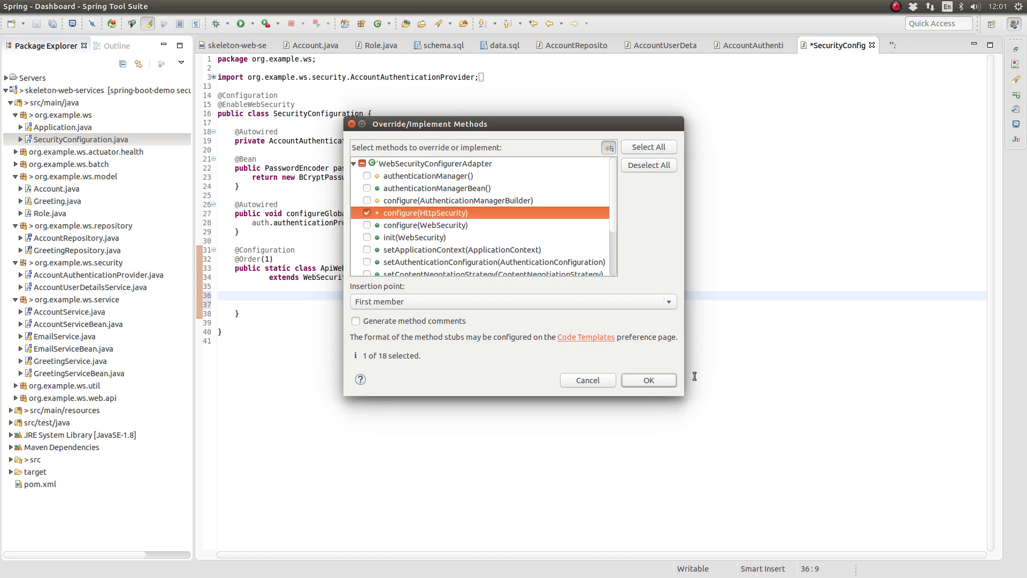
click(649, 379)
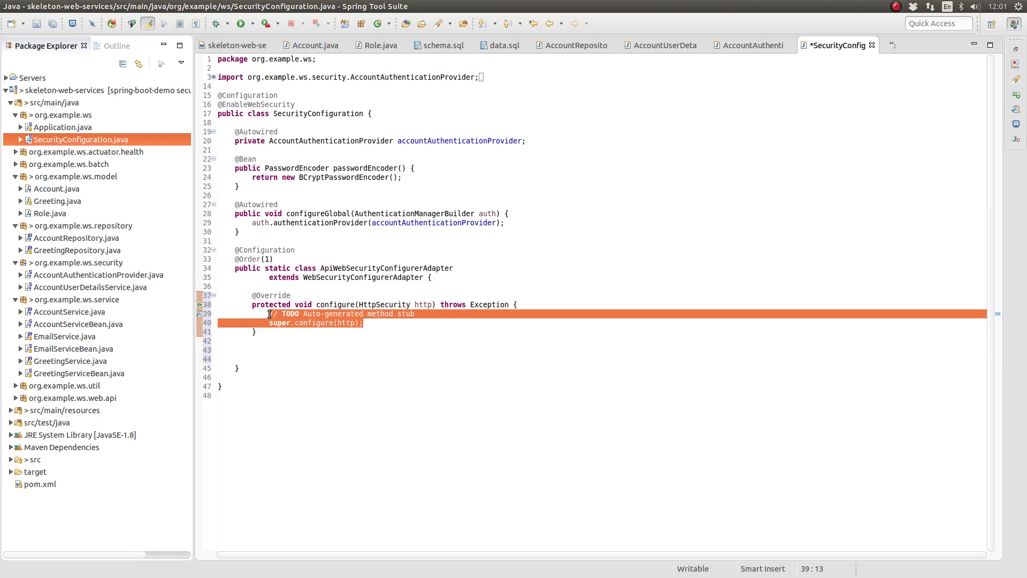
Add a formatter:off comment and start http.antMatcher("/api/**").authorizeRequests().
key(Delete)
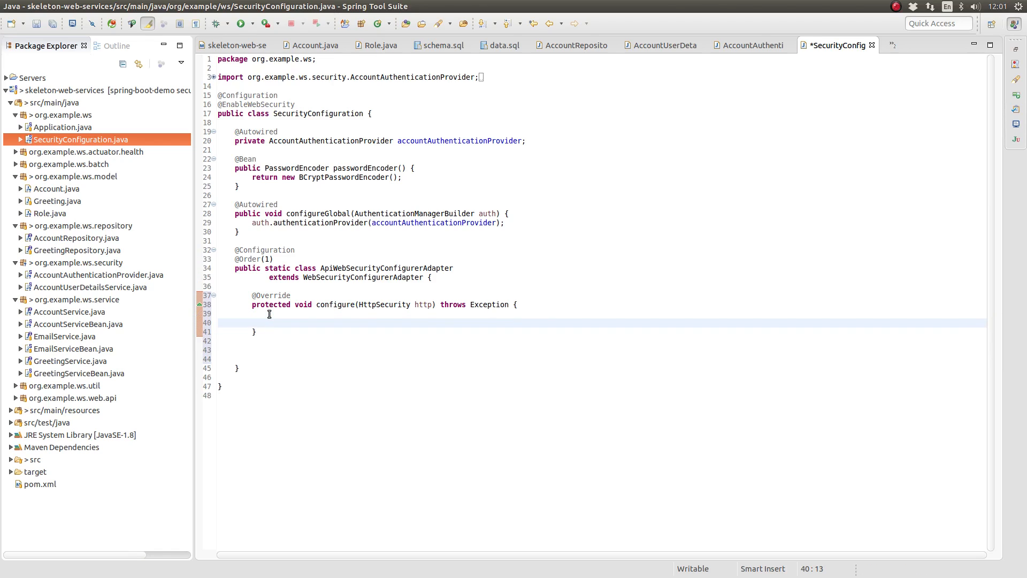
text(// @forma)
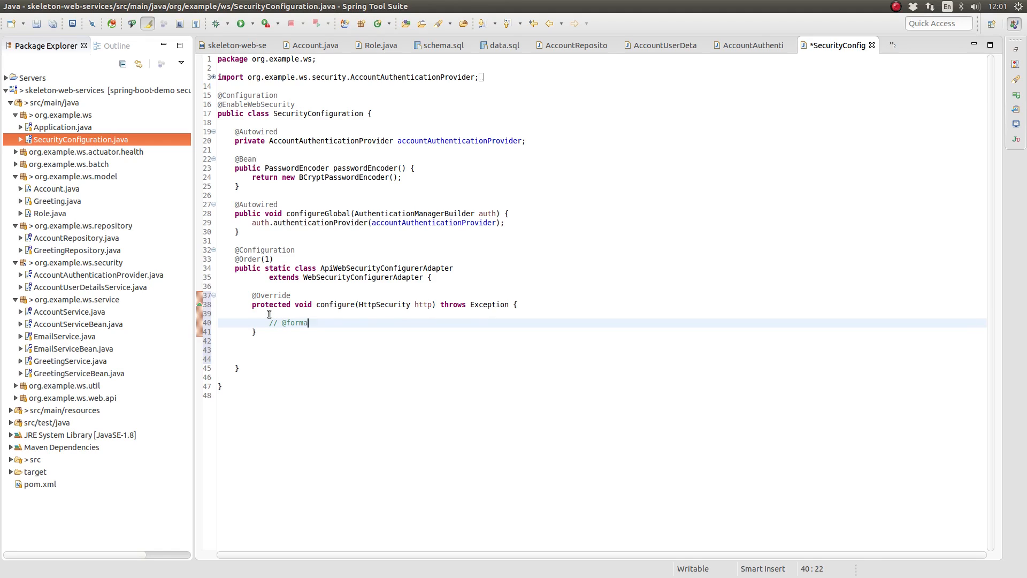
text(tter:off)
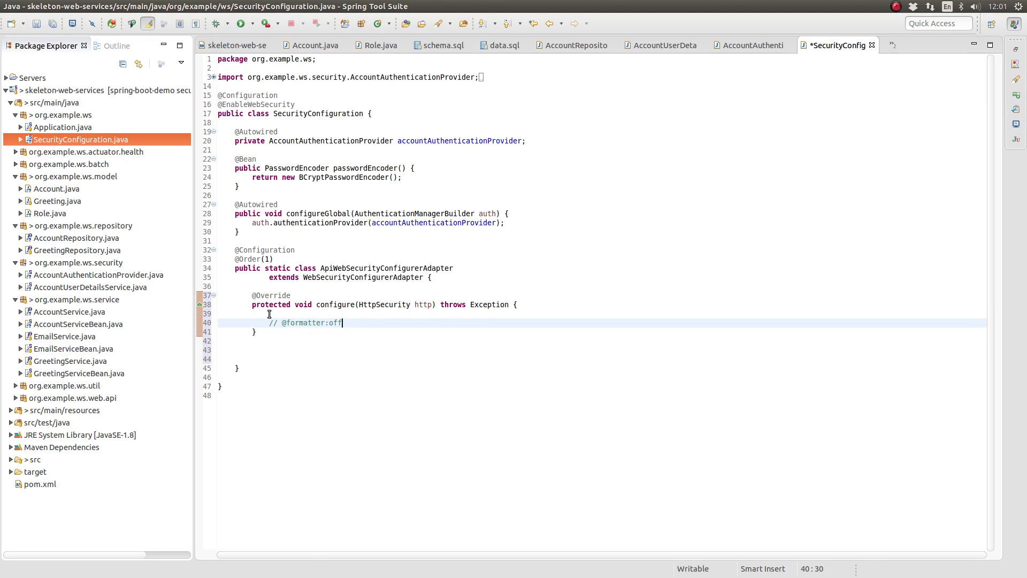
text(ht)
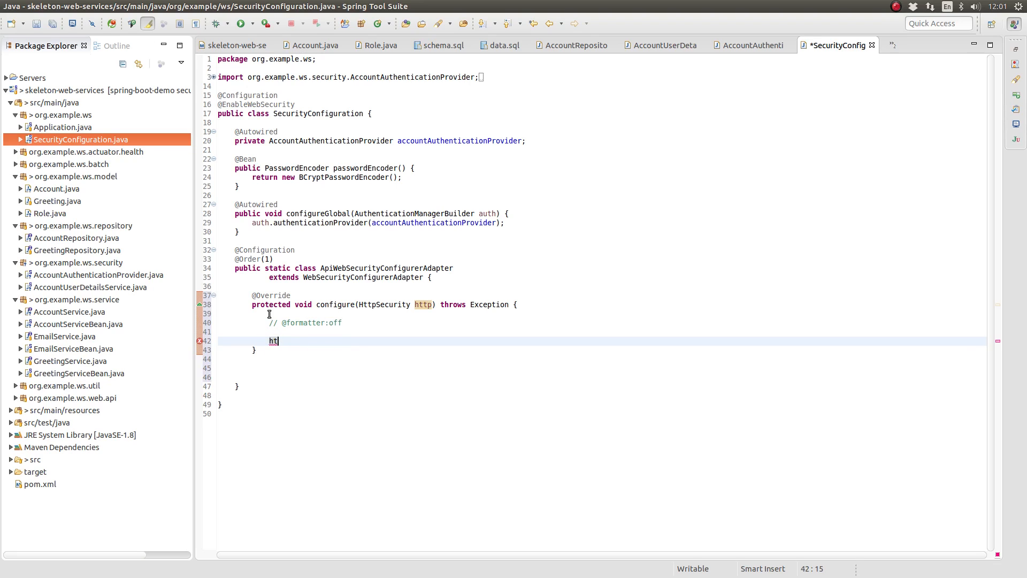
text(tp)
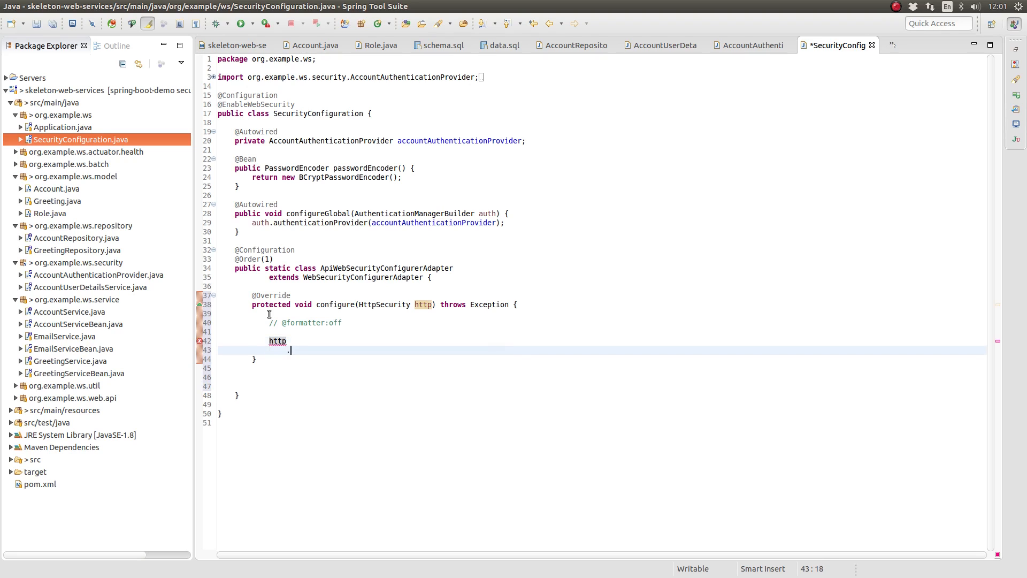
text(con)
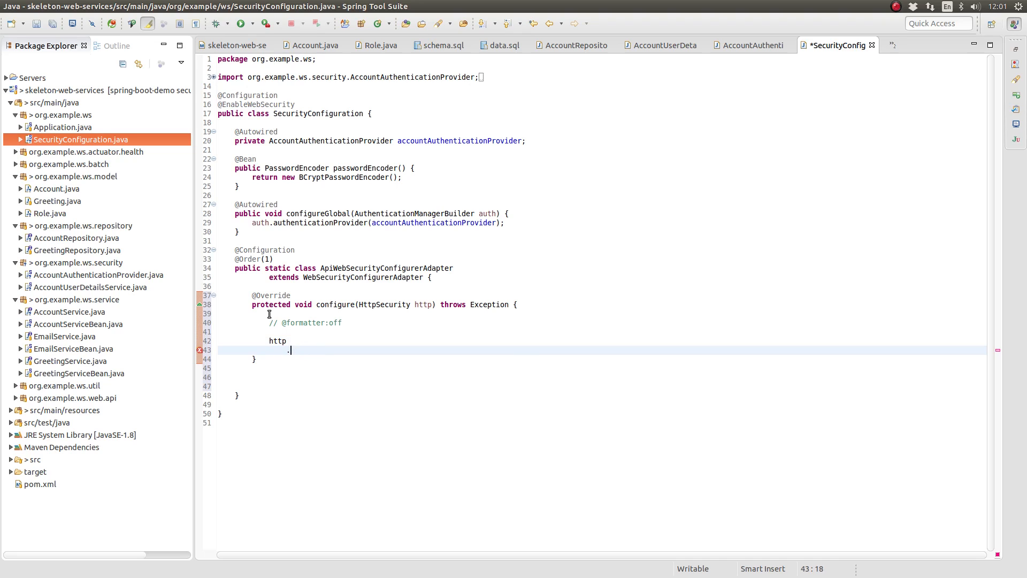
text(antMatcher("/api/)
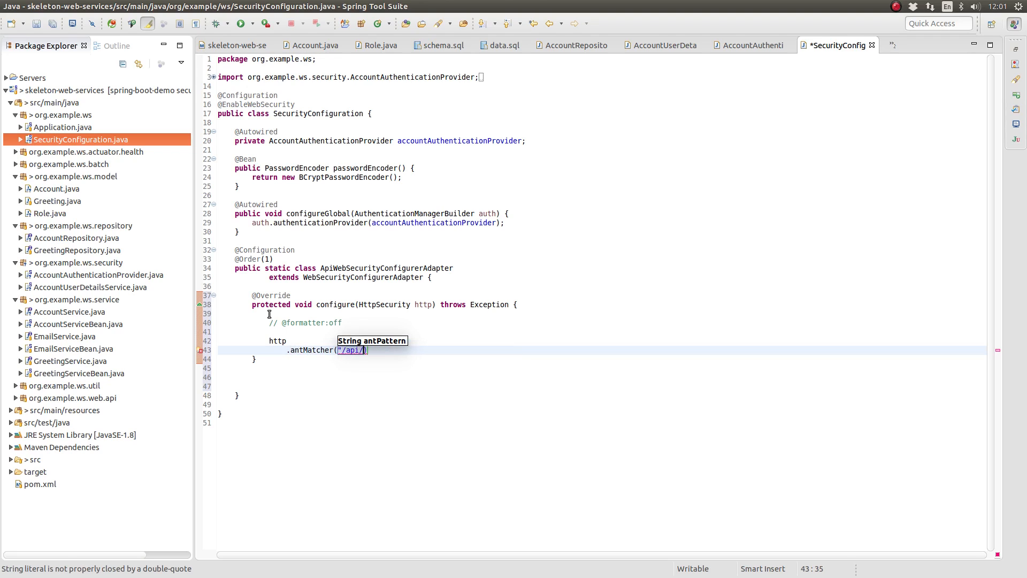
text(**"))
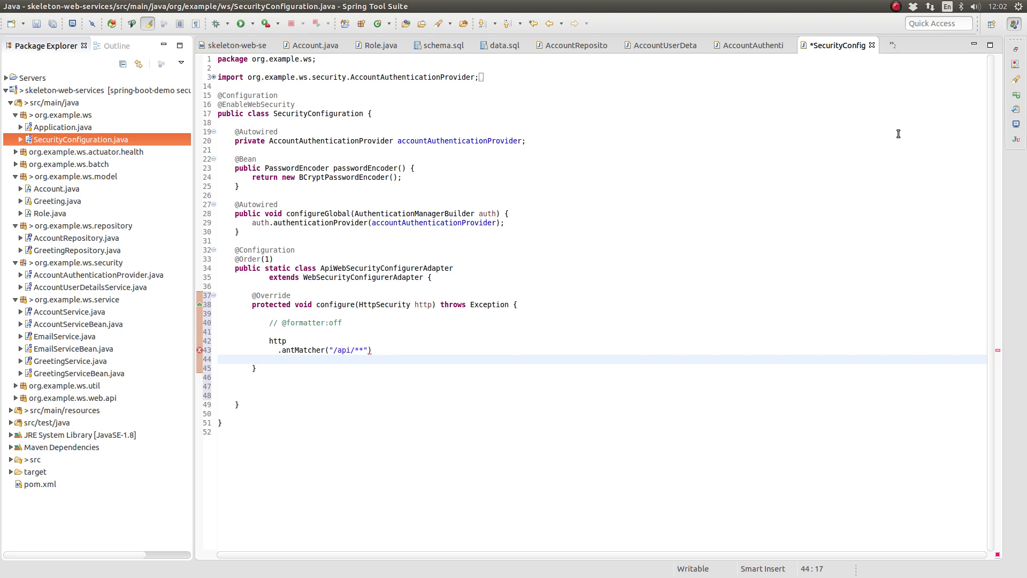
text(.auth)
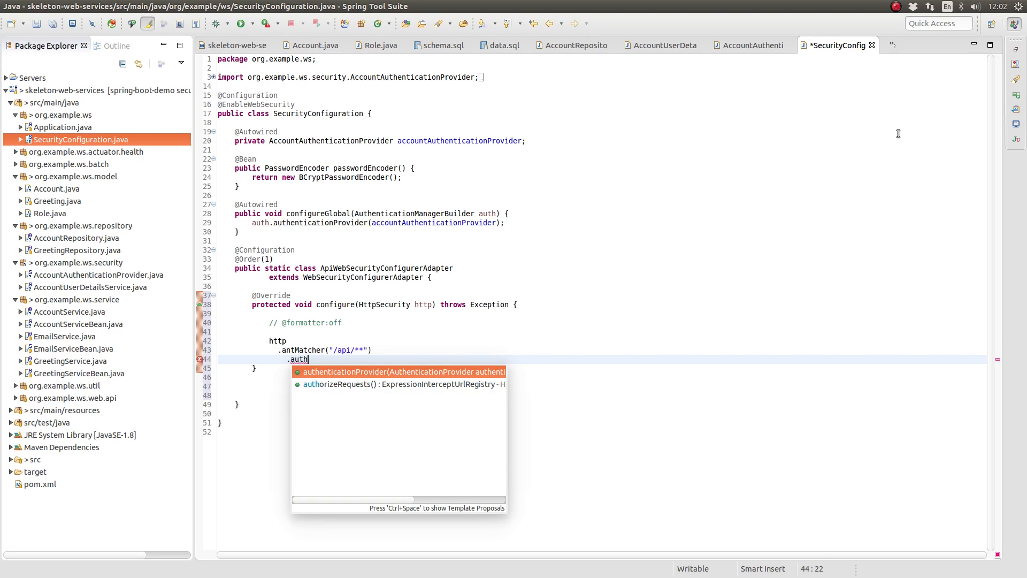
key(Down)
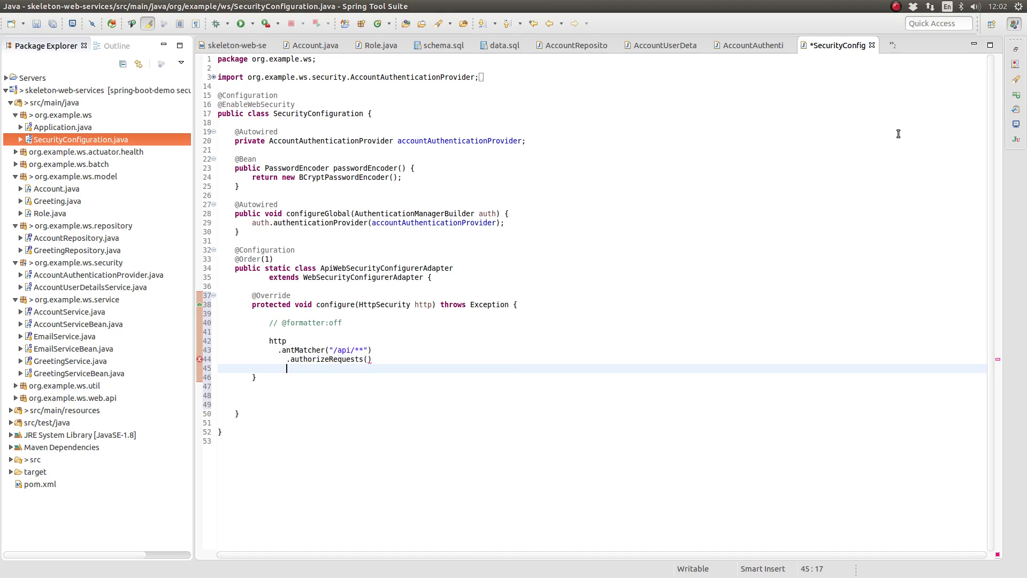
Chain anyRequest().hasRole("USER") with httpBasic() and a following and().
text(.anyRequest()
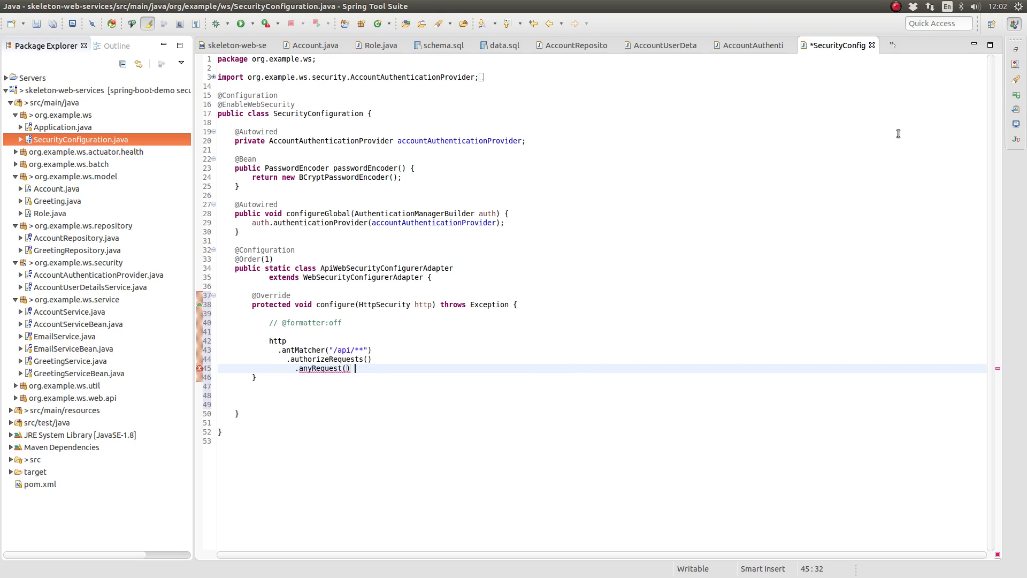
text(.hasro)
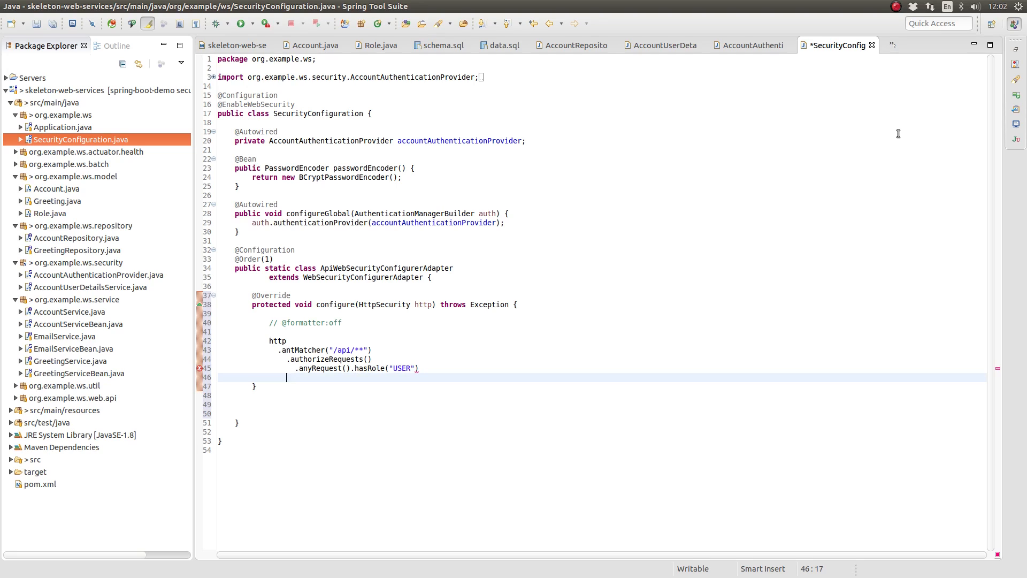
text(.and()
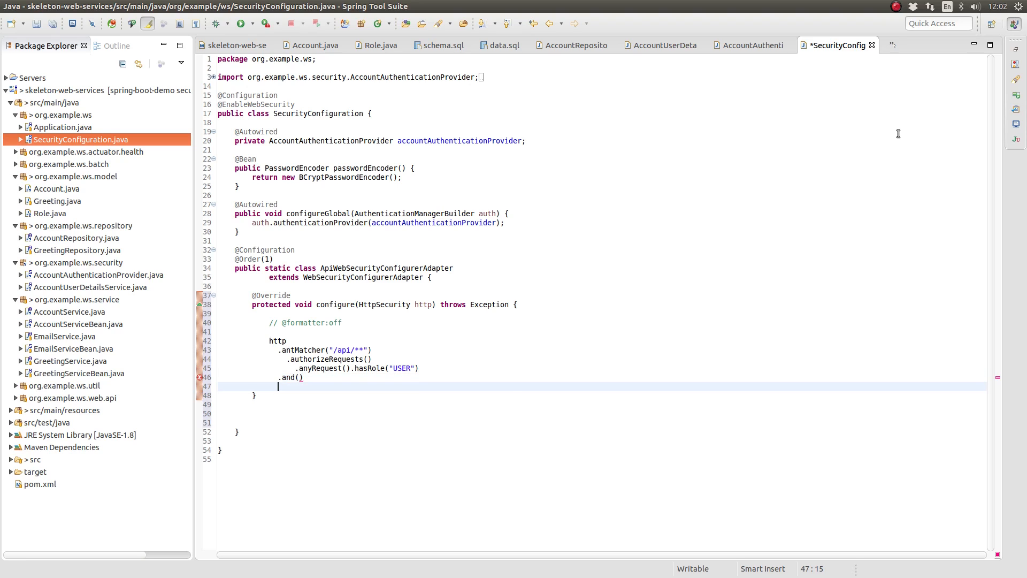
text(.httpBasic()
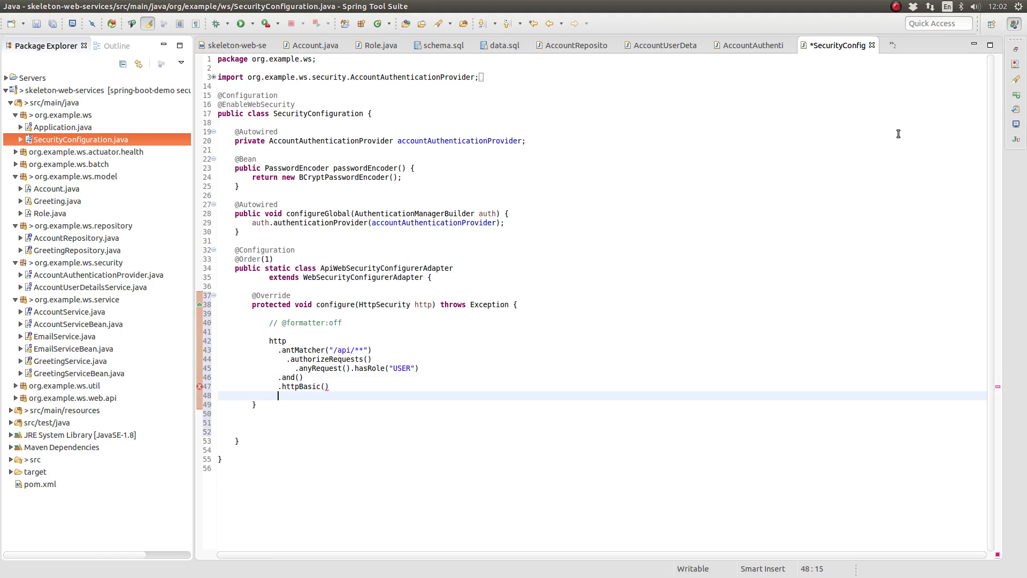
text(.sess)
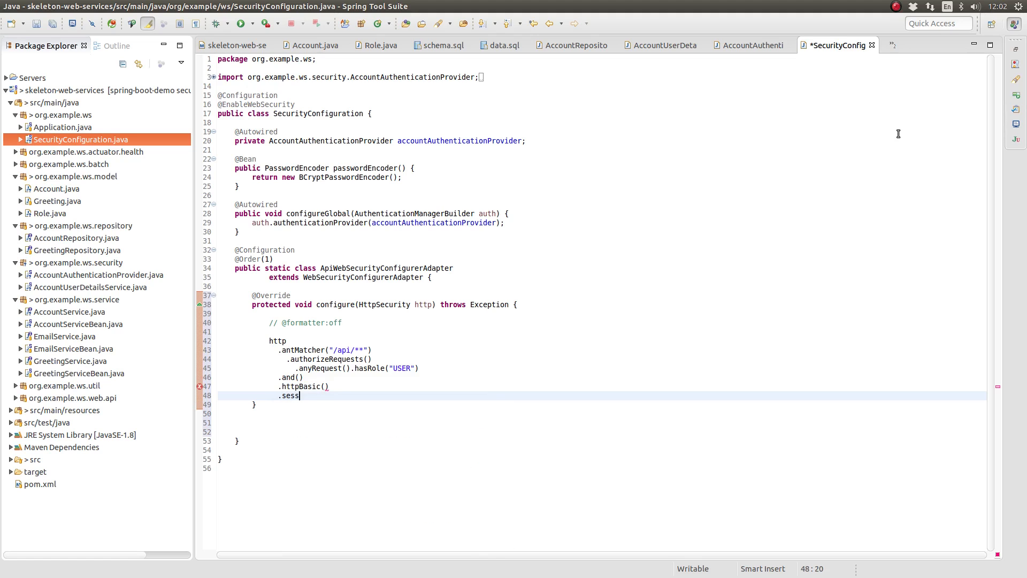
key(BackSpace)
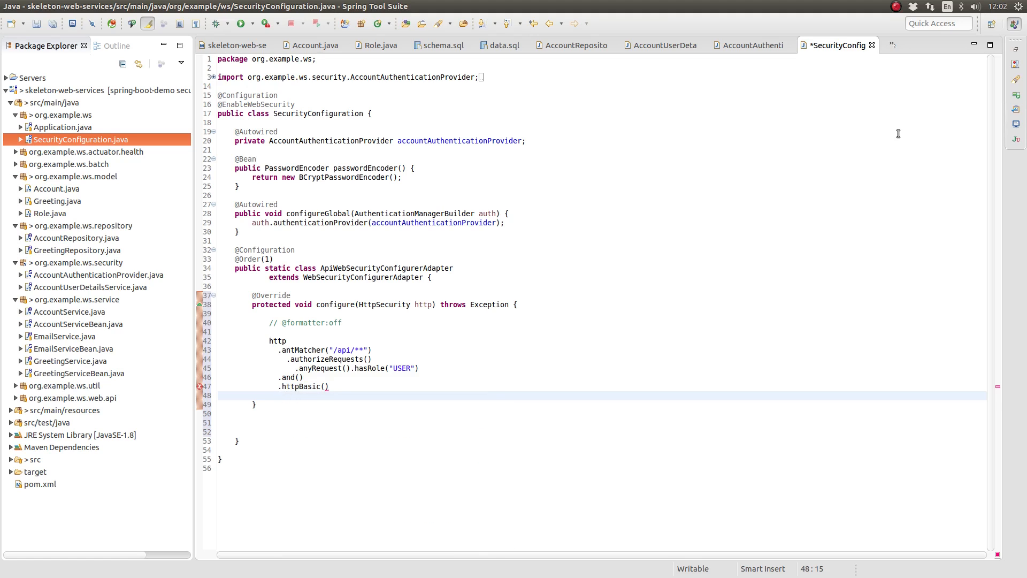
text(.and())
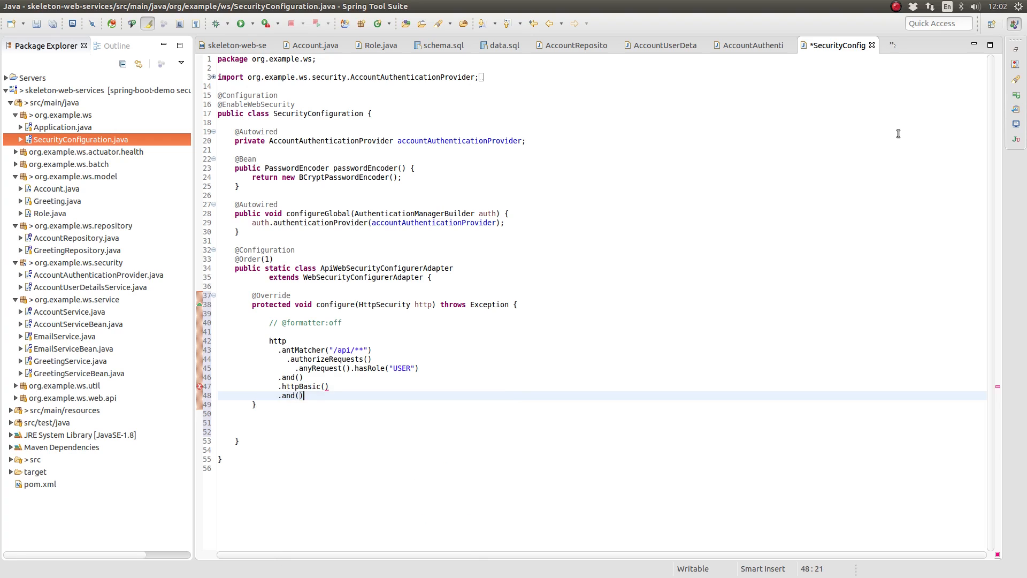
Finish with sessionManagement() using SessionCreationPolicy STATELESS, then a formatter:on comment.
text(.sessionManagement()
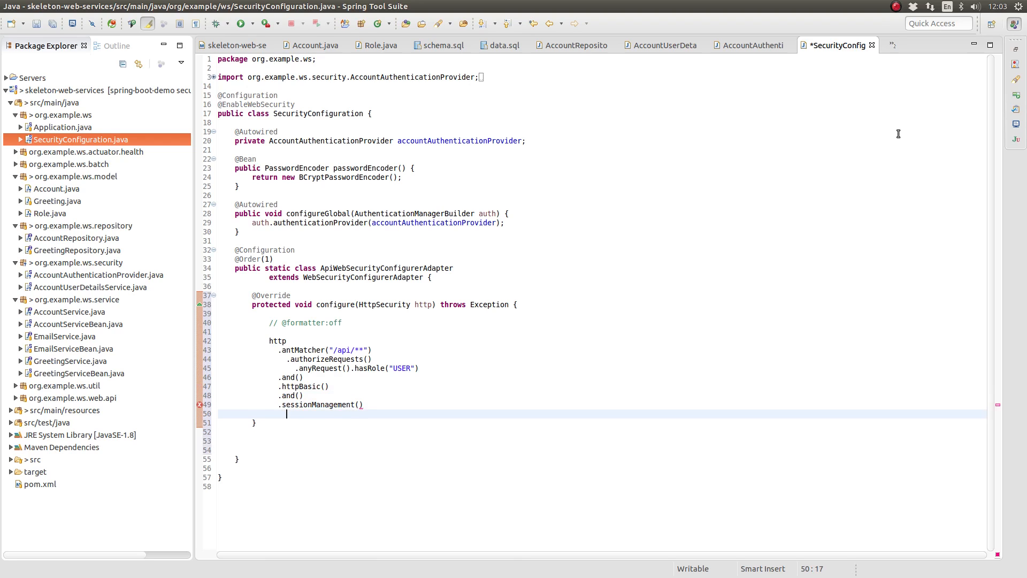
text(.sessionCreationPolicy(SessionCr)
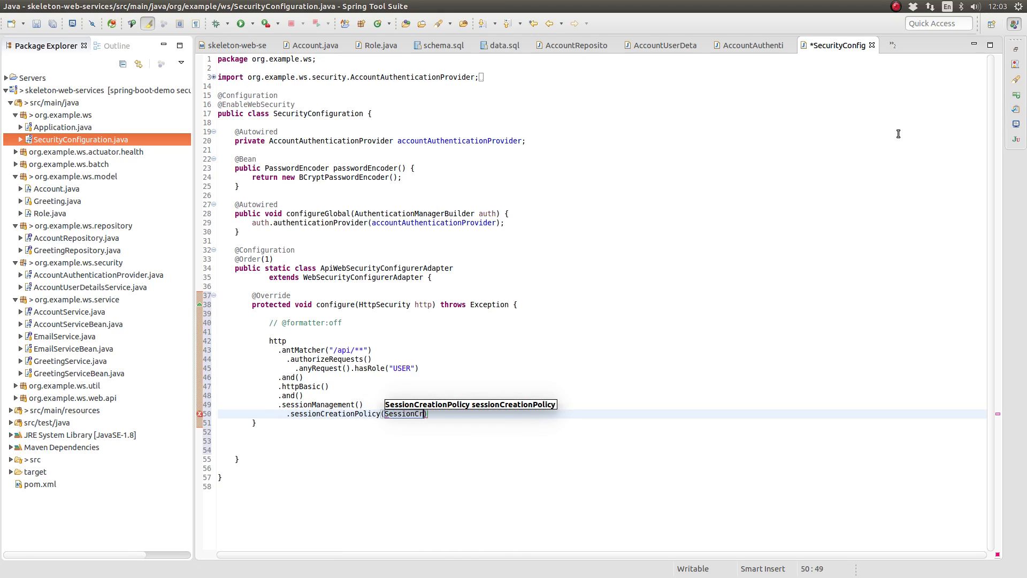
text(SessionCreationPolicy.STATELESS)
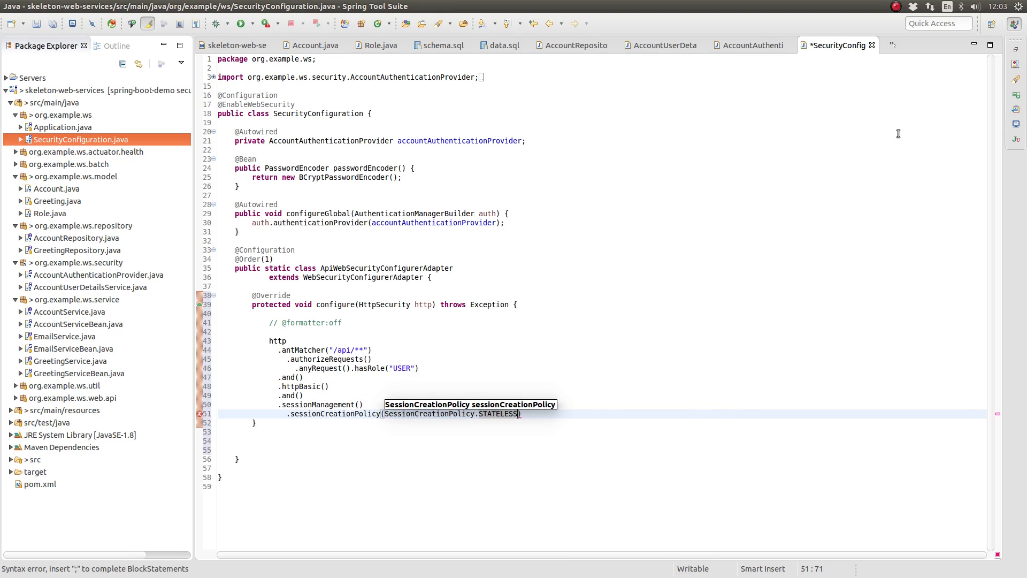
text())
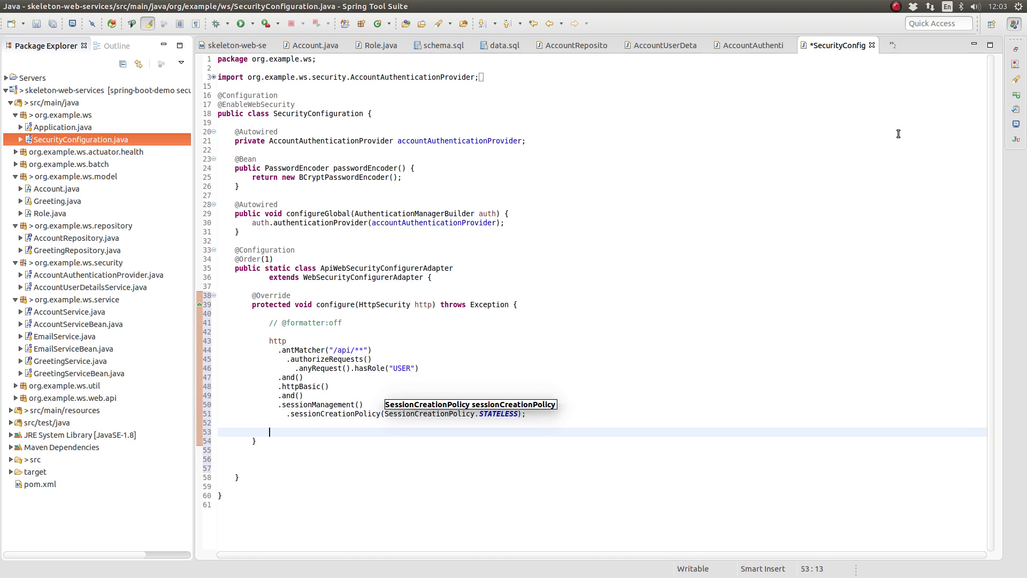
text(// @form)
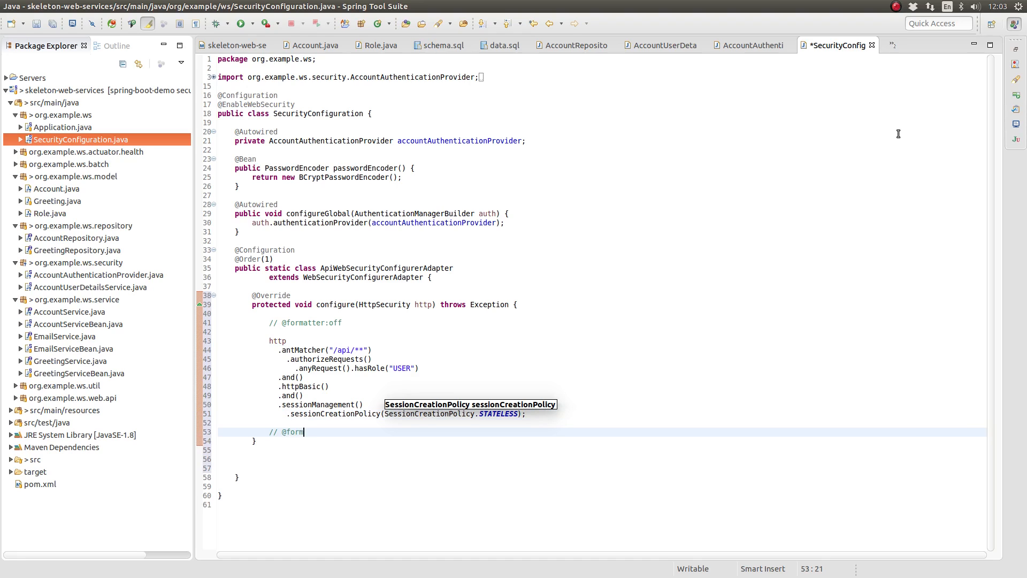
text(atter:on)
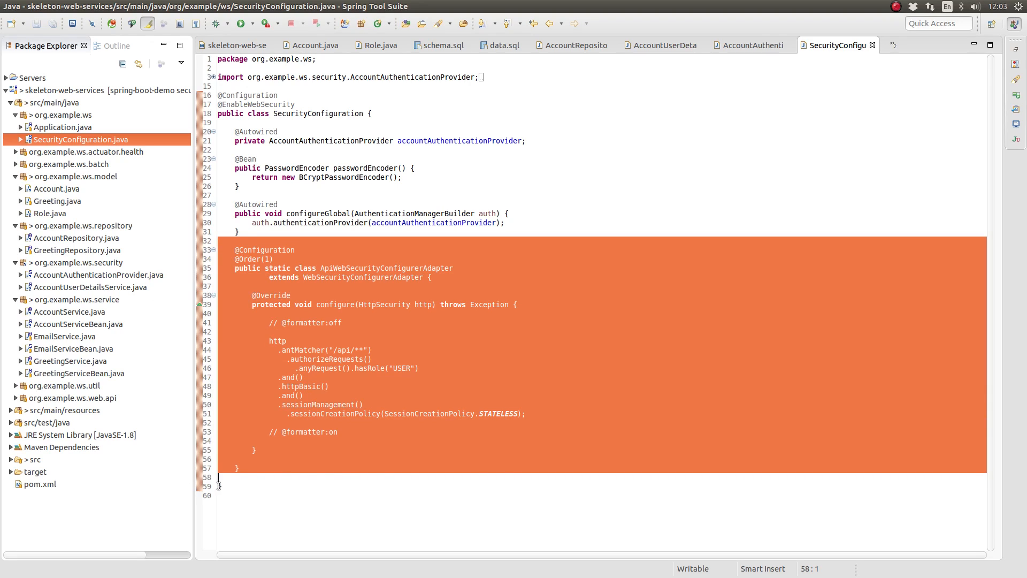
click(246, 485)
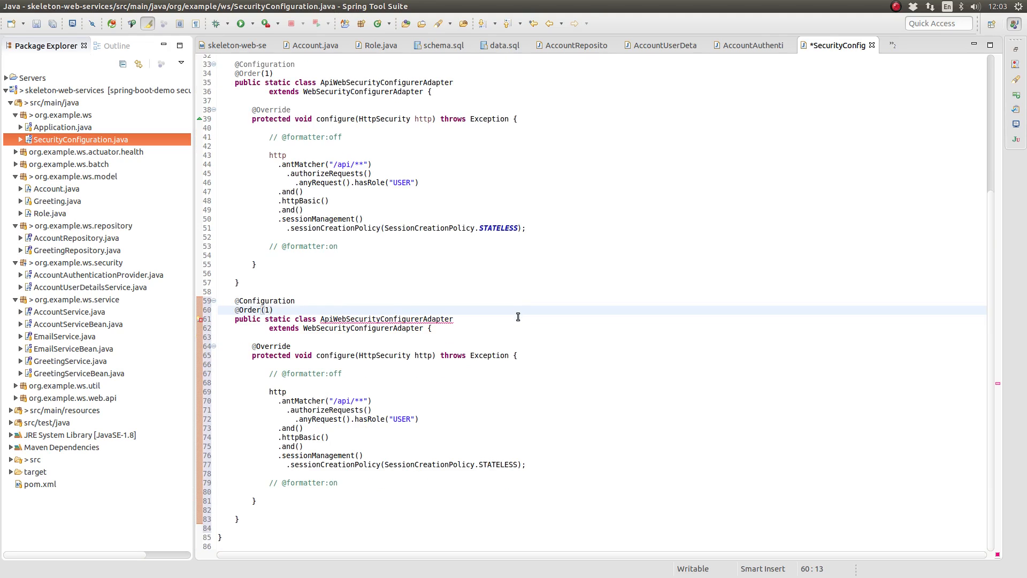
text(2)
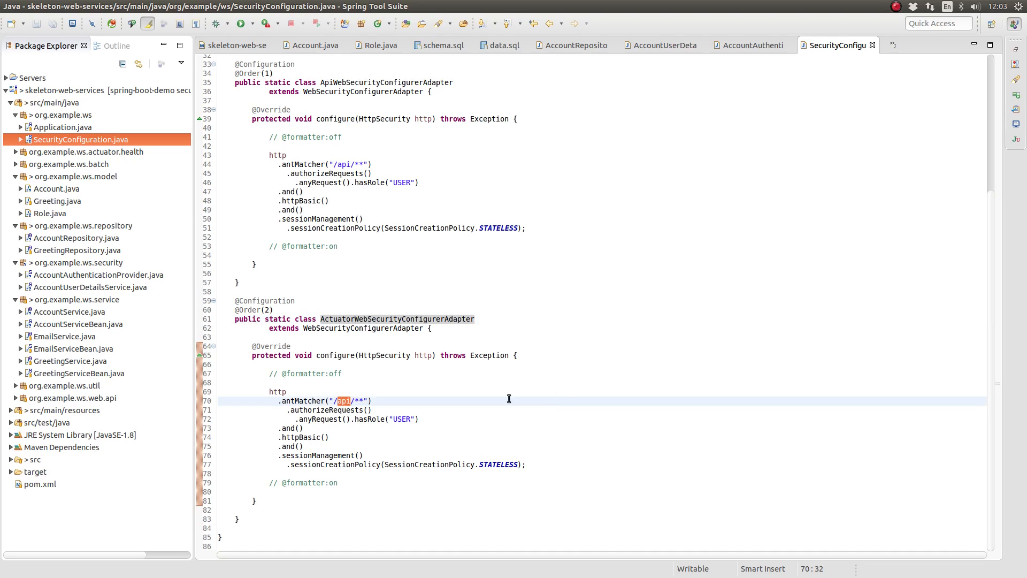
text(ctuators)
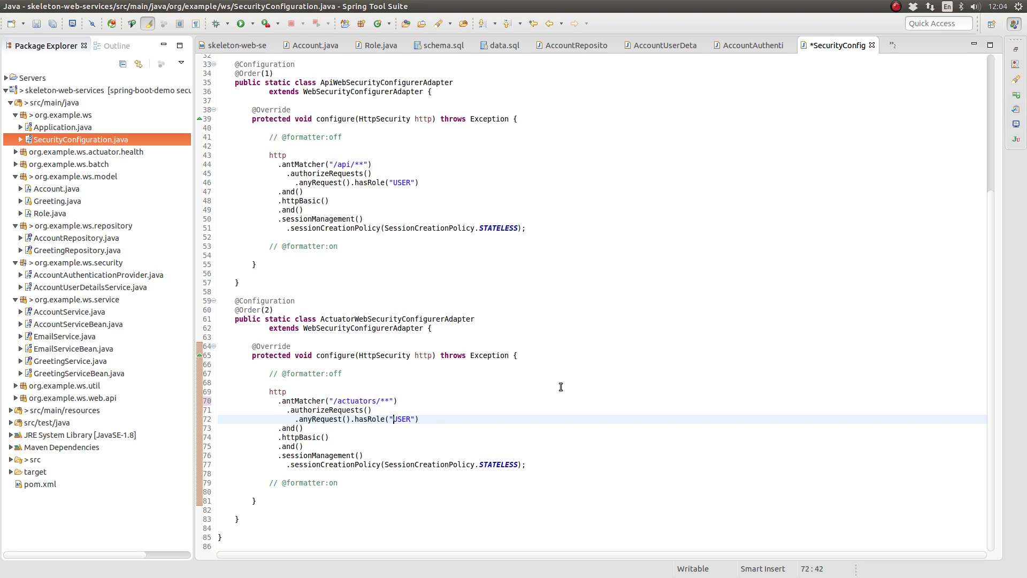
text(S)
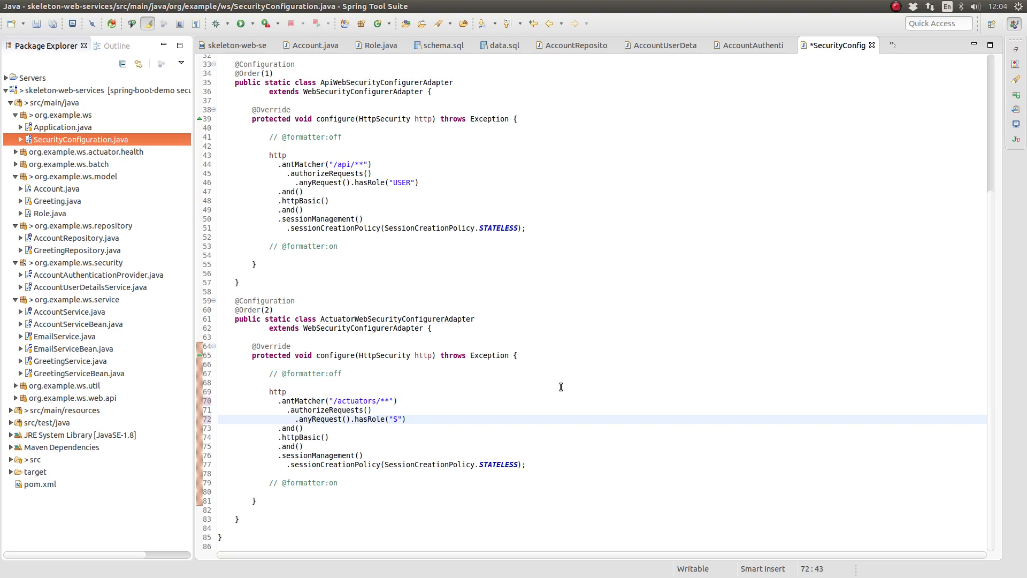
text(YSADMIN)
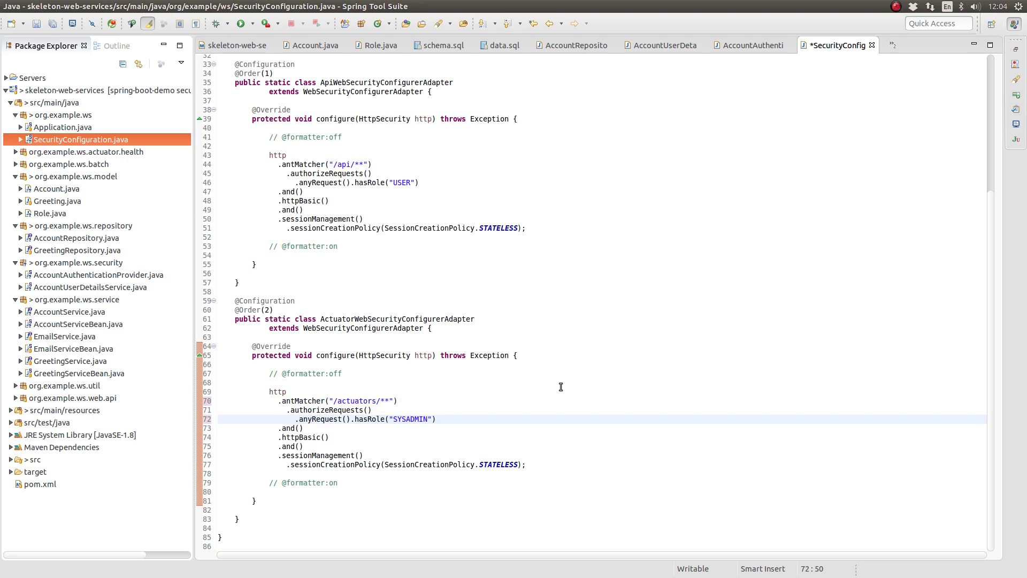
key(ctrl+s)
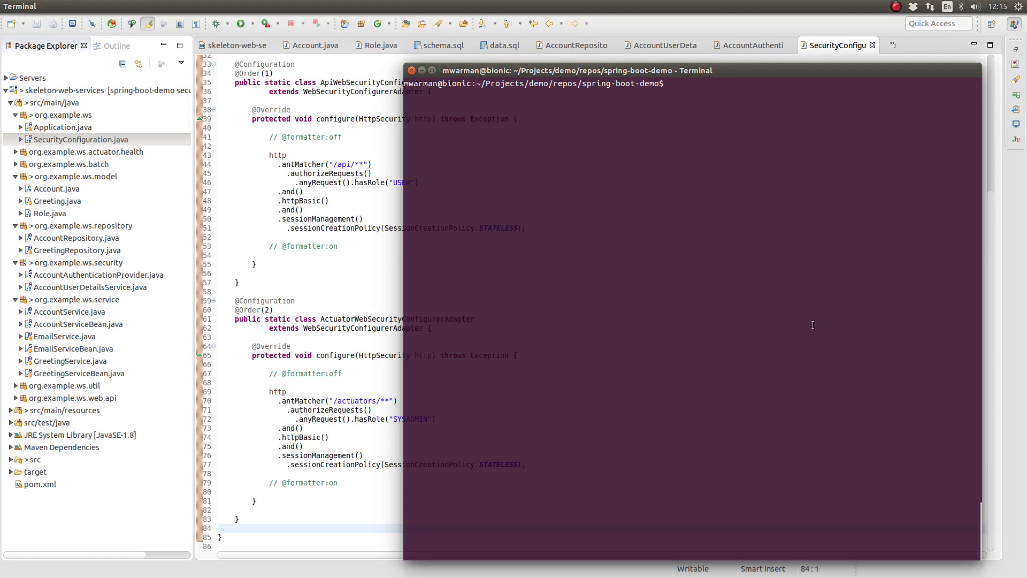
Run mvn spring-boot:run in the terminal to start the demo application.
text(mvn spring-boot)
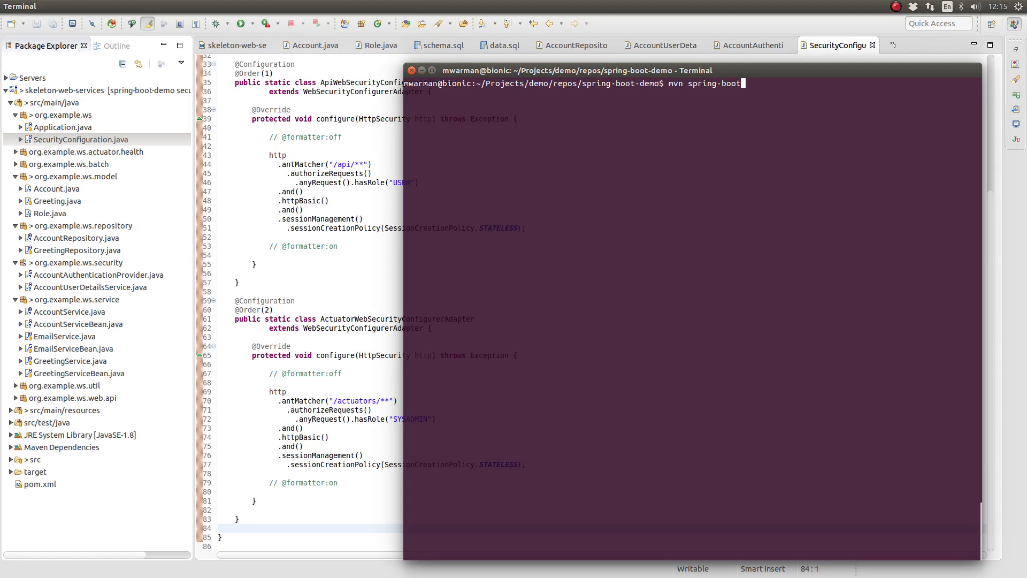
text(:run)
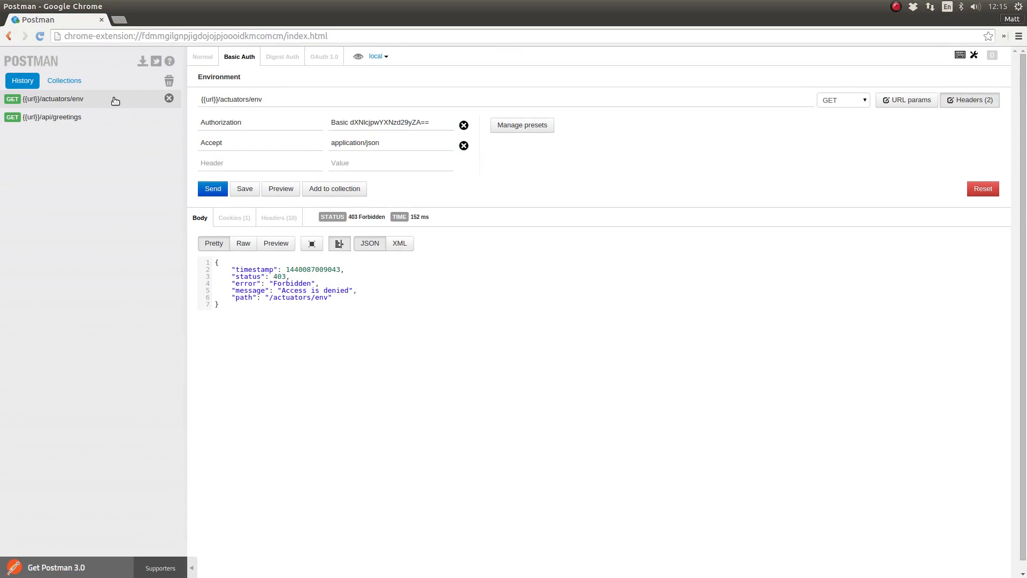
Send the /api/greetings request from History with the Authorization header removed.
click(202, 57)
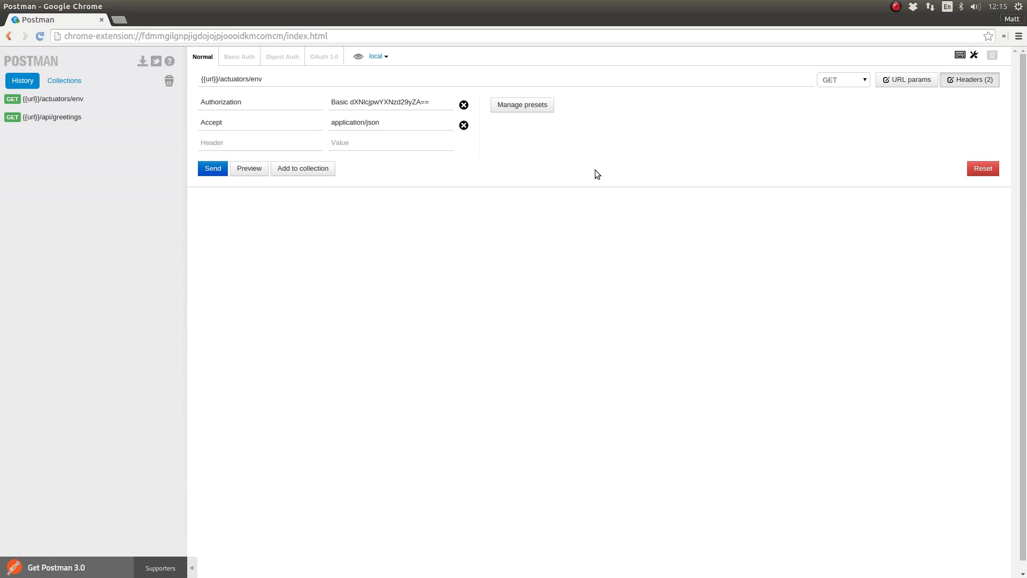
click(50, 117)
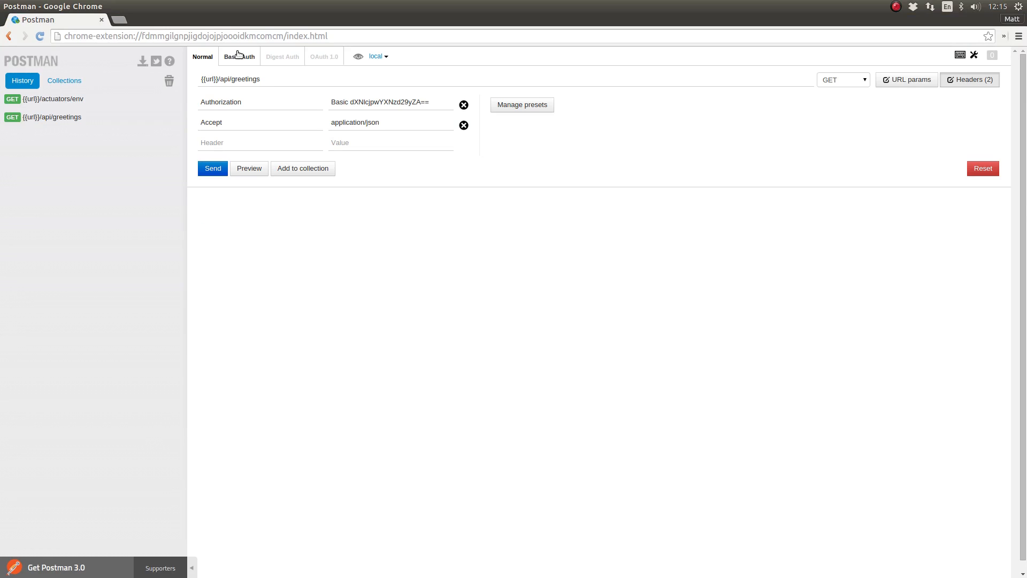
click(240, 56)
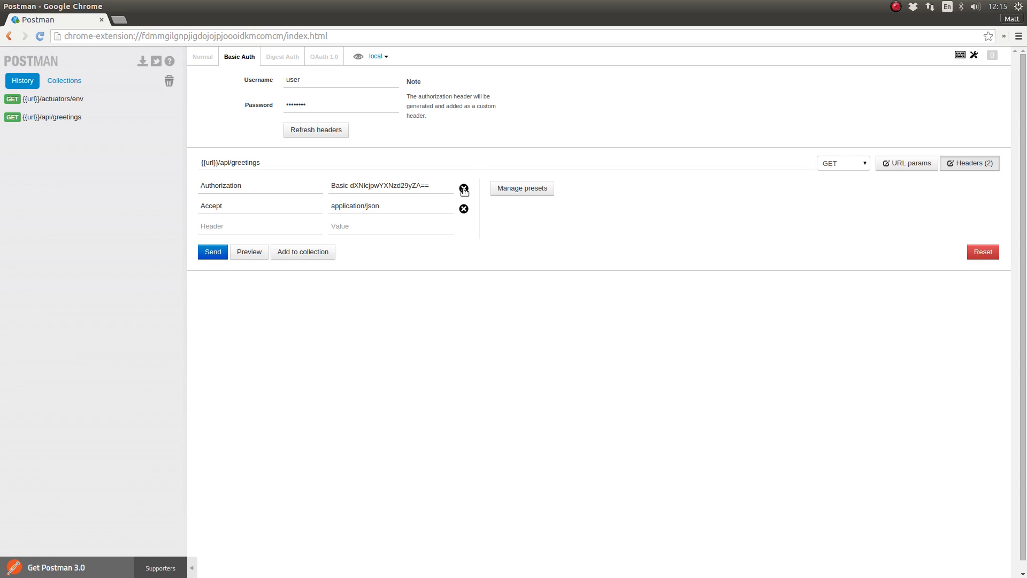
click(464, 190)
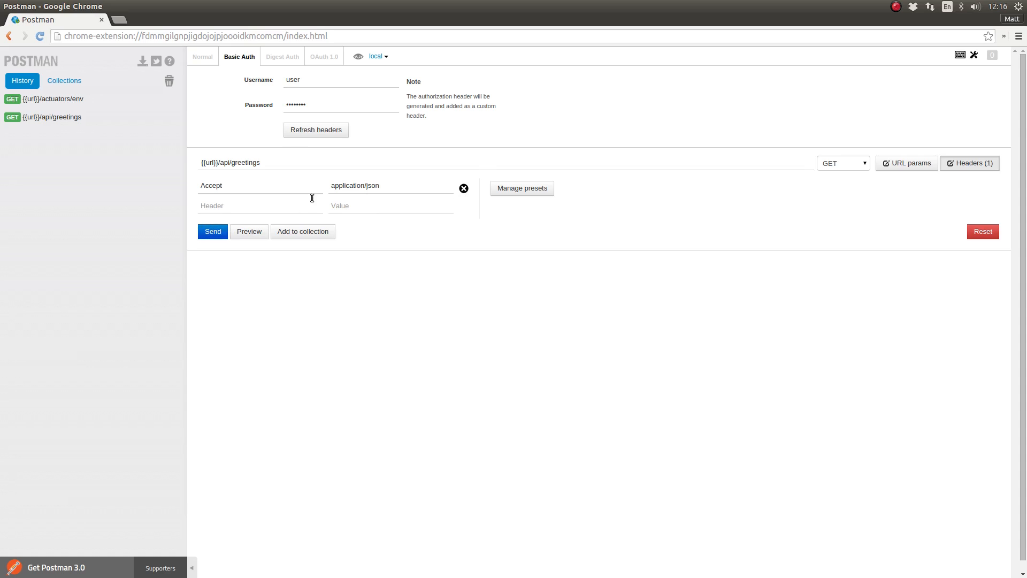
click(212, 231)
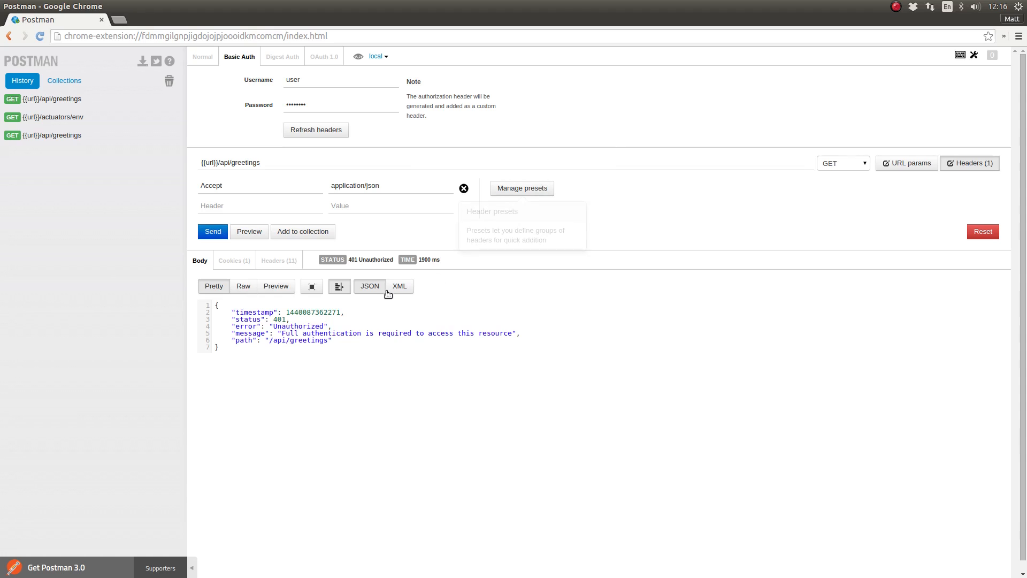
mouse_move(357, 260)
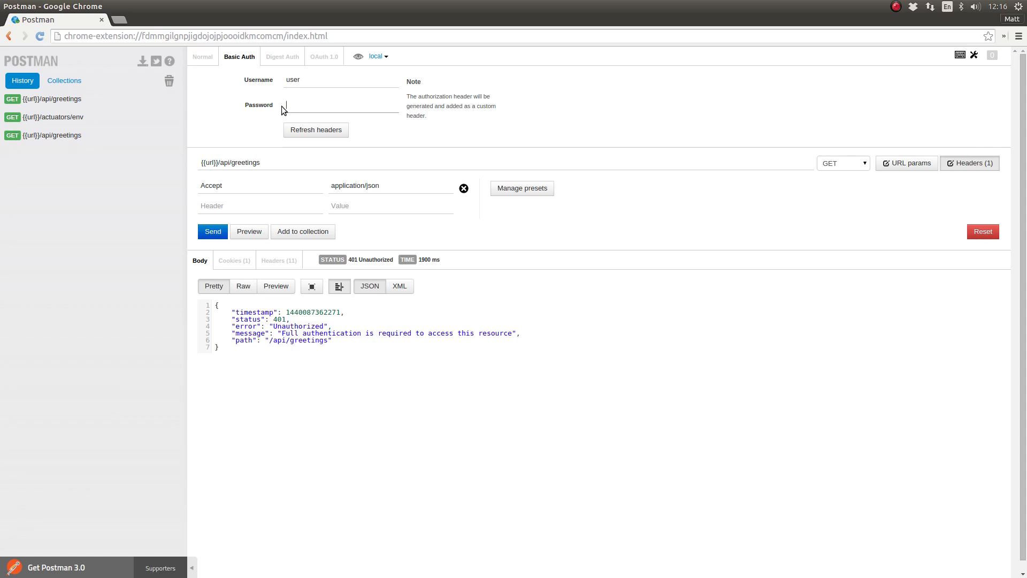
text(password)
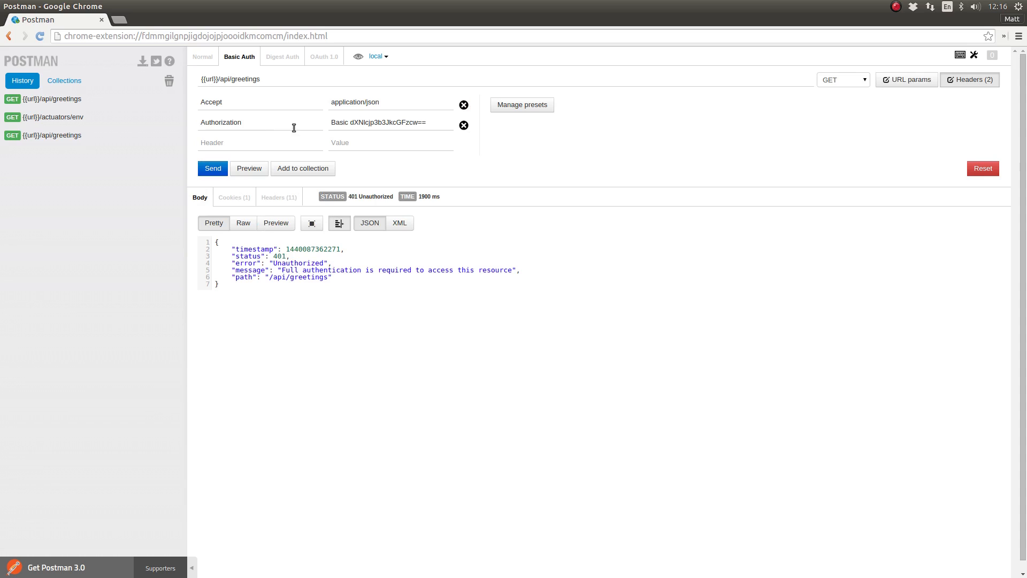
mouse_move(372, 120)
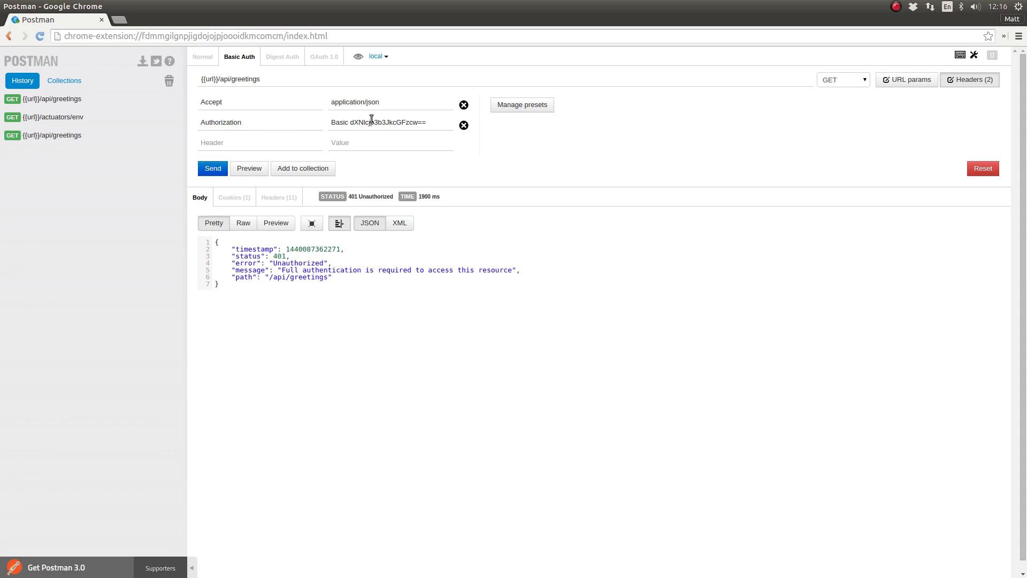
click(213, 168)
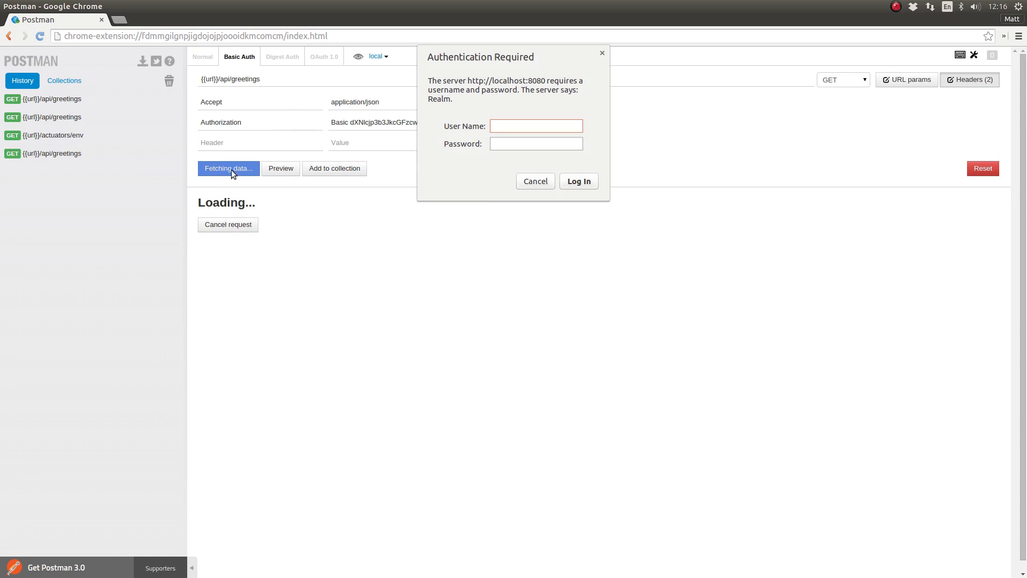
click(535, 181)
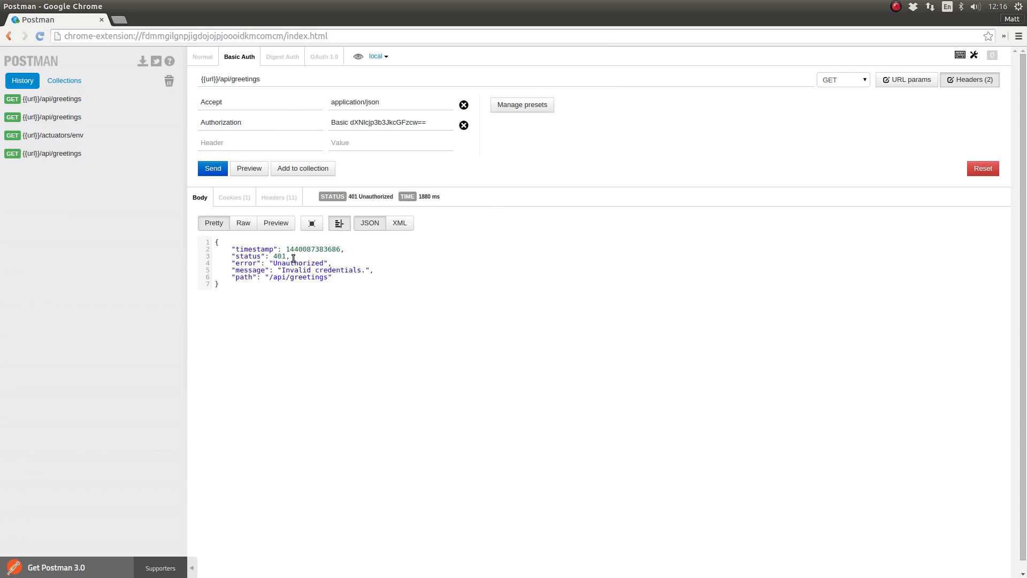
mouse_move(333, 197)
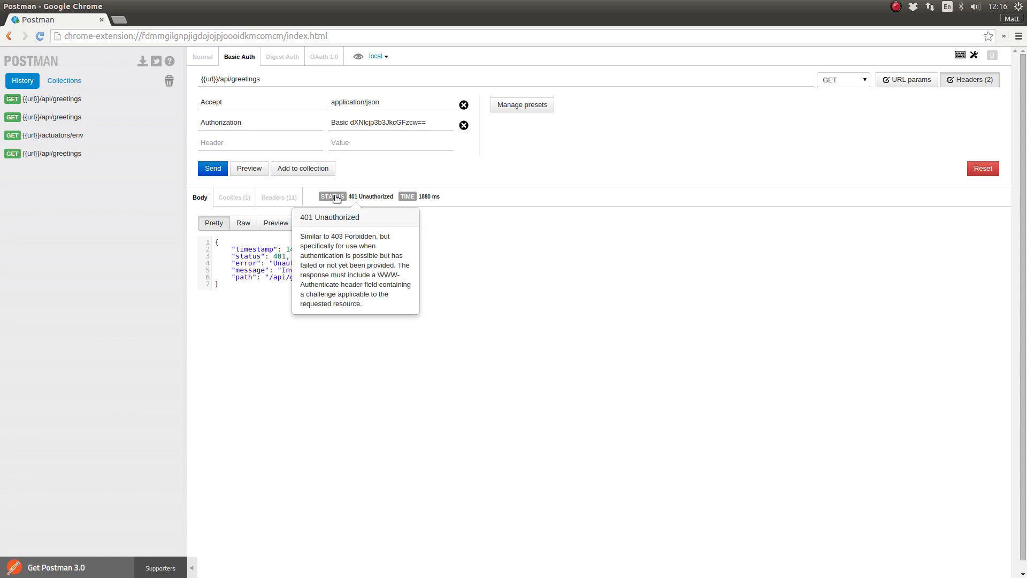
mouse_move(283, 74)
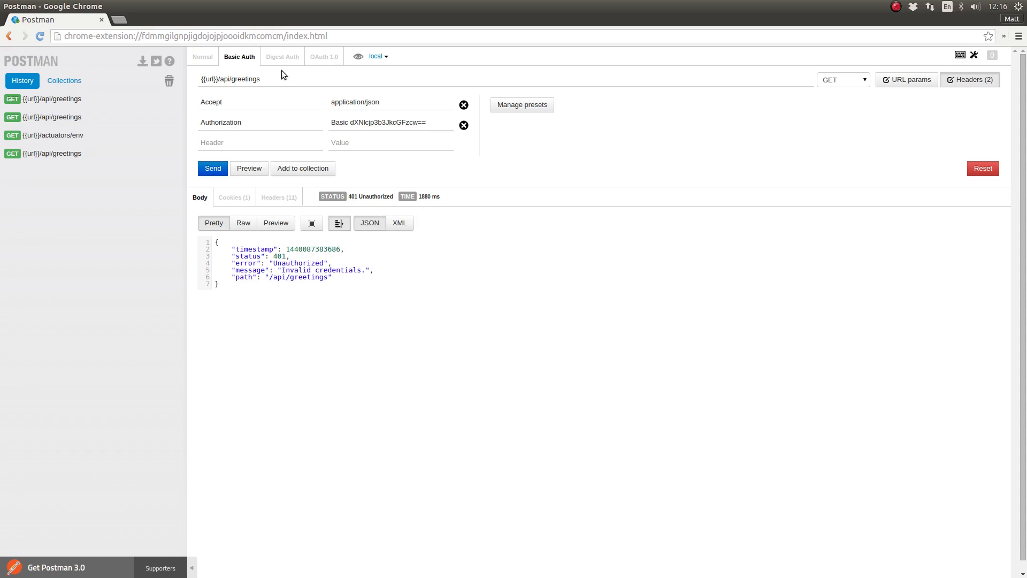
Restore the correct Basic Auth credentials for user and resend the greetings request.
click(239, 57)
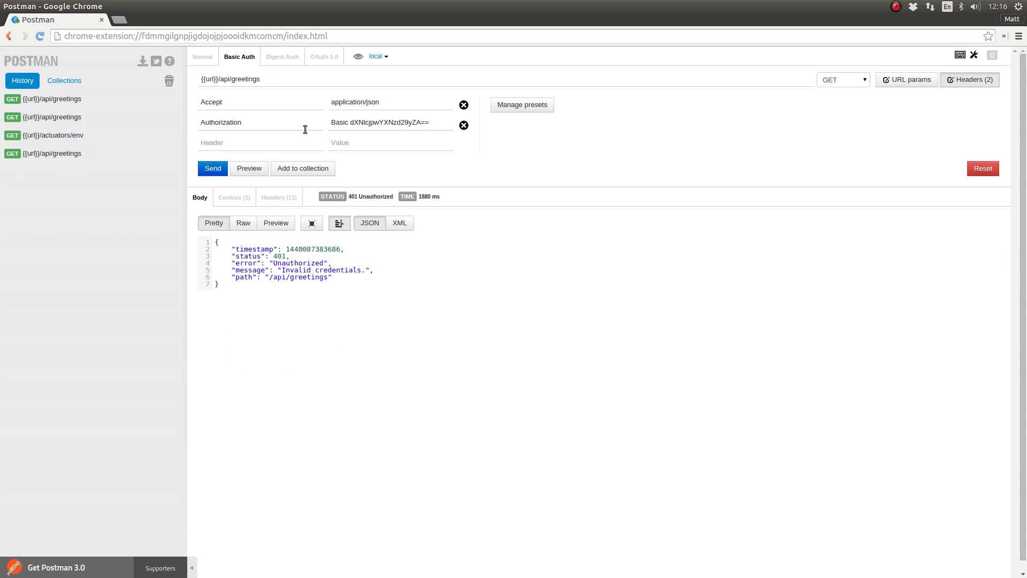
mouse_move(254, 169)
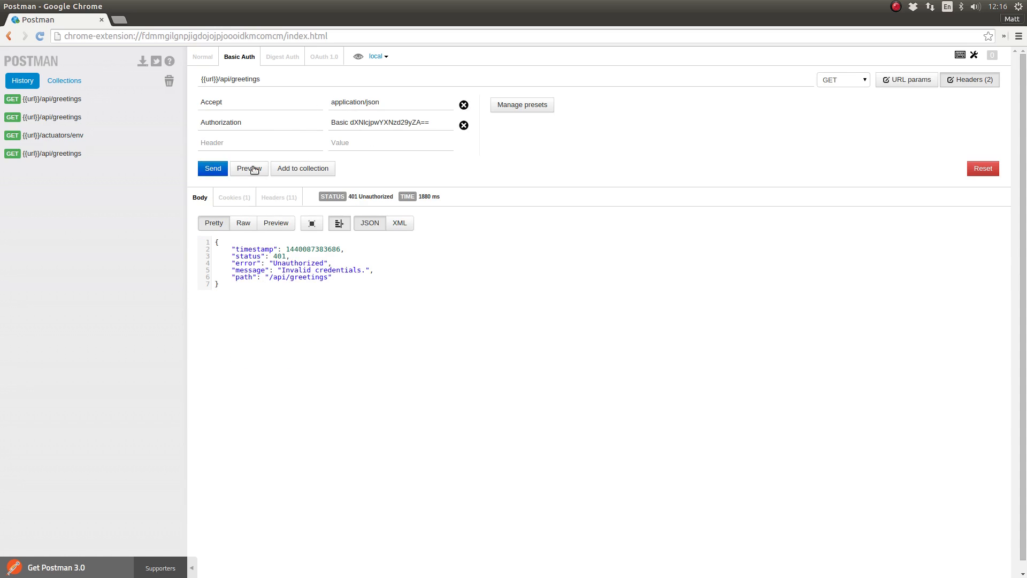
click(212, 169)
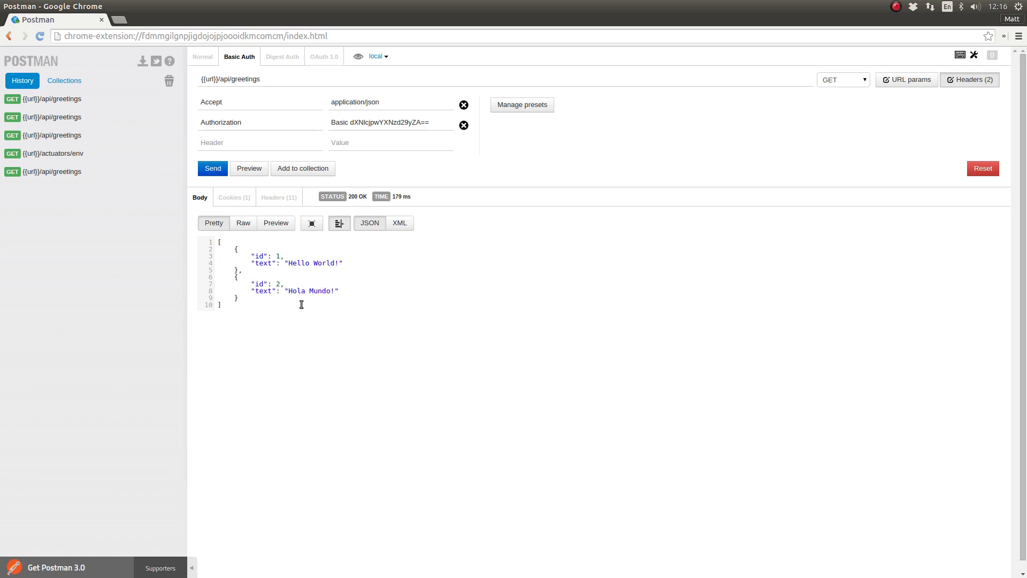
mouse_move(333, 197)
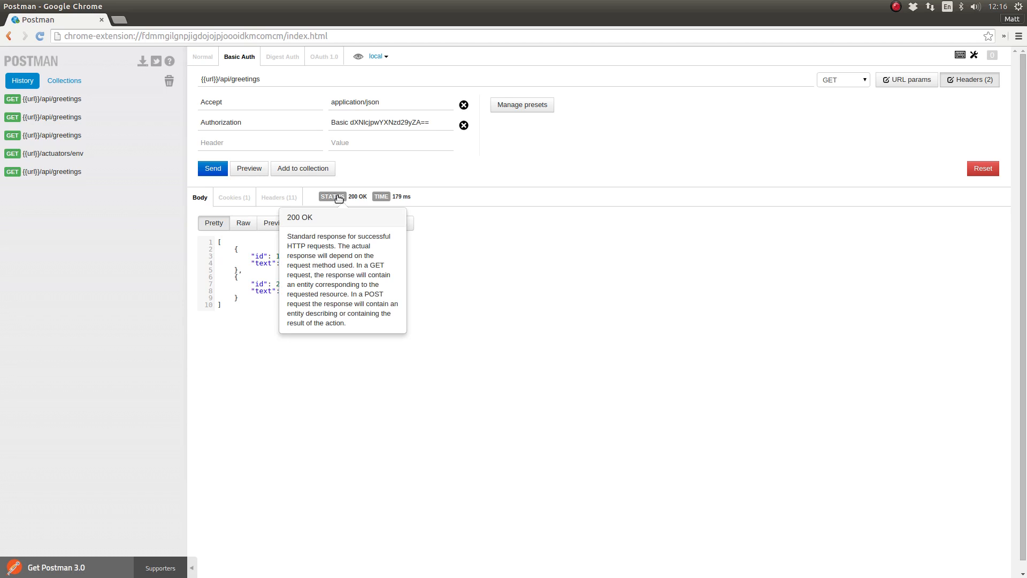
Send the /actuators/env request with Basic Auth: 403 as user, then 200 with other credentials.
click(60, 153)
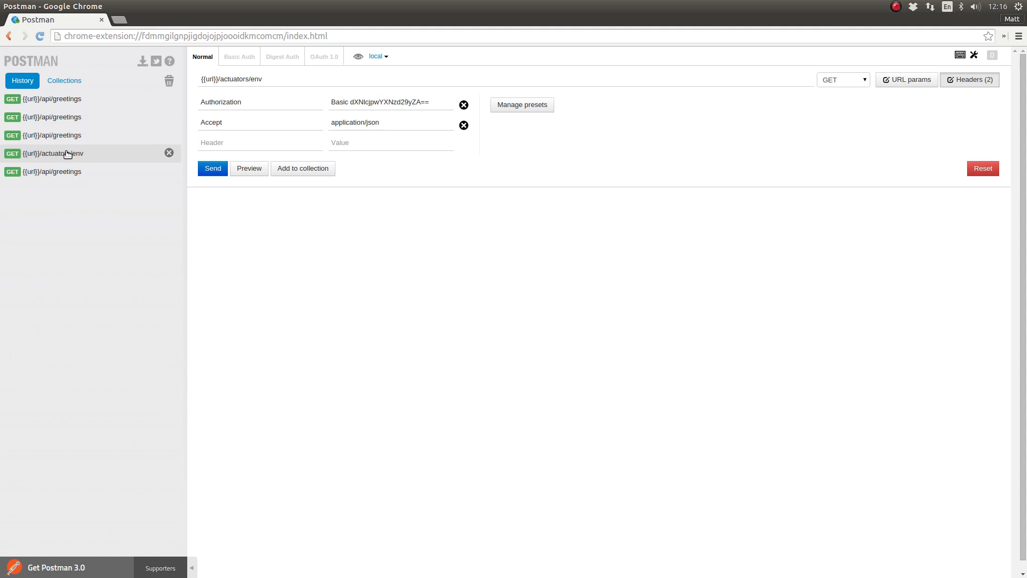
click(239, 56)
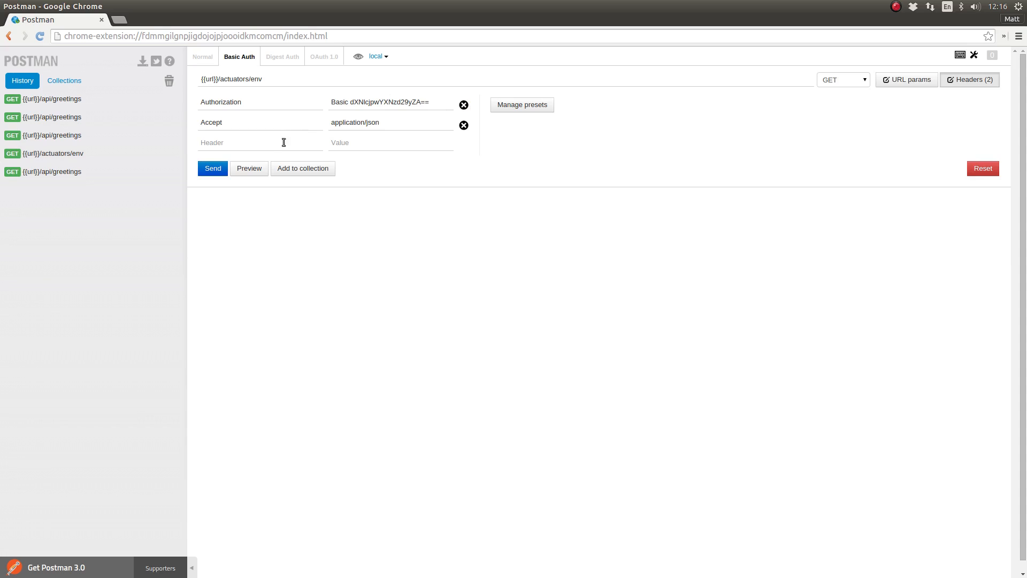
click(212, 168)
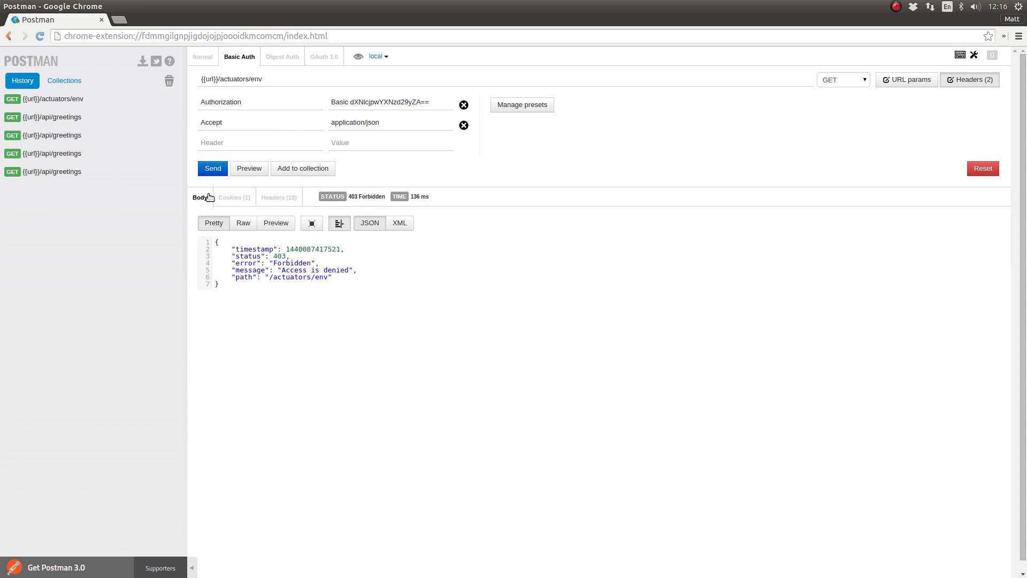
mouse_move(332, 193)
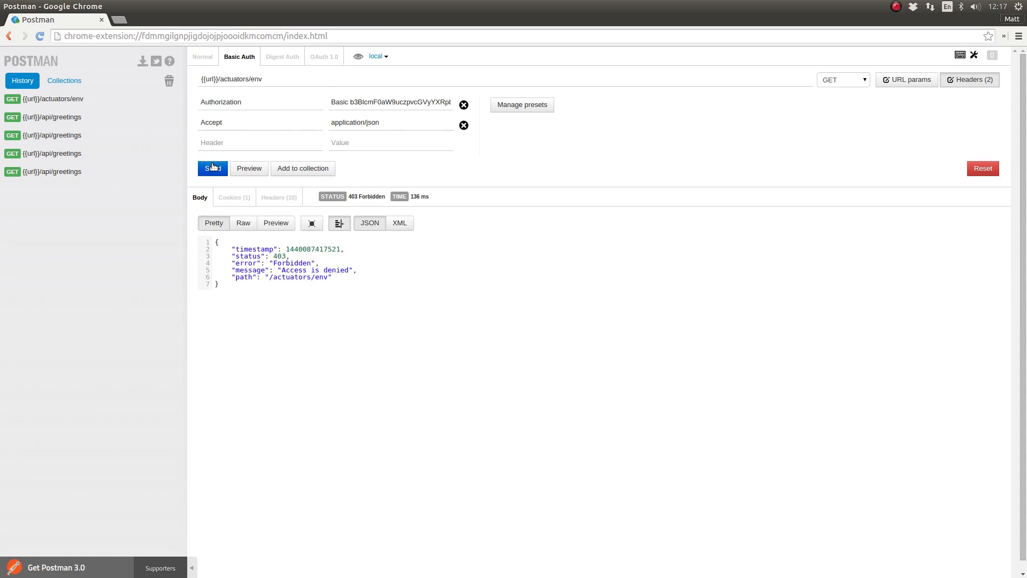
click(212, 168)
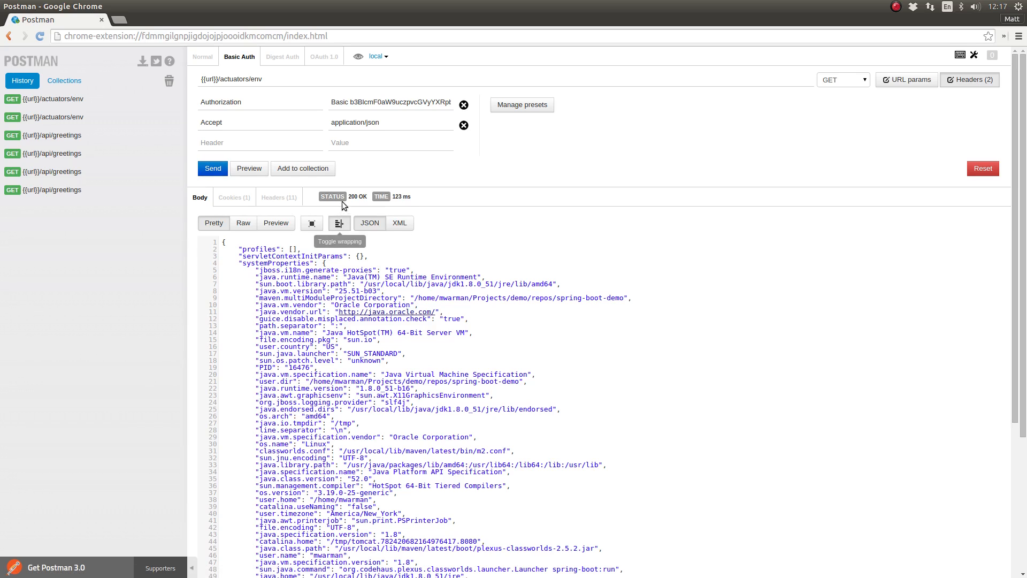
mouse_move(344, 197)
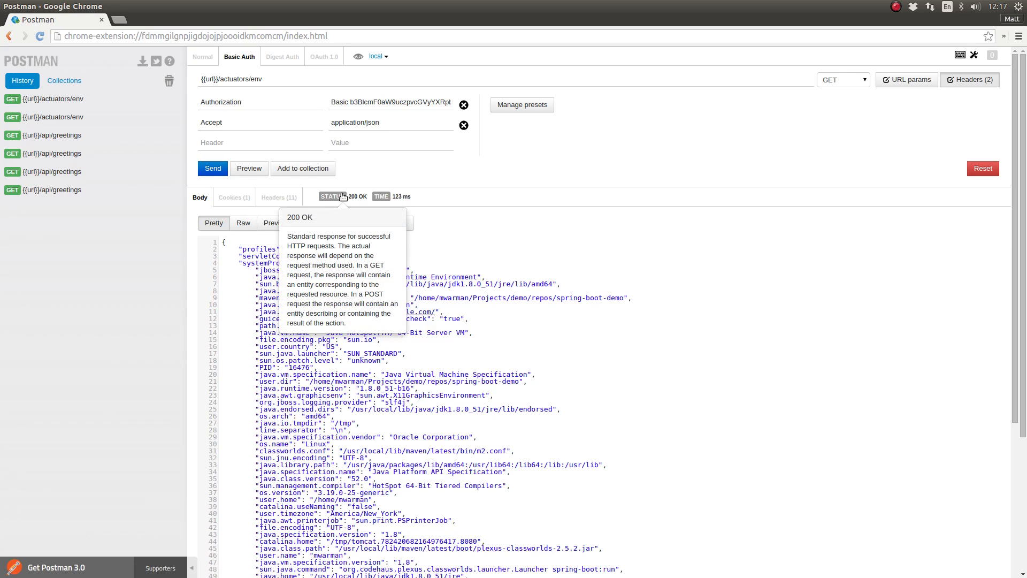